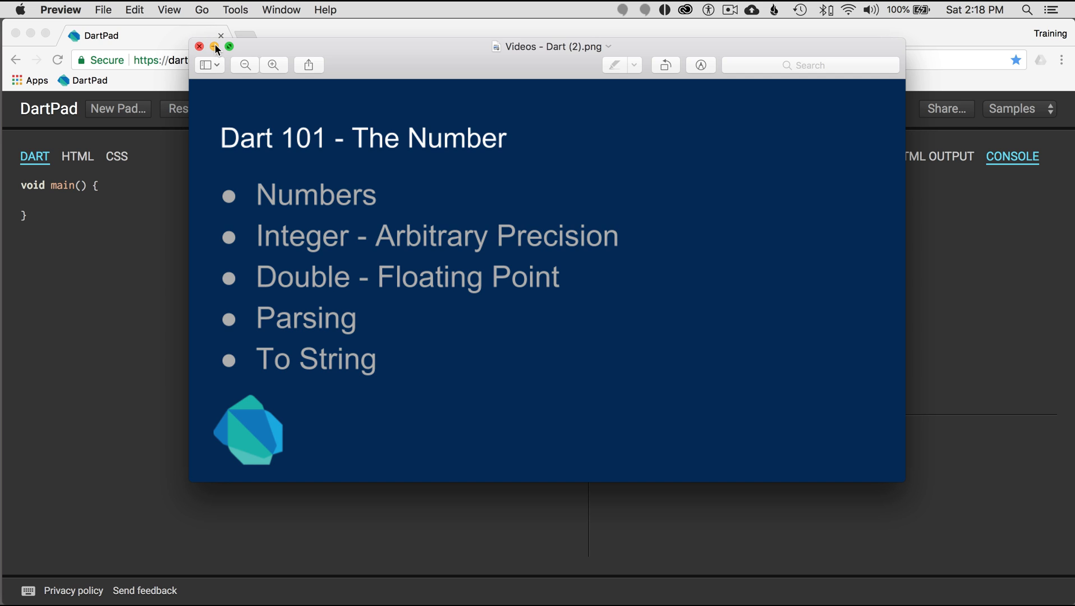
# Close the Dart 101 – The Number slide in Preview to reveal DartPad.
pyautogui.click(200, 47)
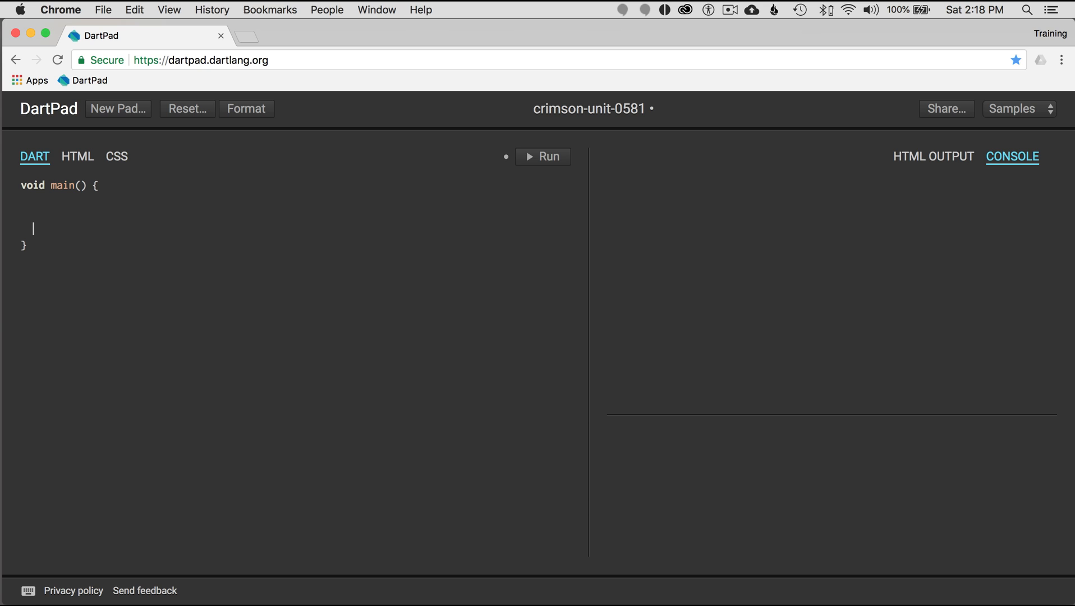
# Add a bare 12; literal, var number = 123 and print(number), then run to output 123.
pyautogui.write('12;')
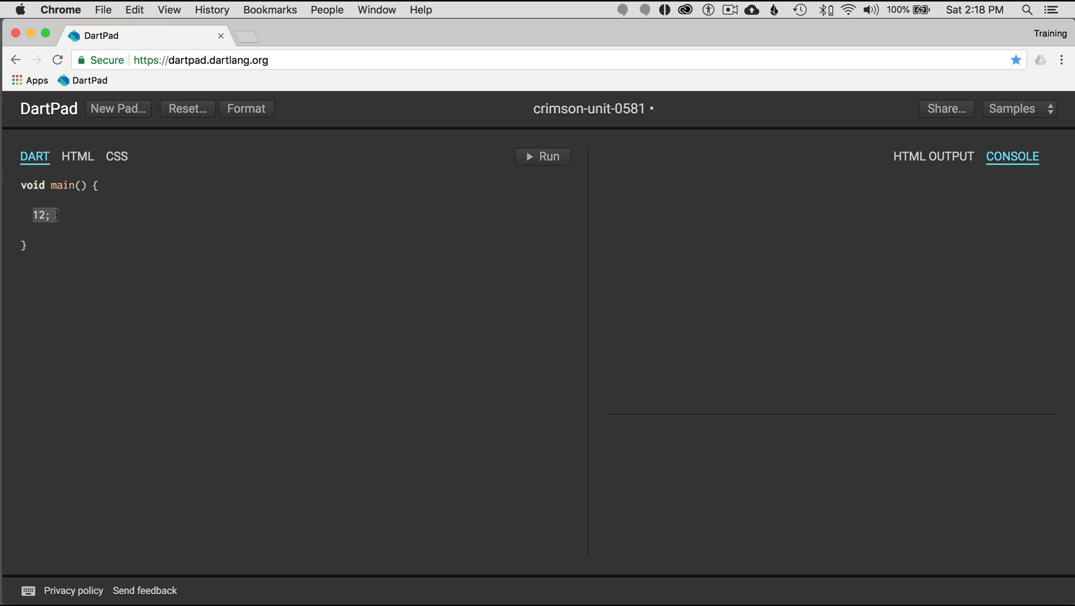
pyautogui.click(39, 231)
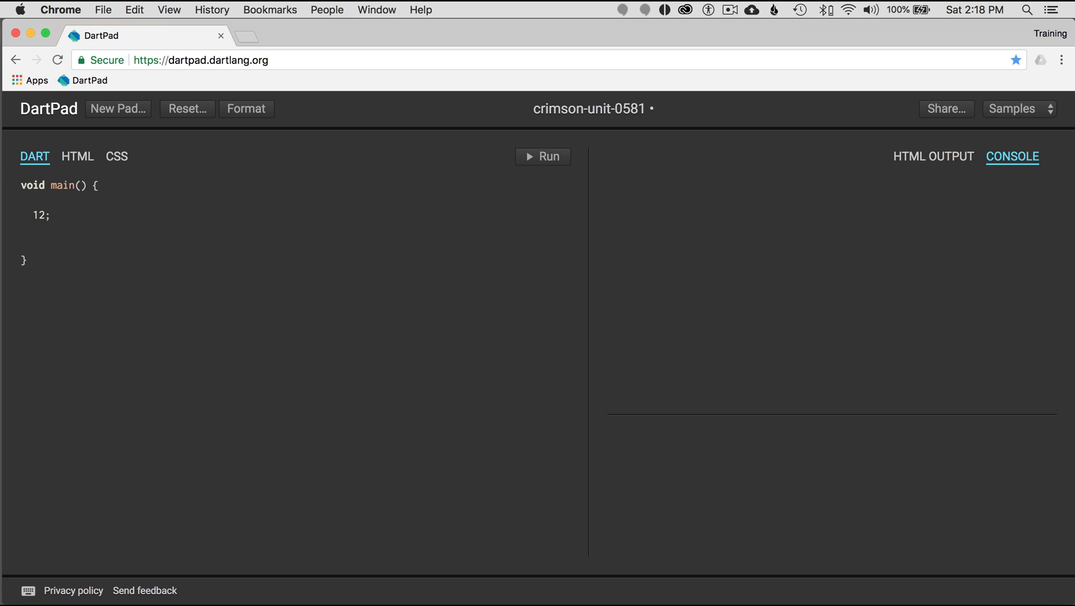
pyautogui.write('var number = 12')
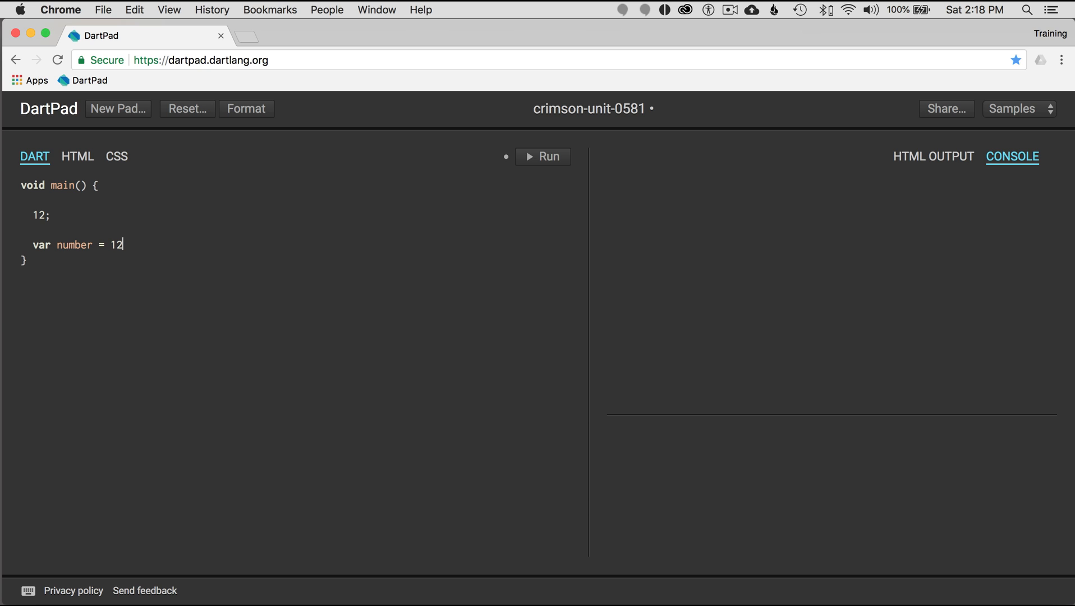
pyautogui.write('3;')
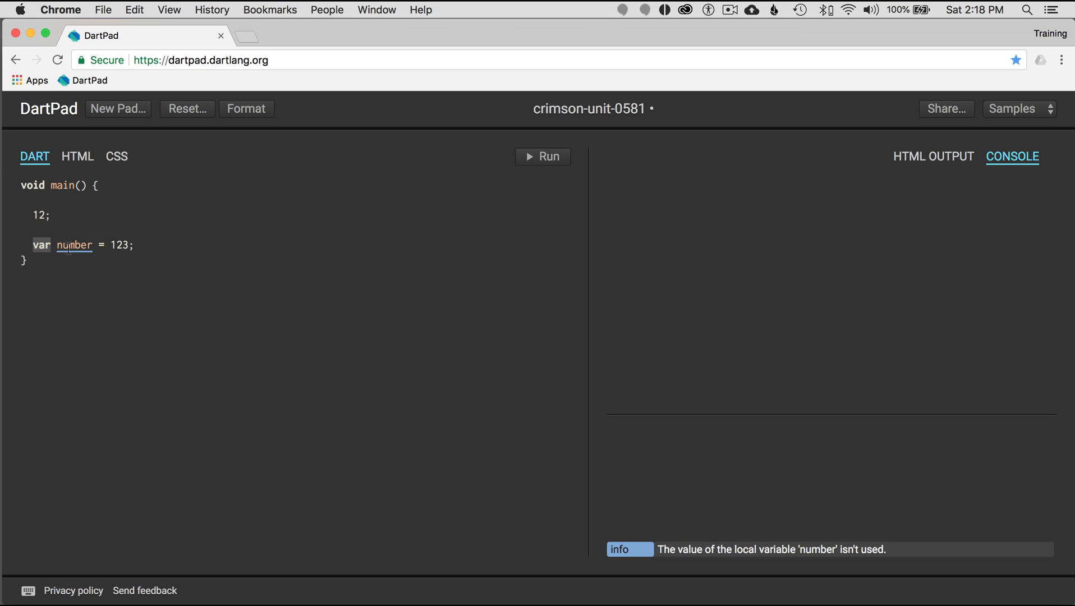
pyautogui.moveTo(74, 244)
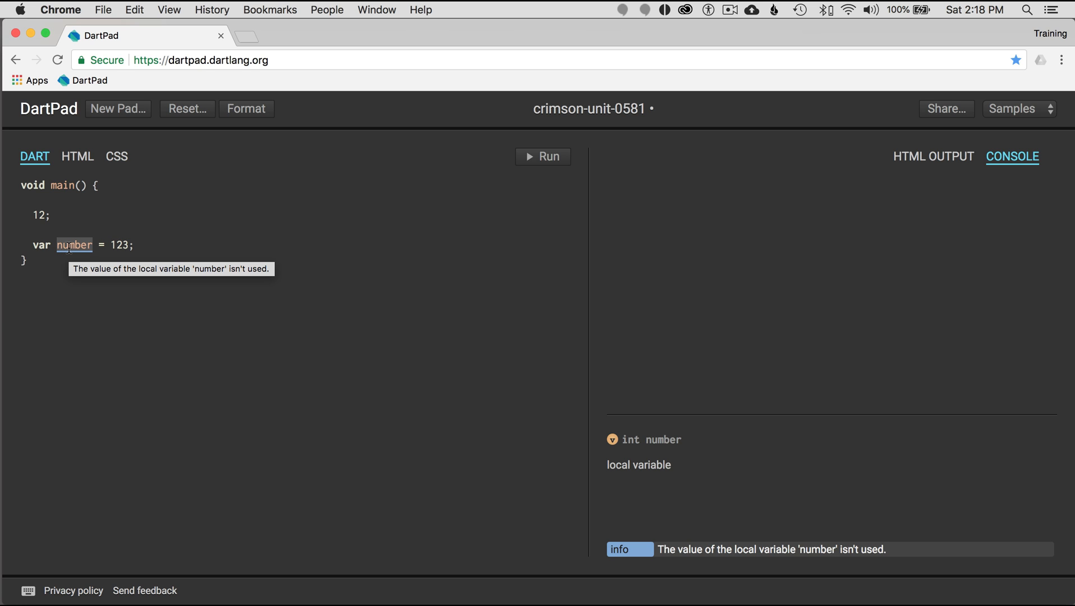
pyautogui.moveTo(149, 231)
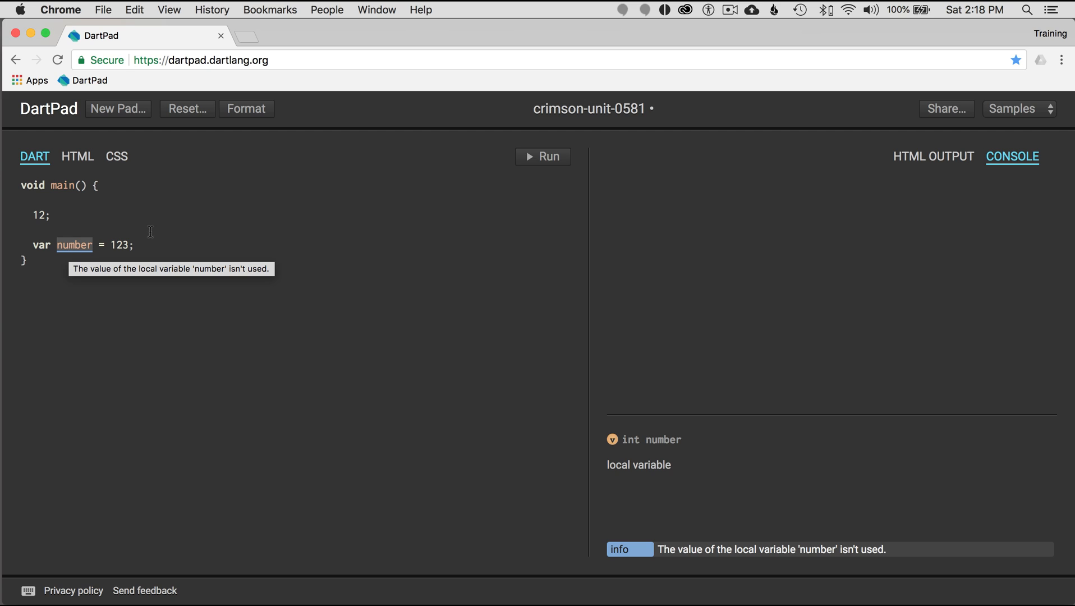
pyautogui.write('print()')
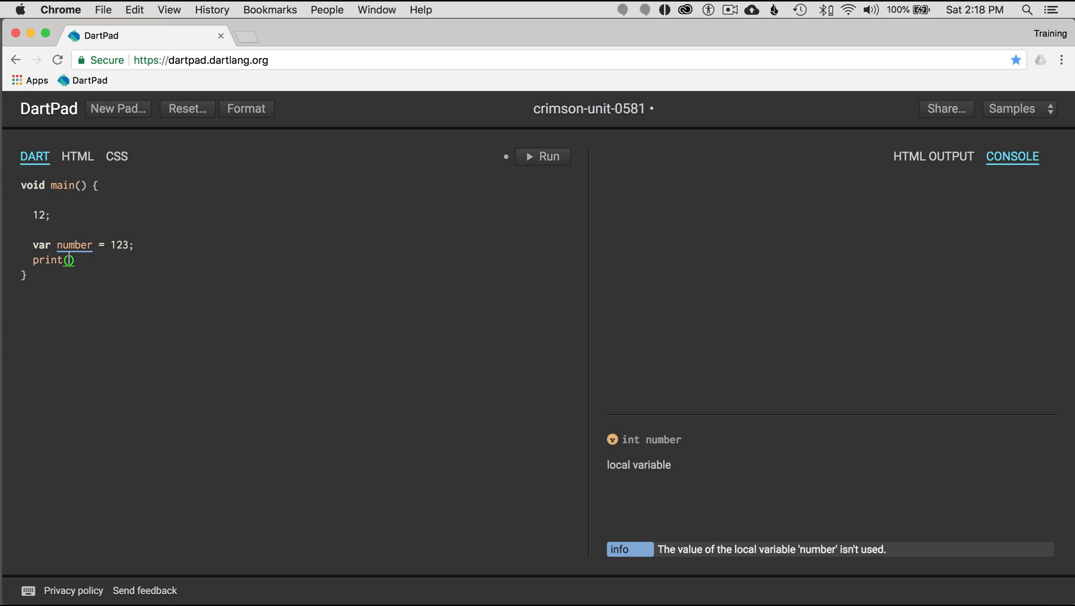
pyautogui.write('number')
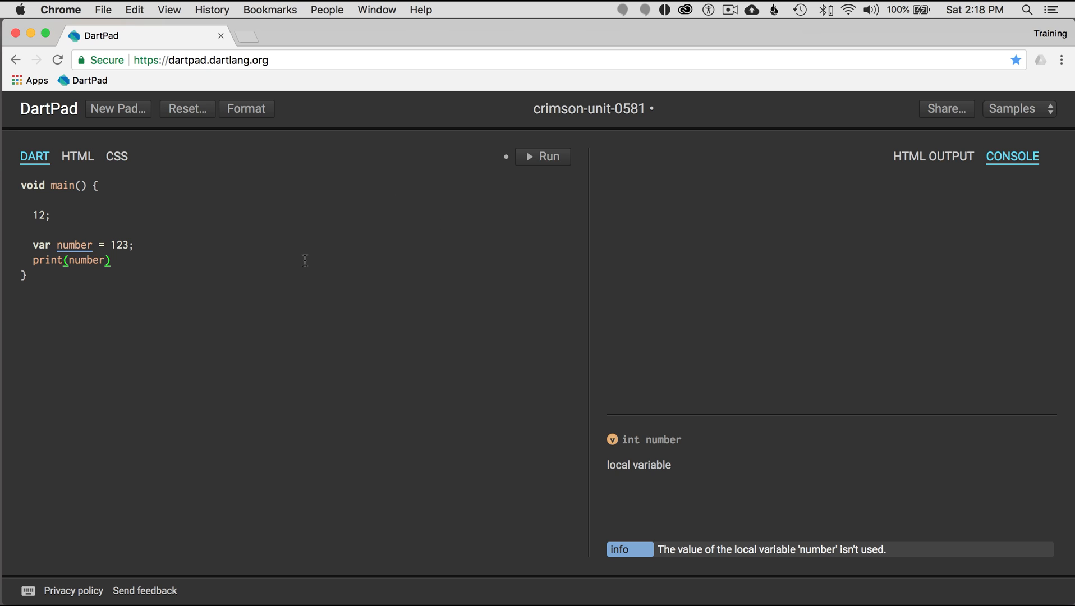
pyautogui.write(';')
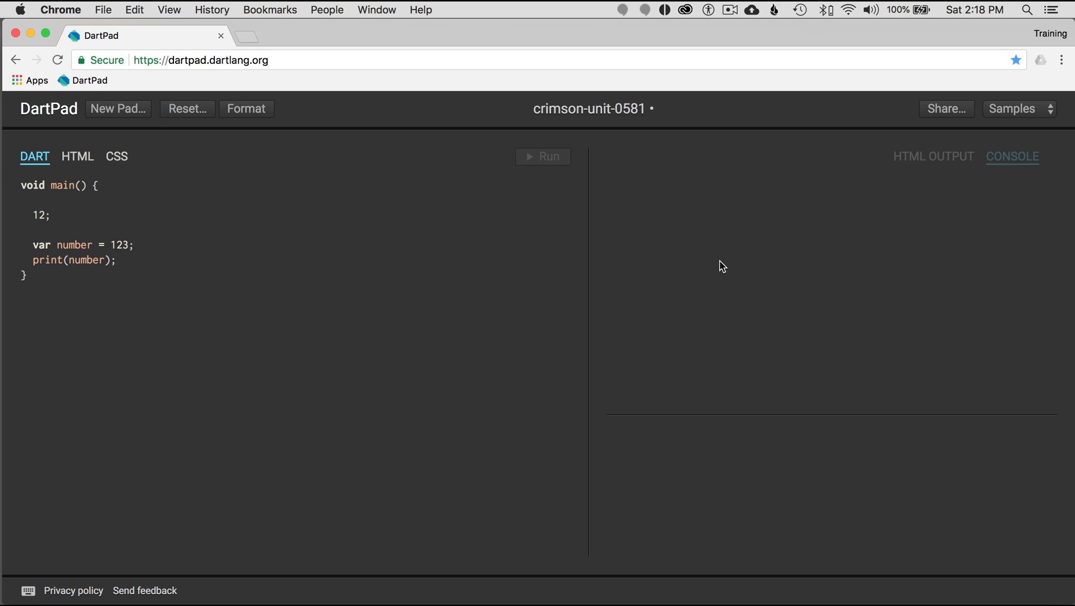
pyautogui.click(541, 156)
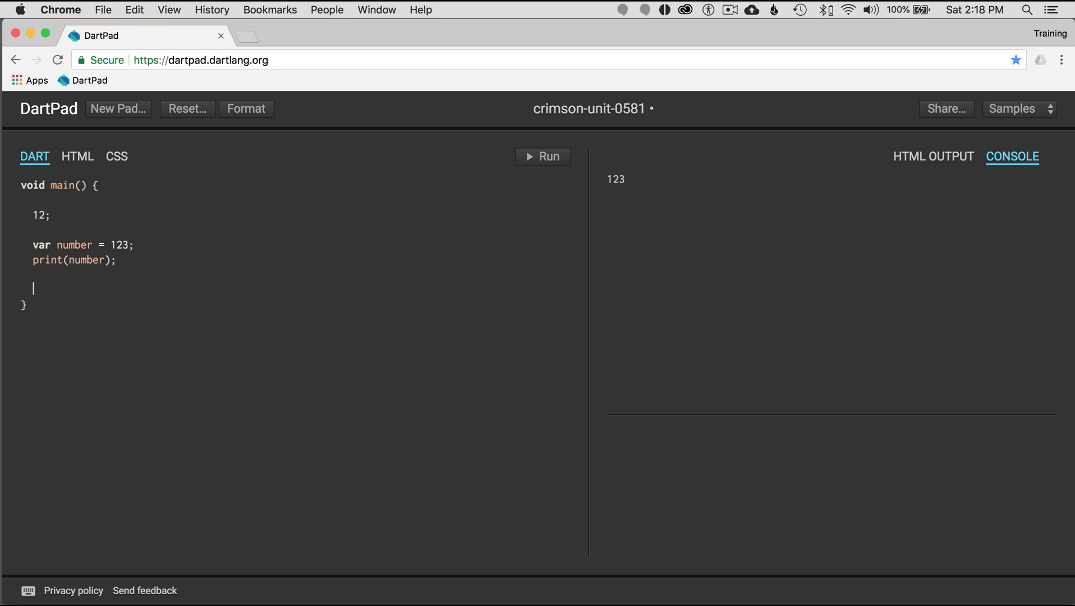
# Add int another = 1234 and print(another), then run to output 1234.
pyautogui.write('int another')
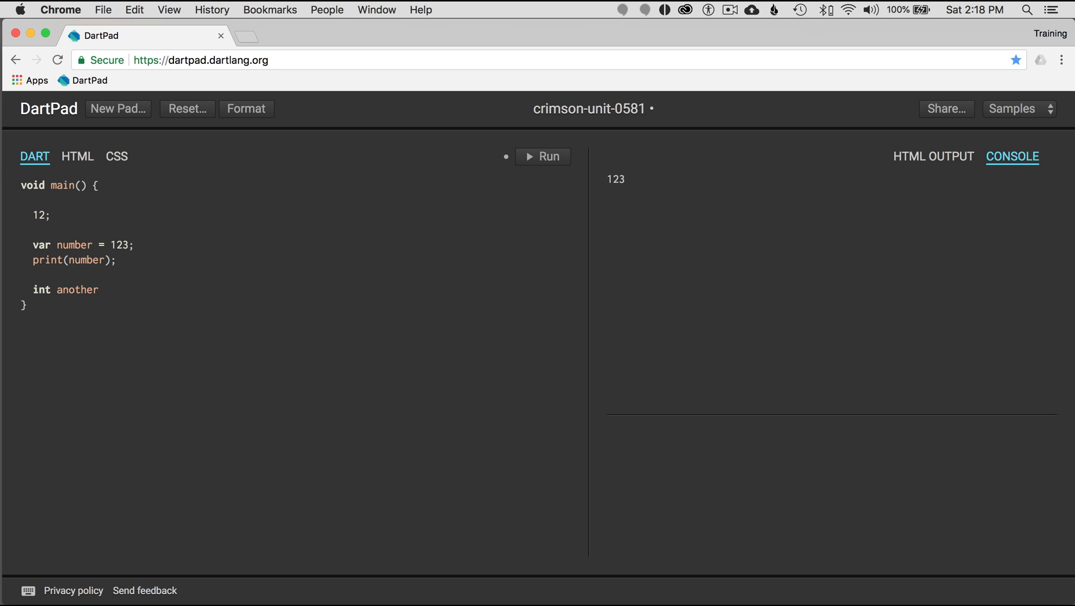
pyautogui.click(42, 290)
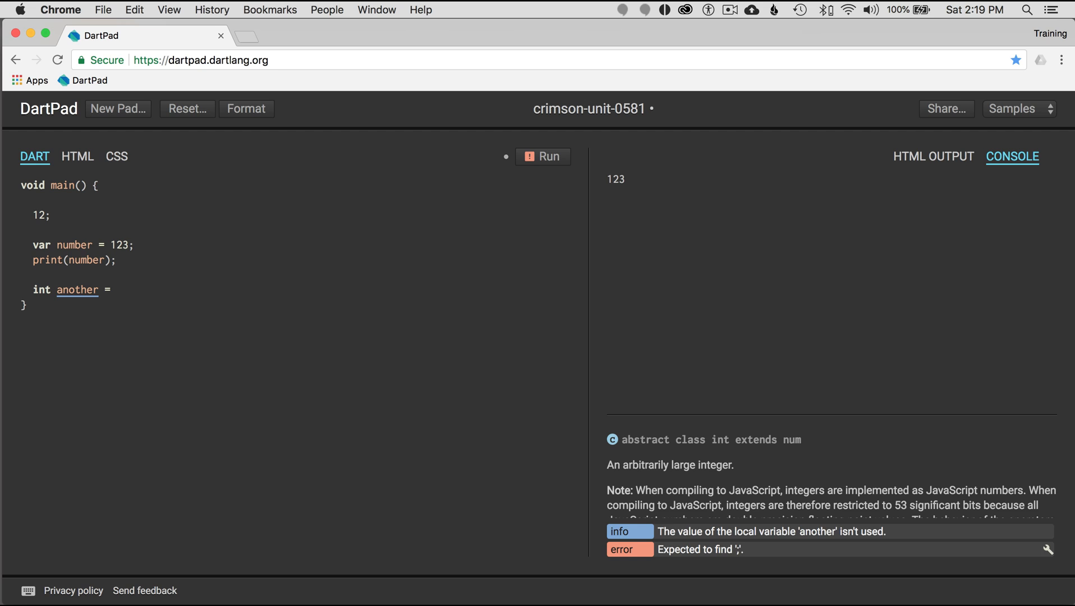
pyautogui.write('1234')
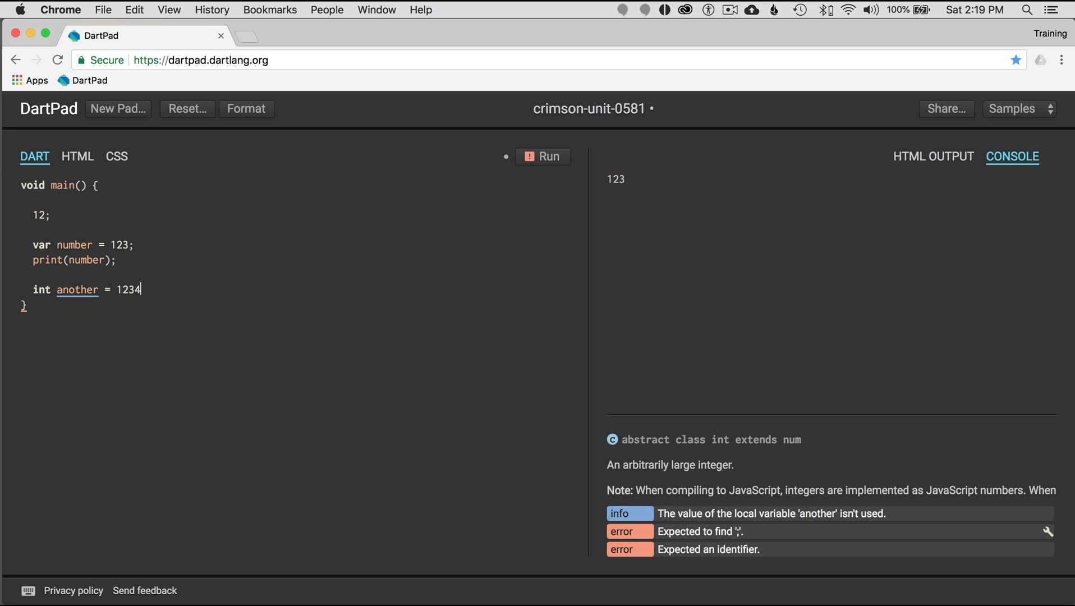
pyautogui.write(';')
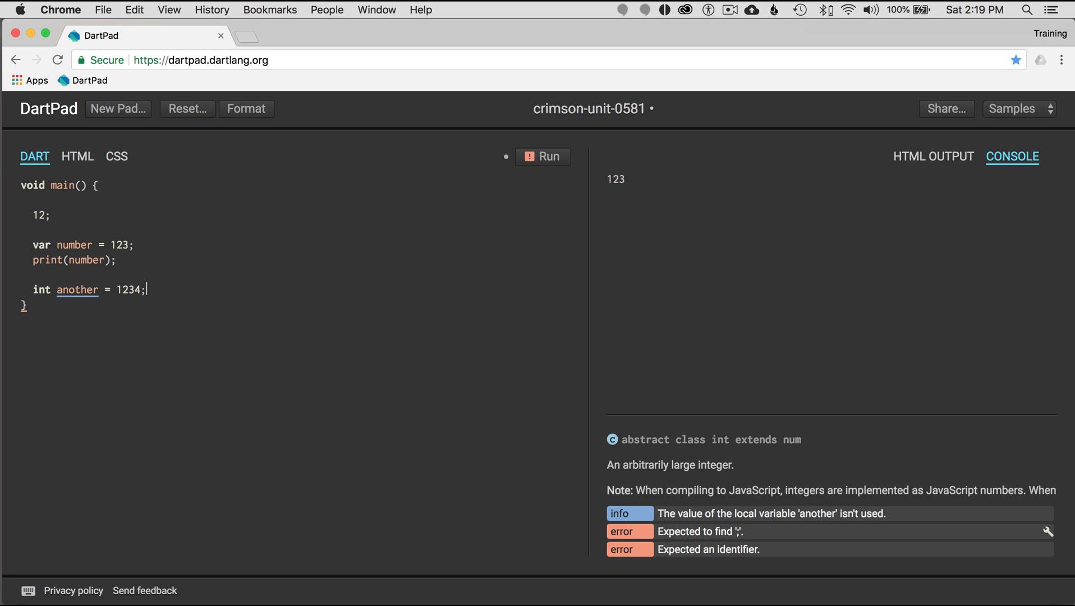
pyautogui.write('print(another);')
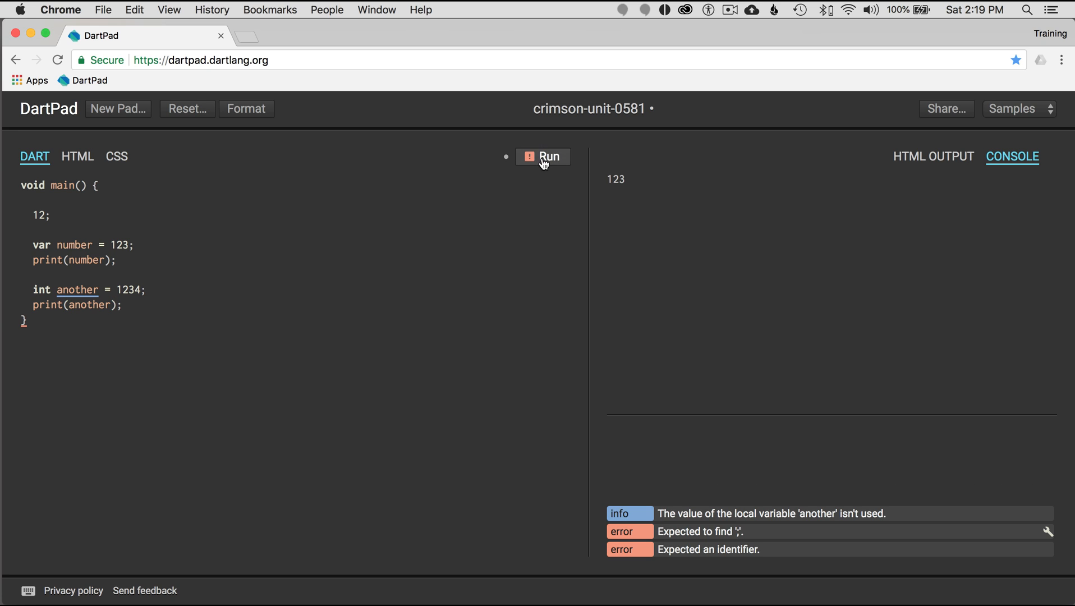
pyautogui.click(542, 156)
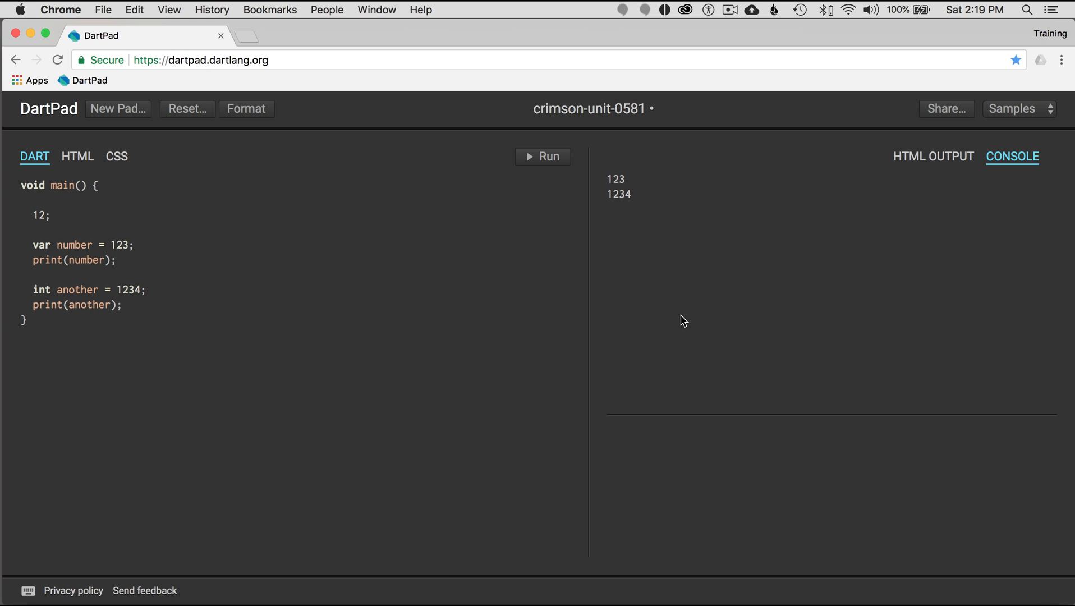
pyautogui.moveTo(161, 295)
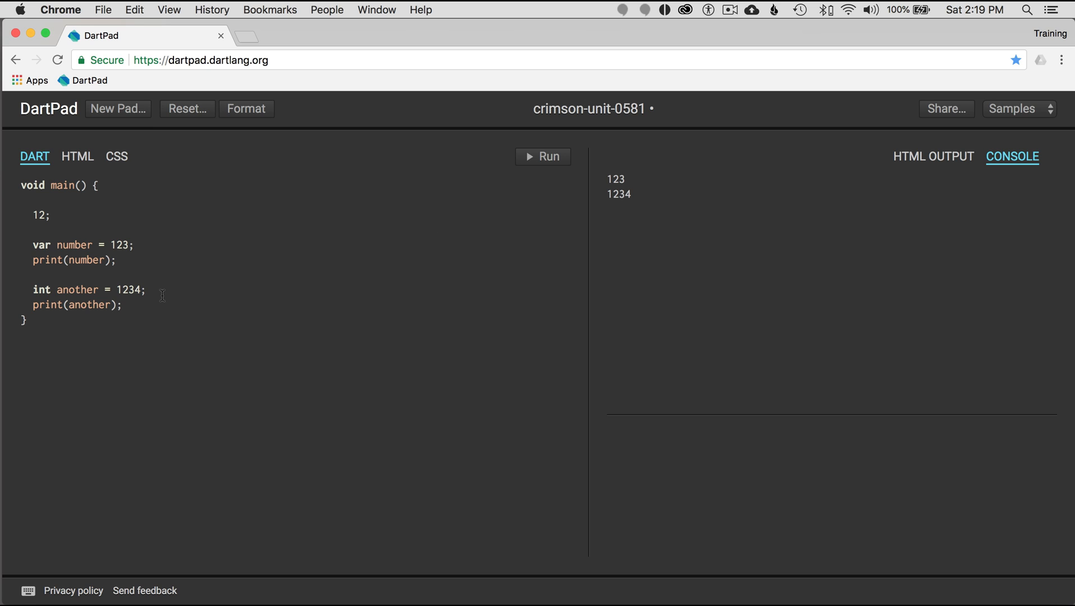
pyautogui.press('enter')
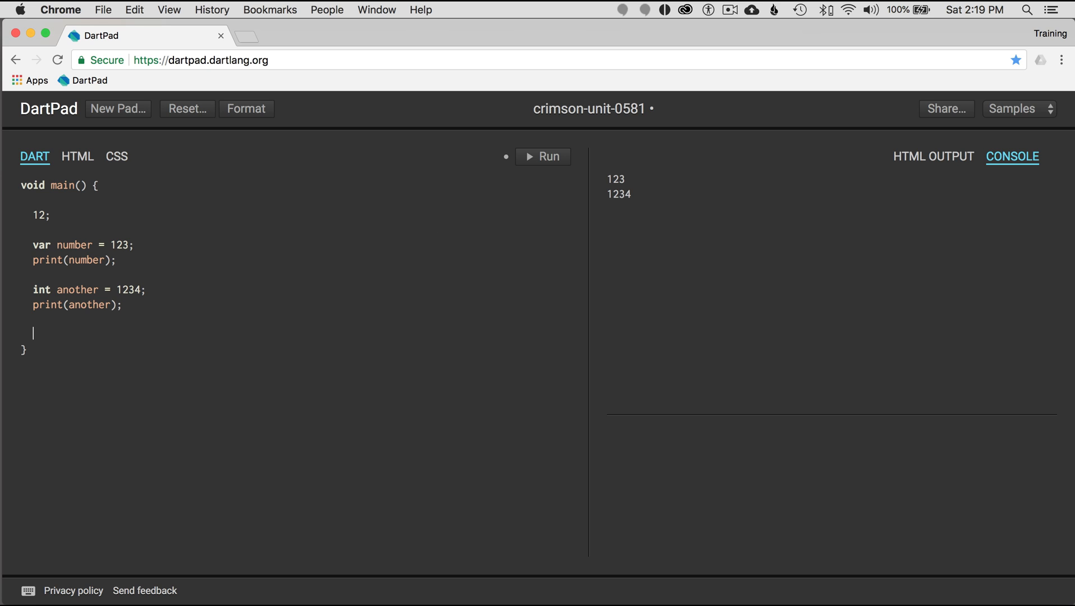
# Add int hex = 0xABCD and print(hex), then run to output 43981.
pyautogui.write('in')
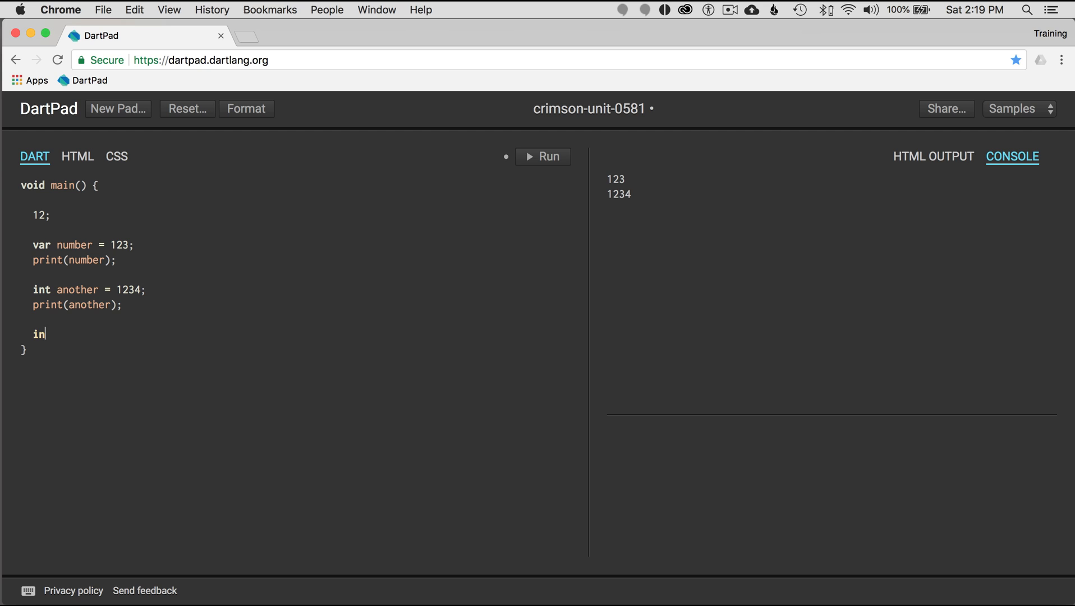
pyautogui.write('t hex =')
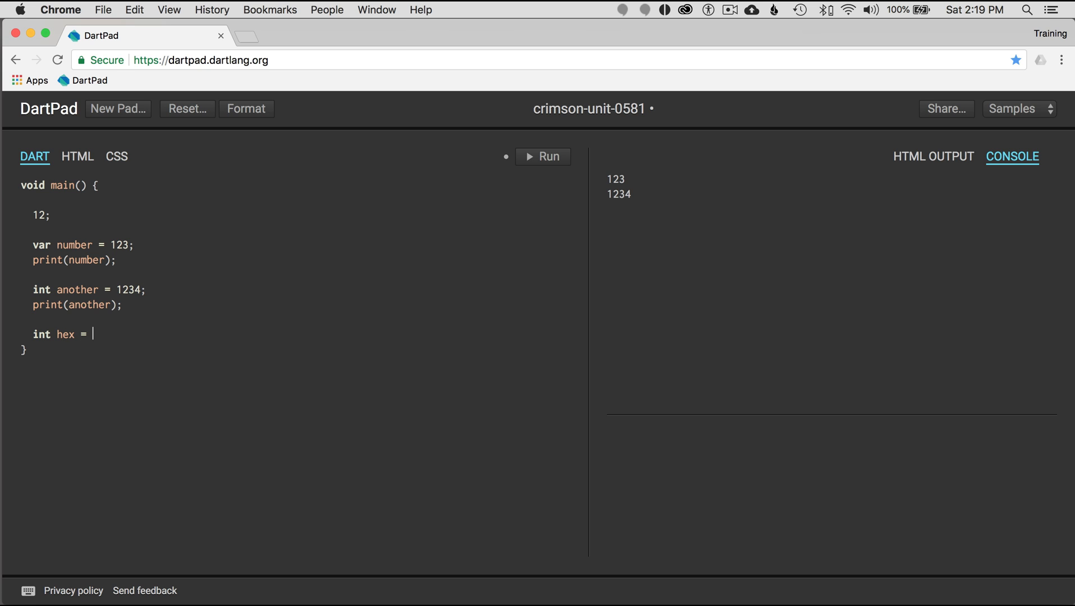
pyautogui.write('0x')
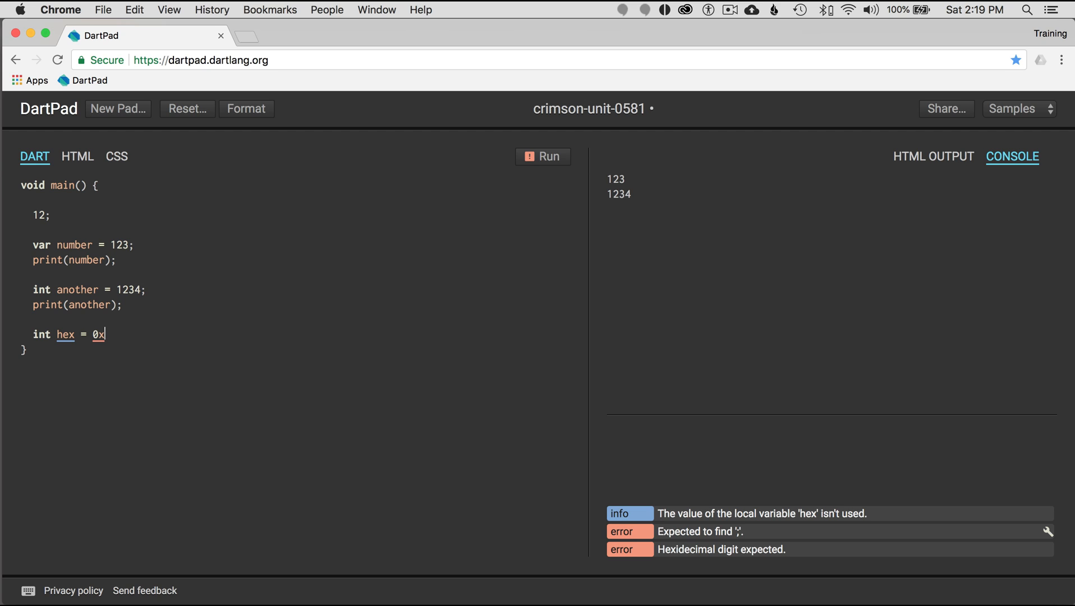
pyautogui.write('ZBCD')
pyautogui.write('print(')
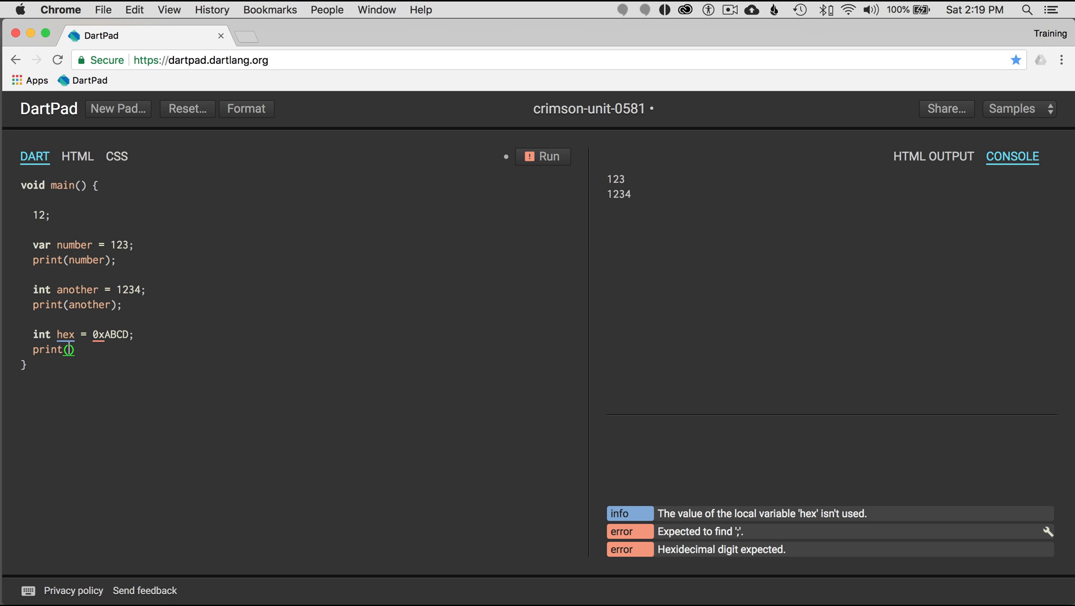
pyautogui.write('hex')
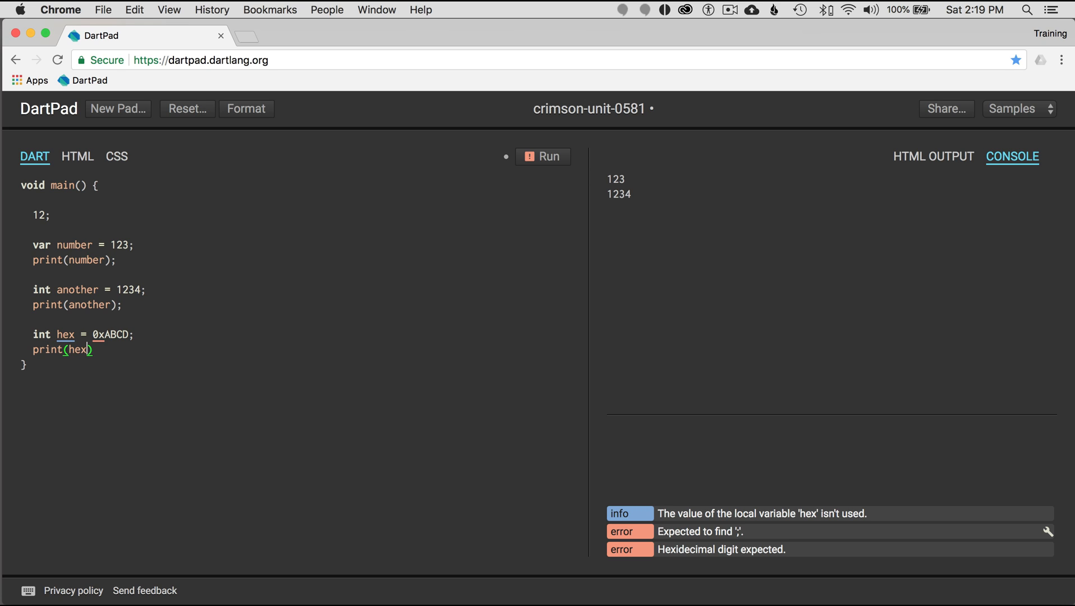
pyautogui.write(';')
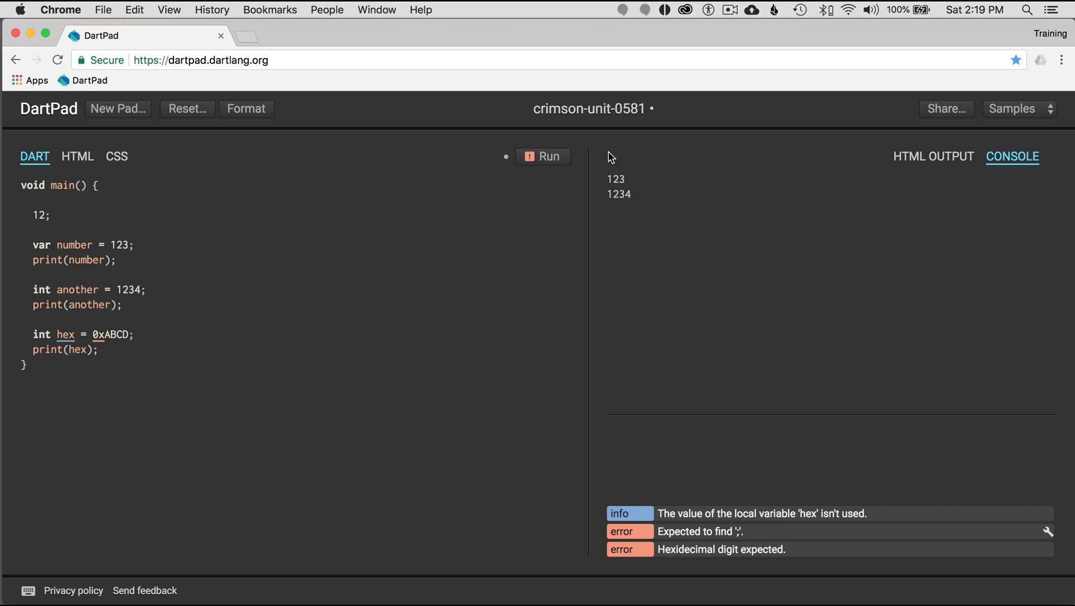
pyautogui.click(542, 156)
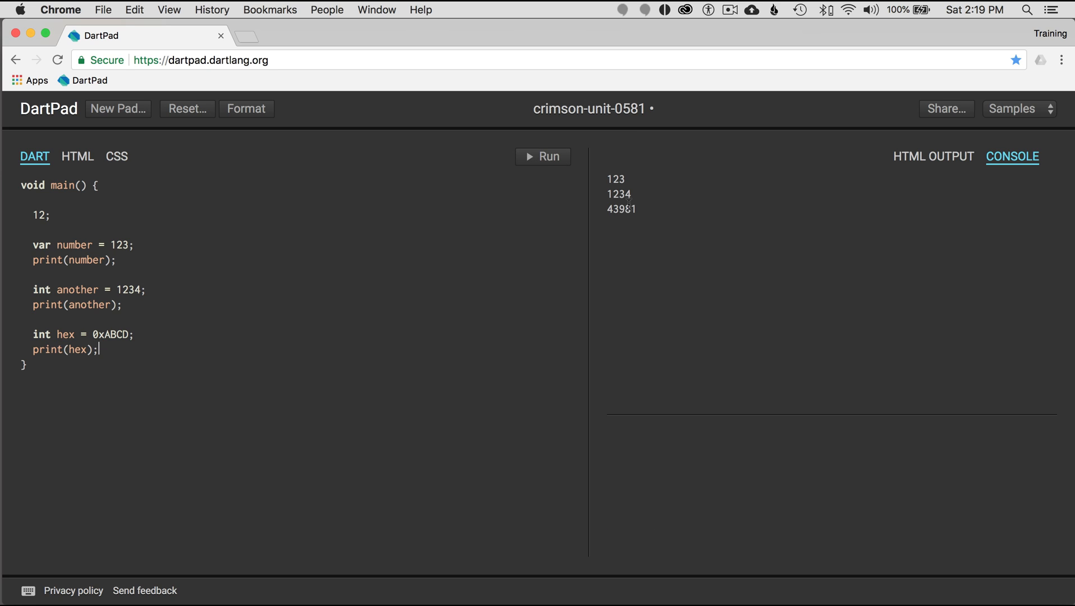
pyautogui.doubleClick(619, 209)
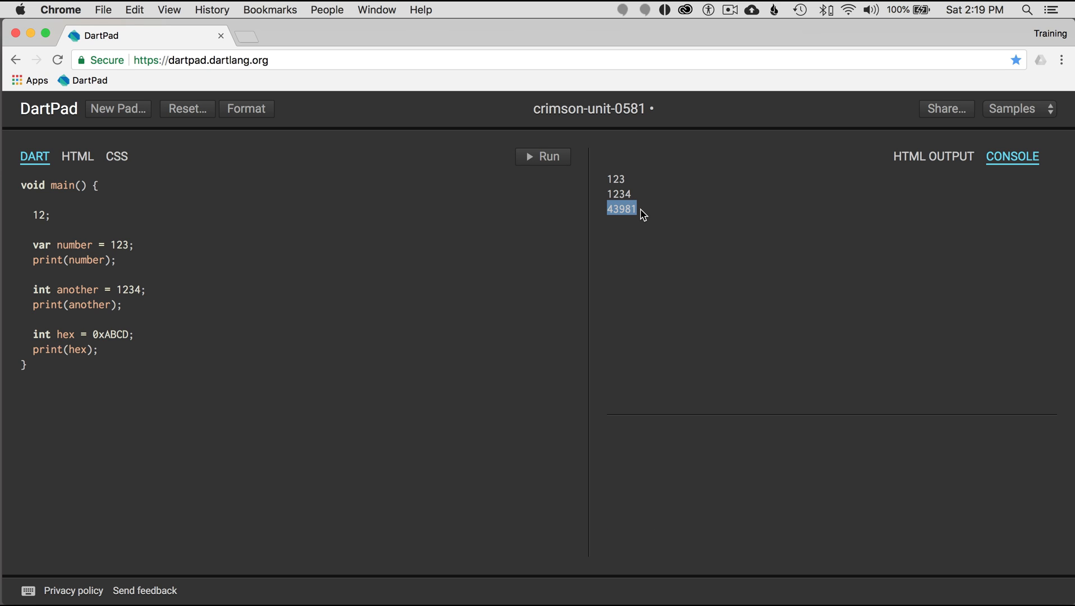
pyautogui.moveTo(228, 436)
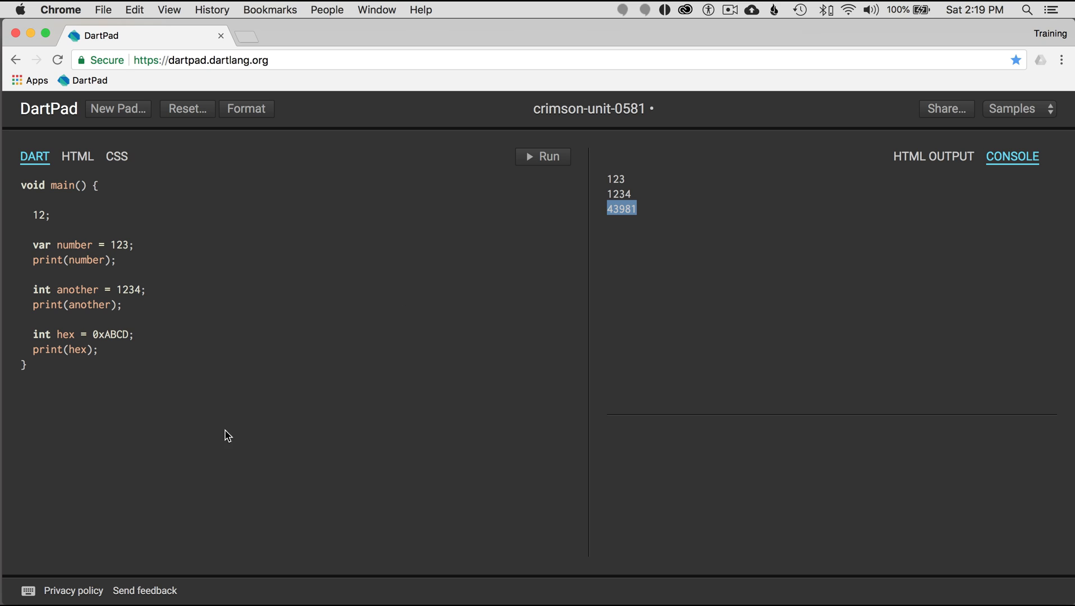
pyautogui.press('enter')
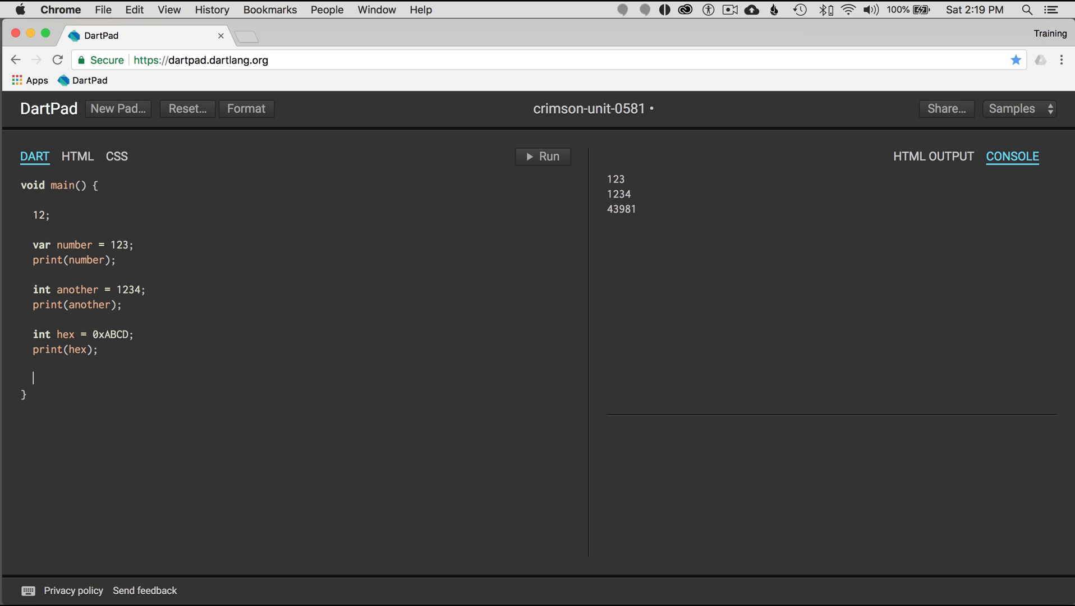
# Add a 40-digit int bigint and print(bigint), then run to output 1.2345678901234568e+39.
pyautogui.write('int')
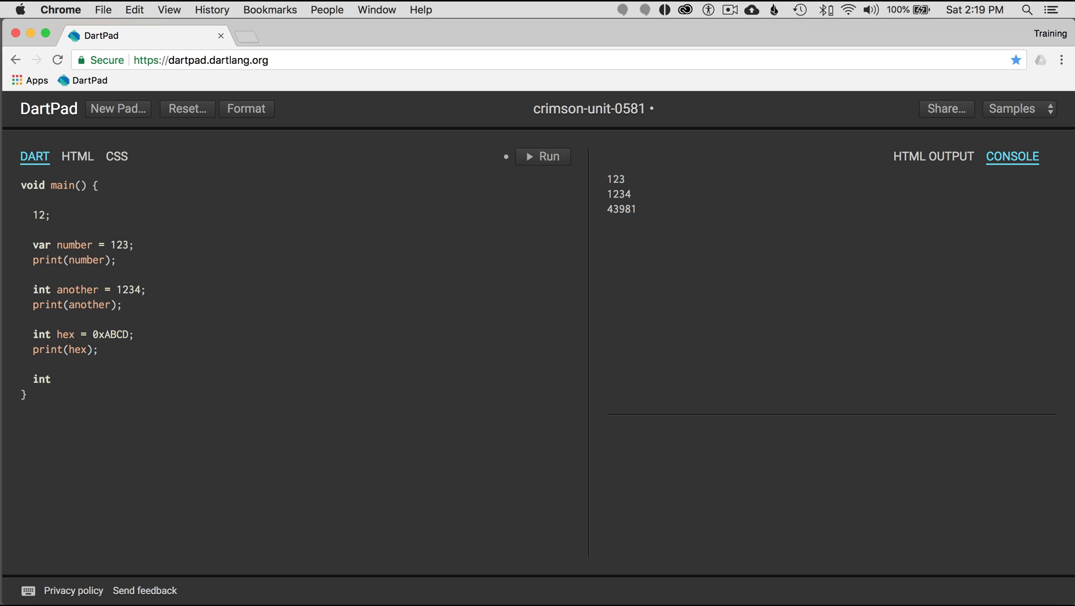
pyautogui.click(542, 156)
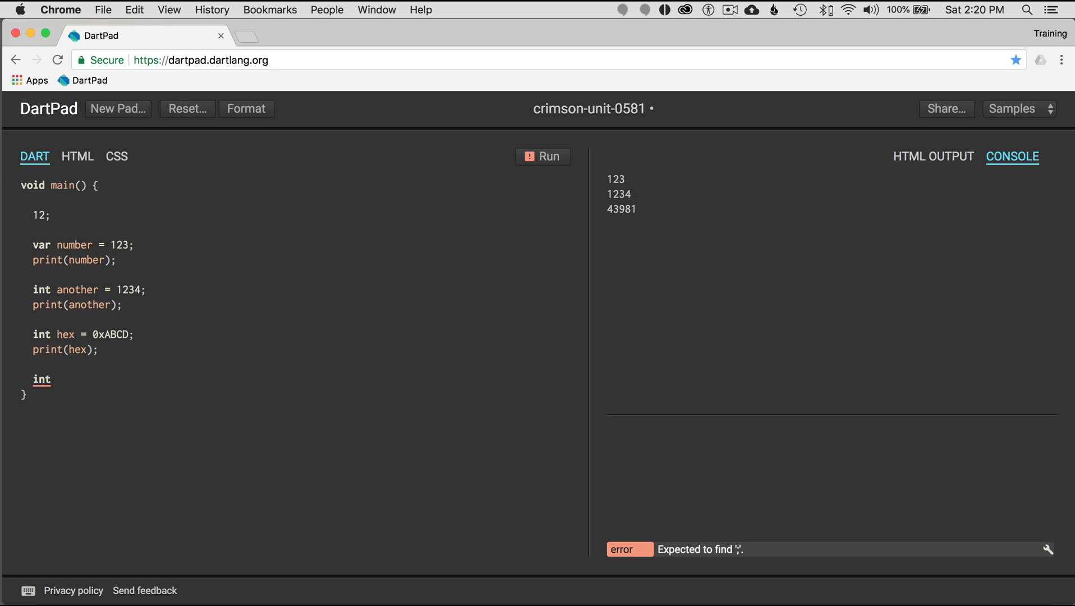
pyautogui.write('bigin')
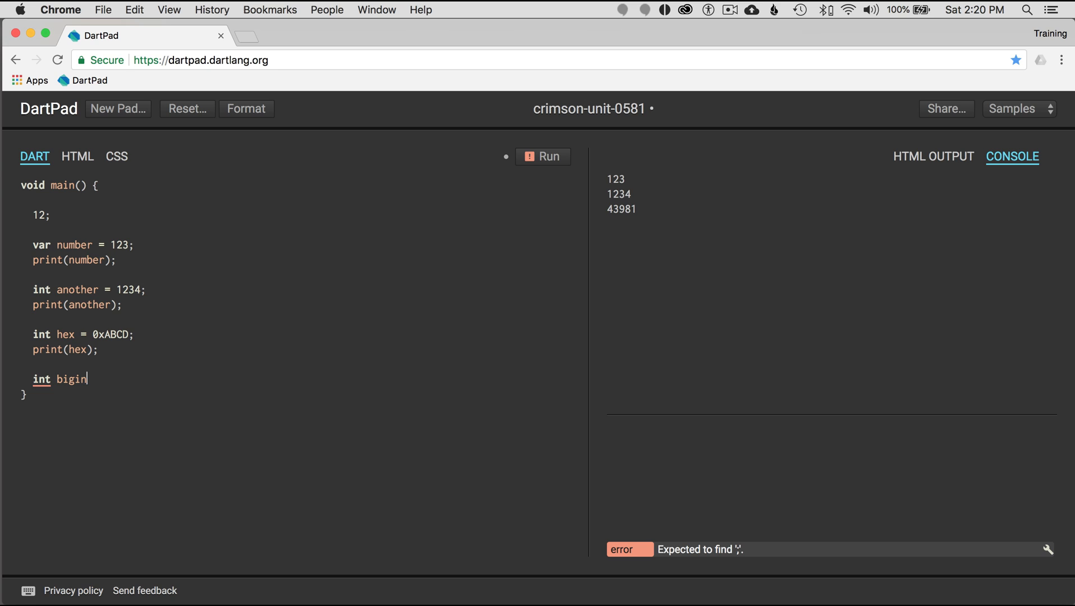
pyautogui.write('t =')
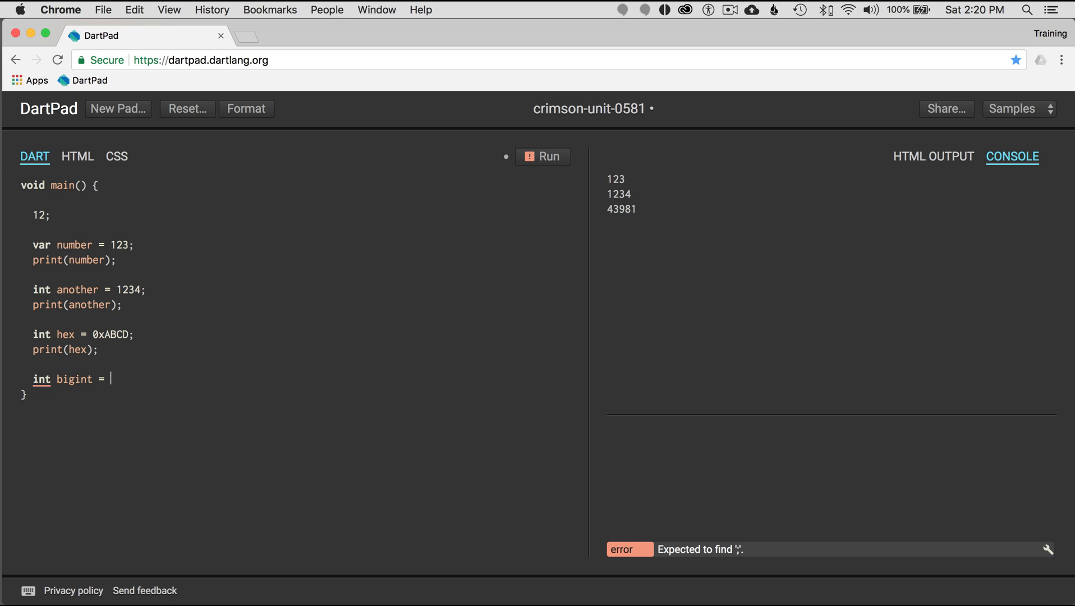
pyautogui.write('12345678')
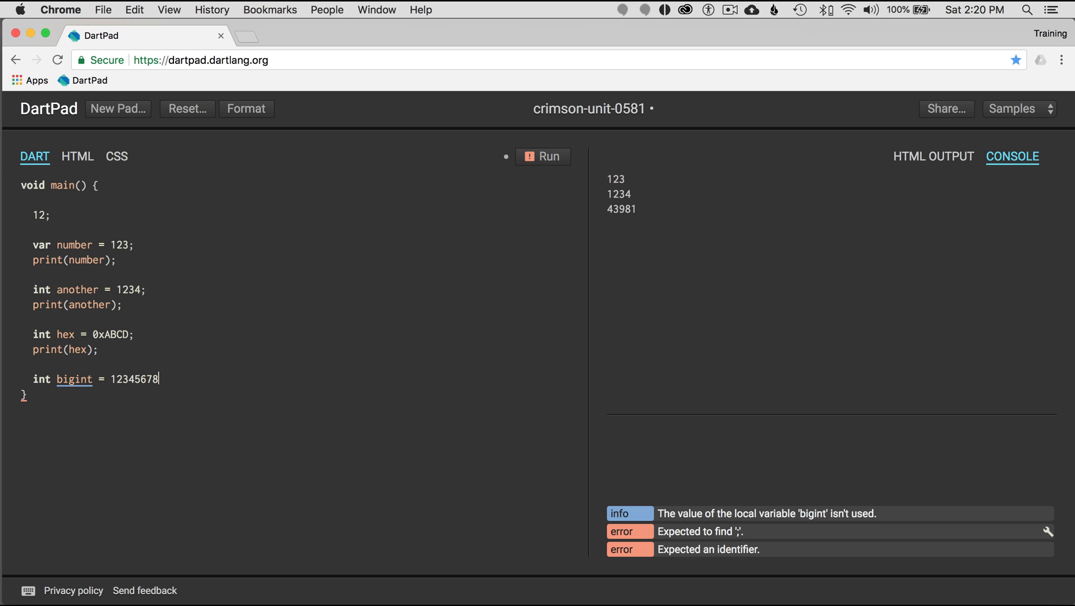
pyautogui.write('90')
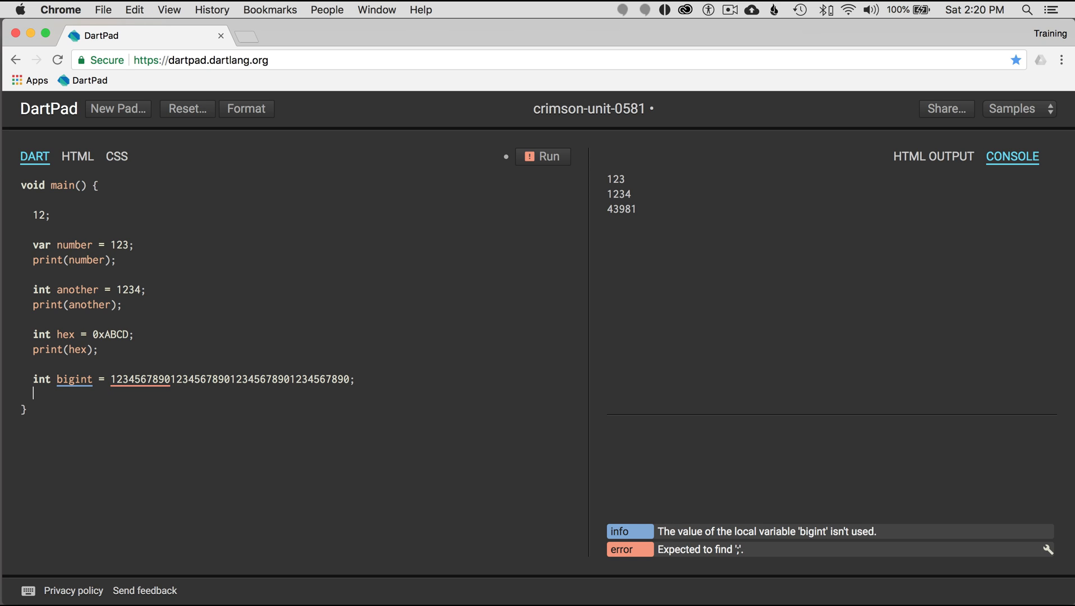
pyautogui.write('print(bign')
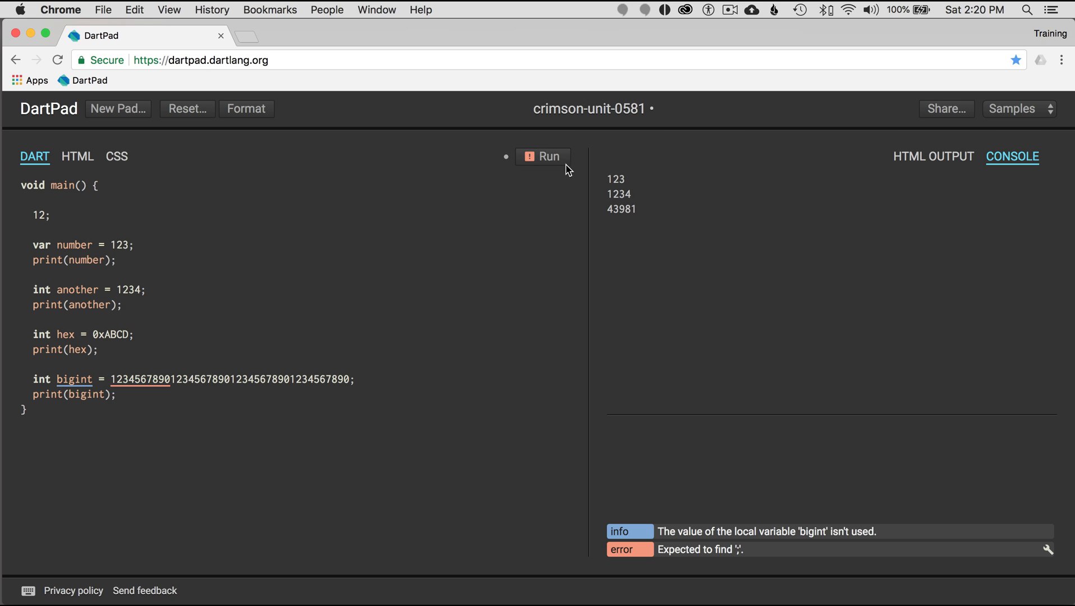
pyautogui.click(542, 156)
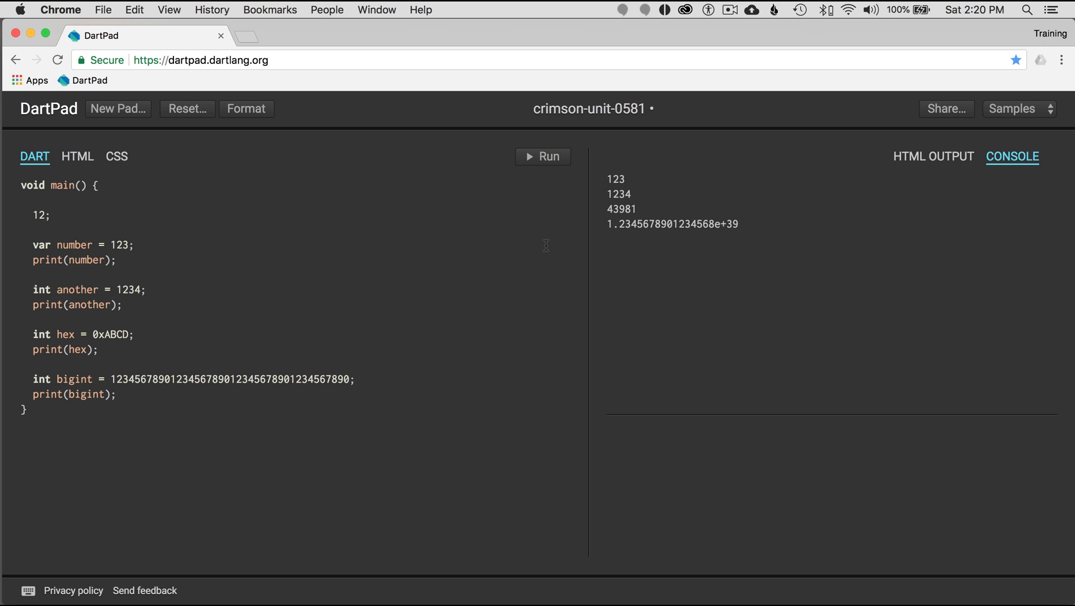
pyautogui.click(116, 394)
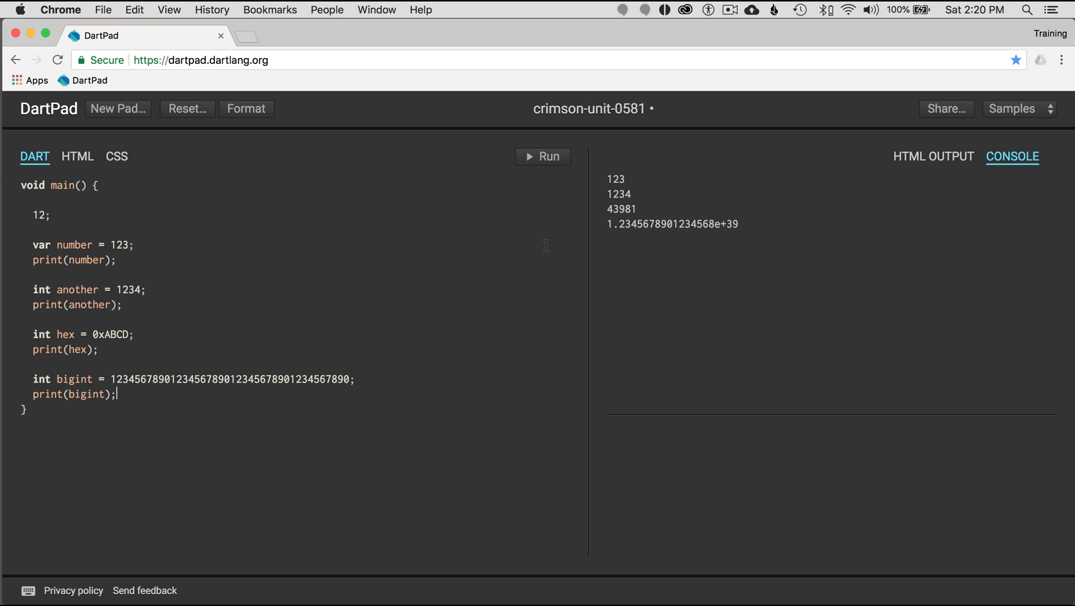
pyautogui.press('Return')
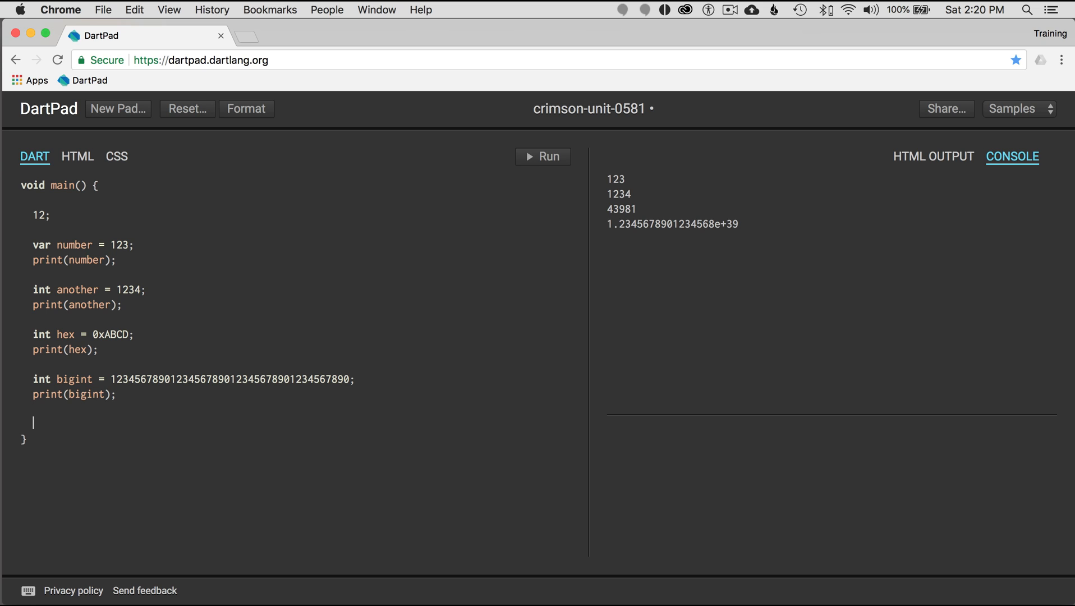
# Add a bare double literal 12.34; below the bigint print and move to the next line.
pyautogui.write('double')
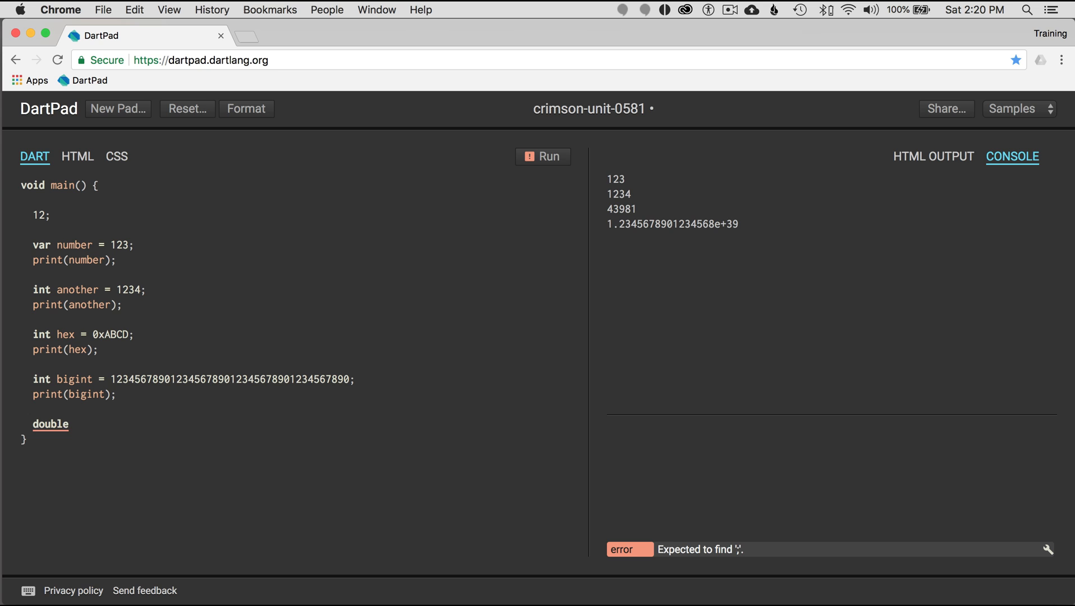
pyautogui.write('123.')
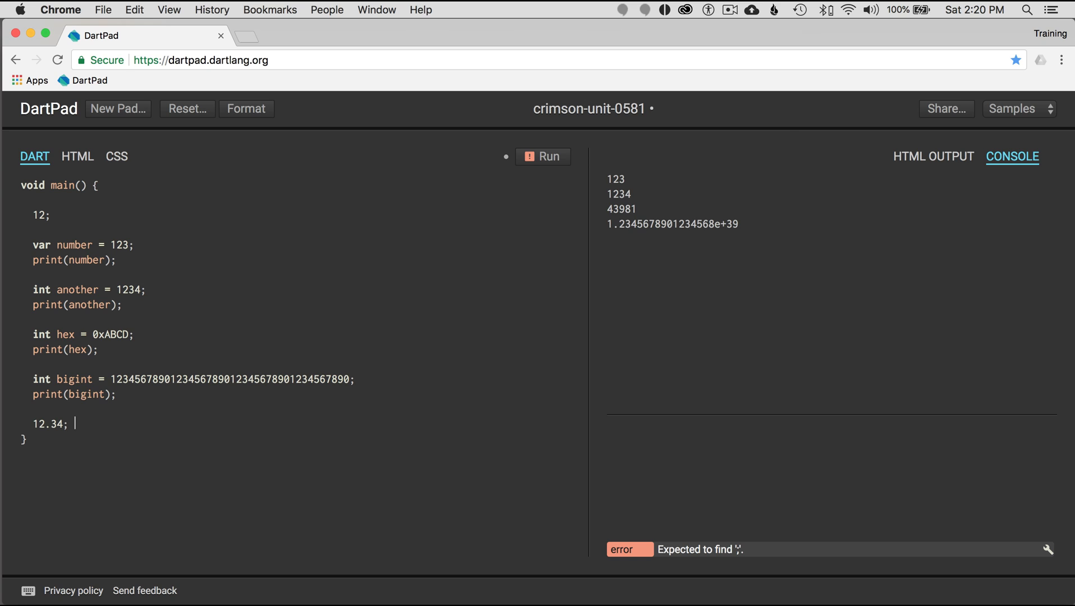
pyautogui.click(543, 156)
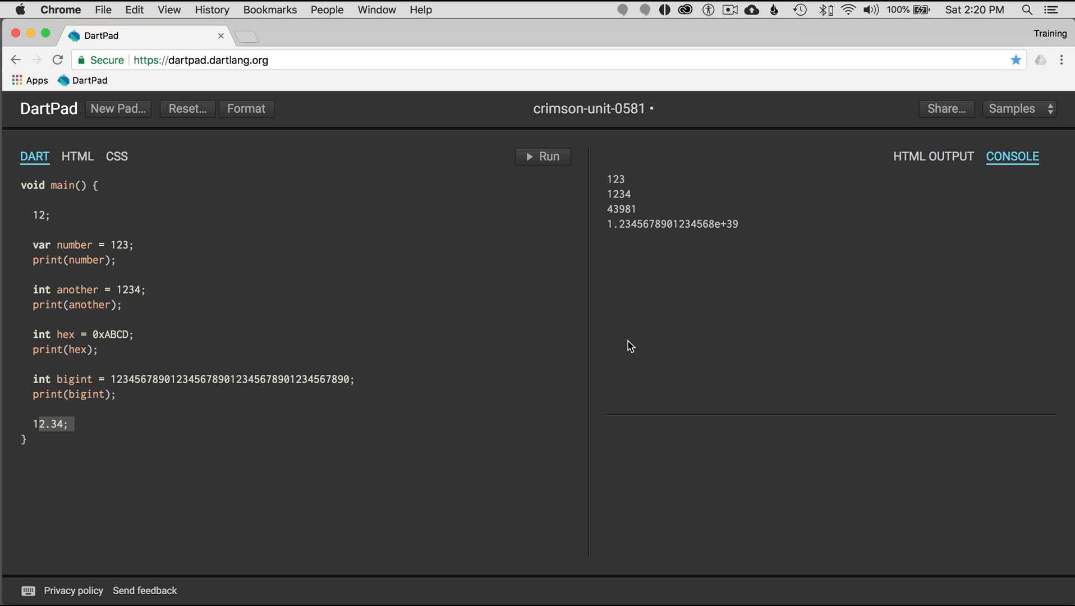
pyautogui.click(79, 424)
pyautogui.write('v')
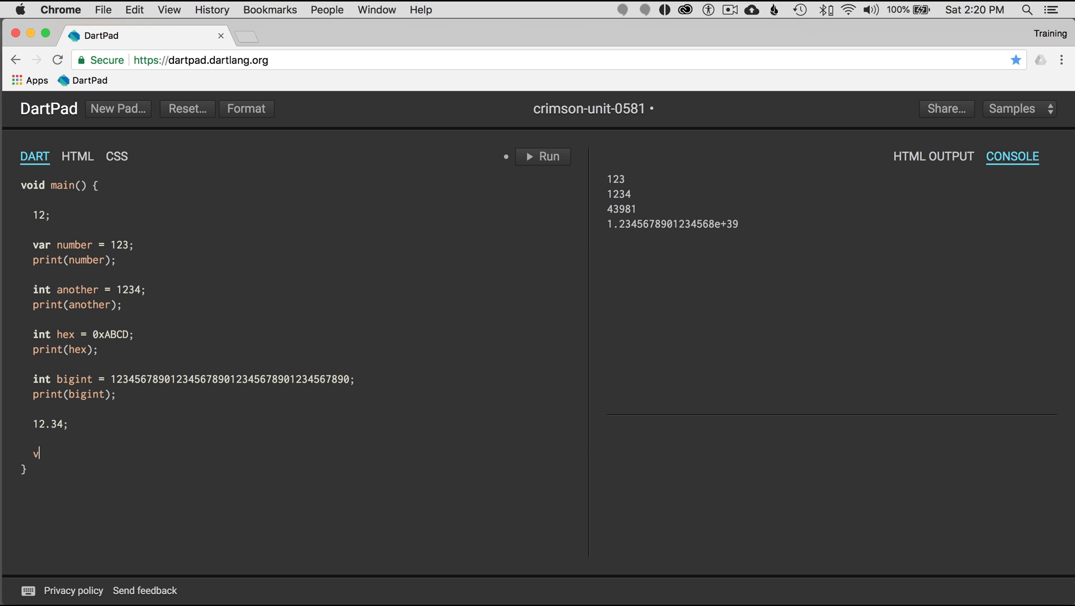
# Add var position = 12.345, fixing the postion typo, print it and run to output 12.345.
pyautogui.write('ar postion =')
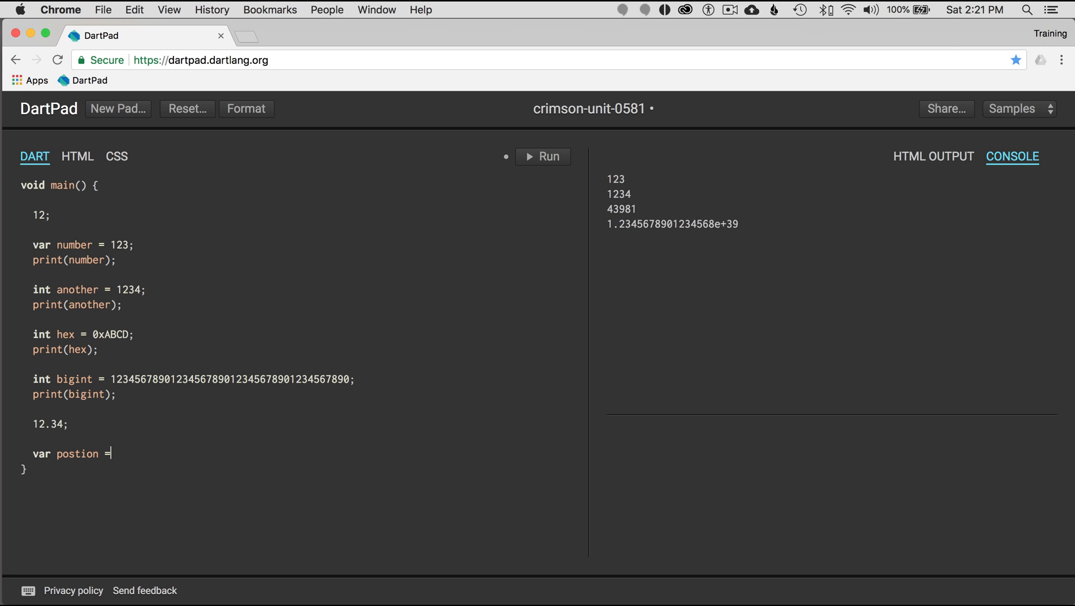
pyautogui.write('12.345')
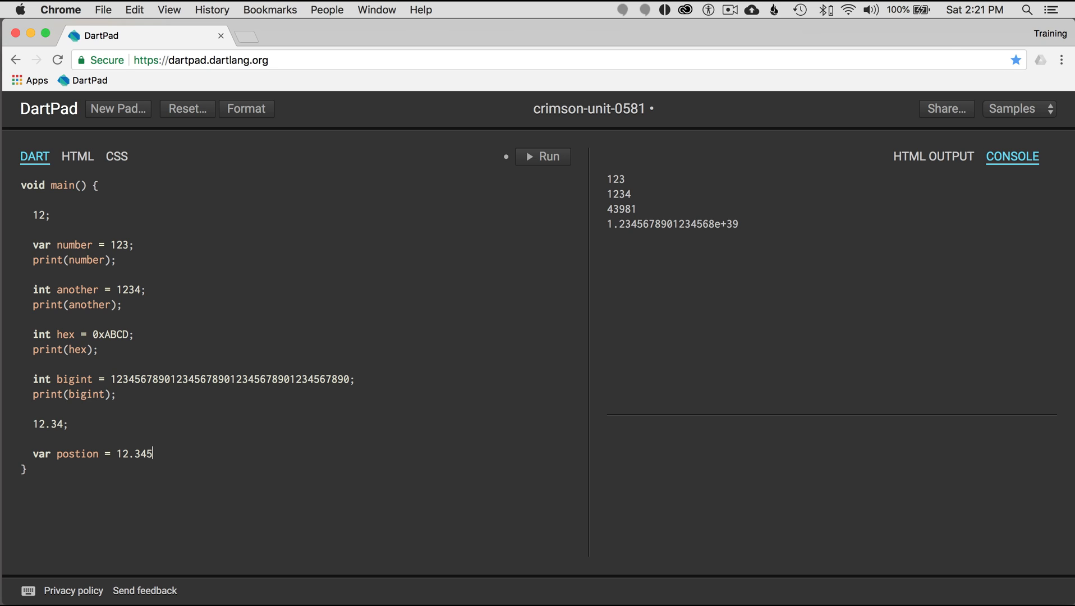
pyautogui.write(';')
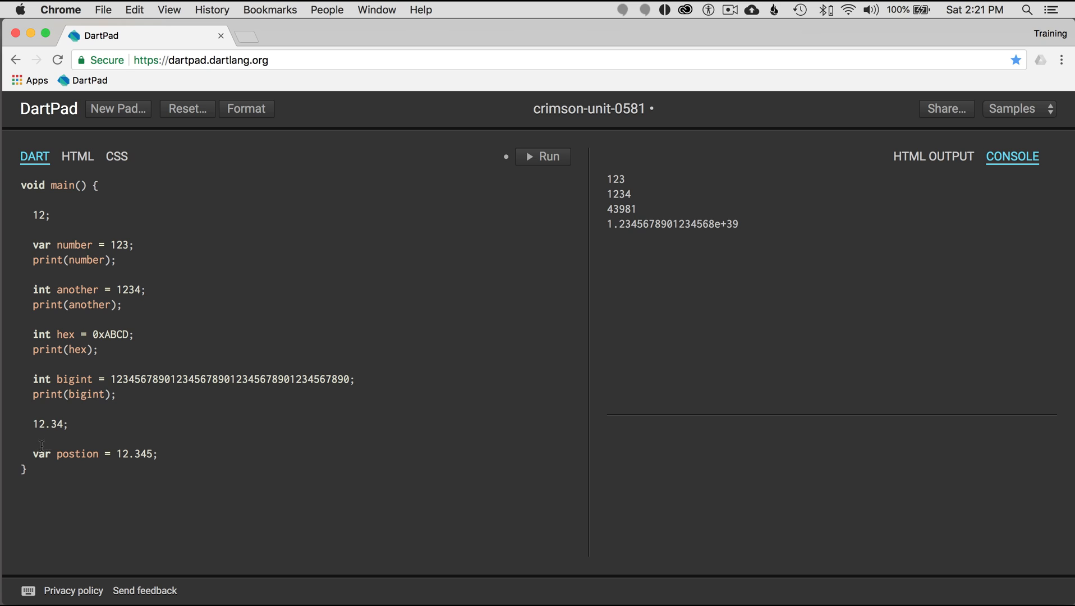
pyautogui.doubleClick(76, 453)
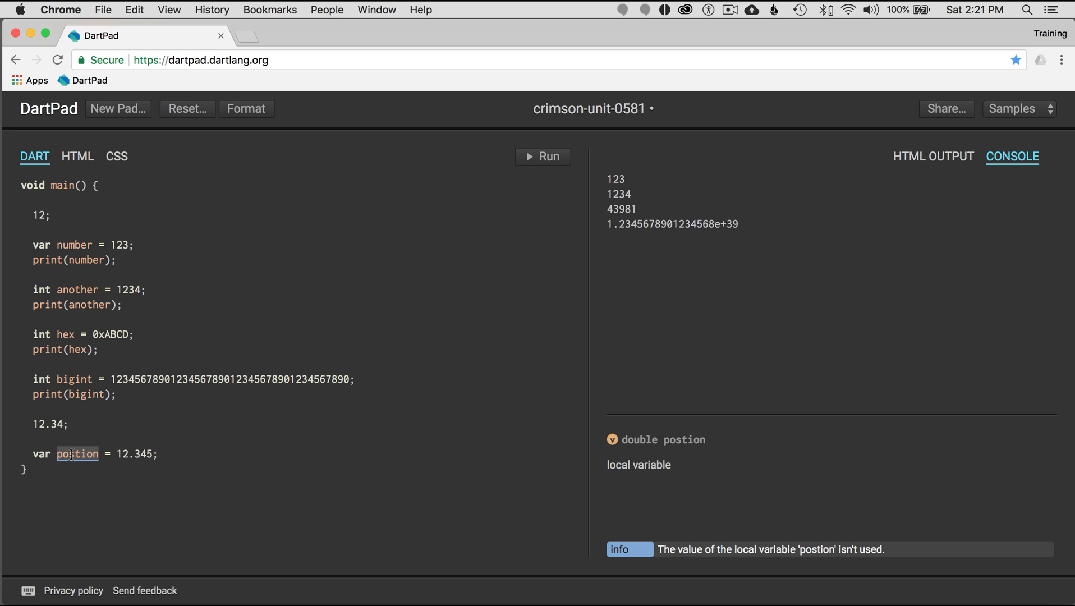
pyautogui.moveTo(77, 453)
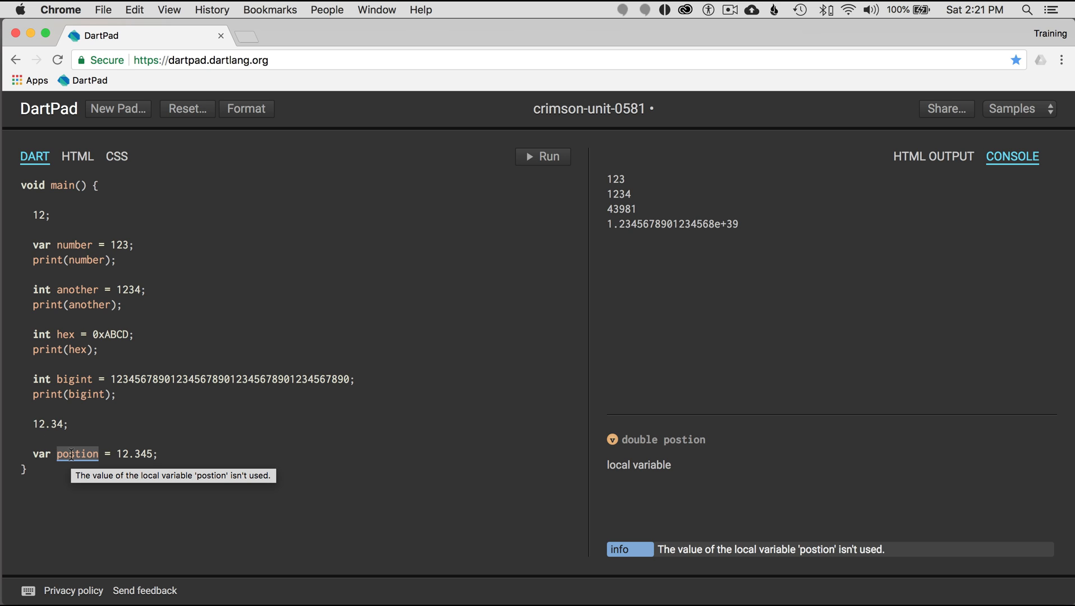
pyautogui.moveTo(114, 454)
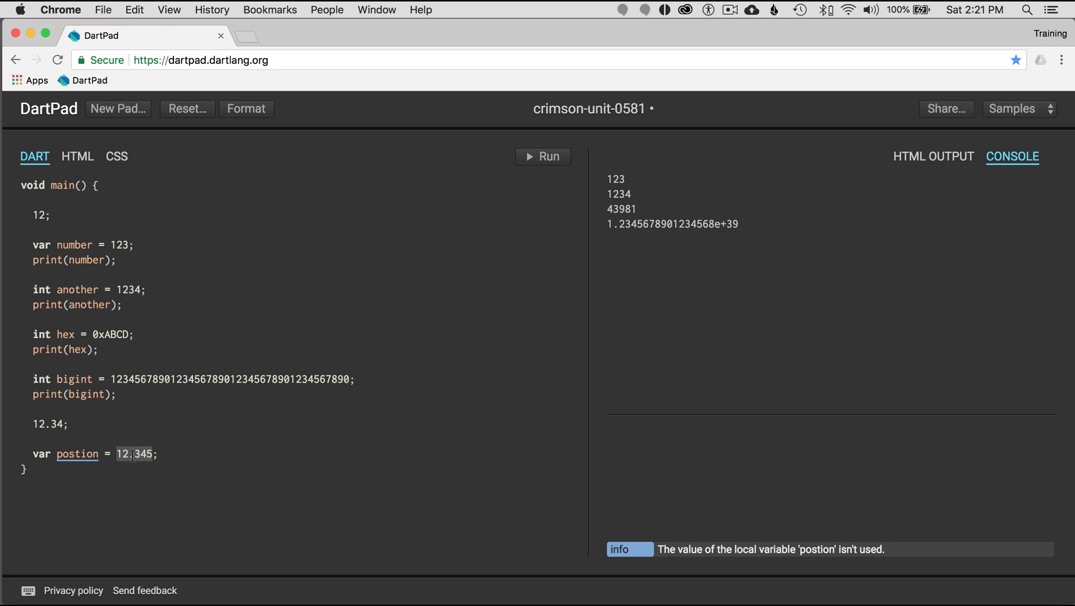
pyautogui.moveTo(77, 453)
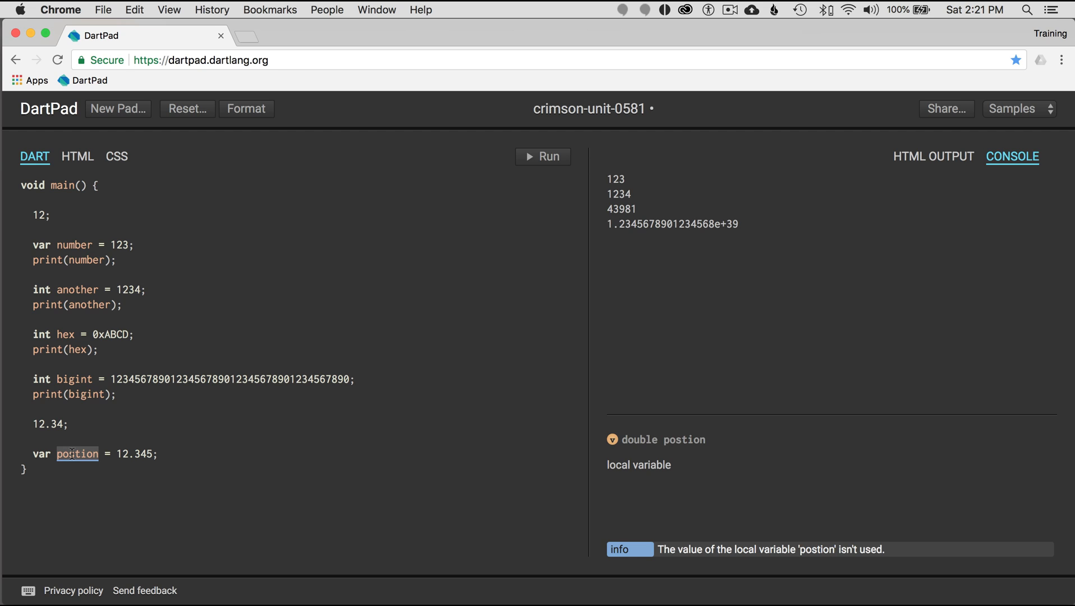
pyautogui.write('i')
pyautogui.write('pr')
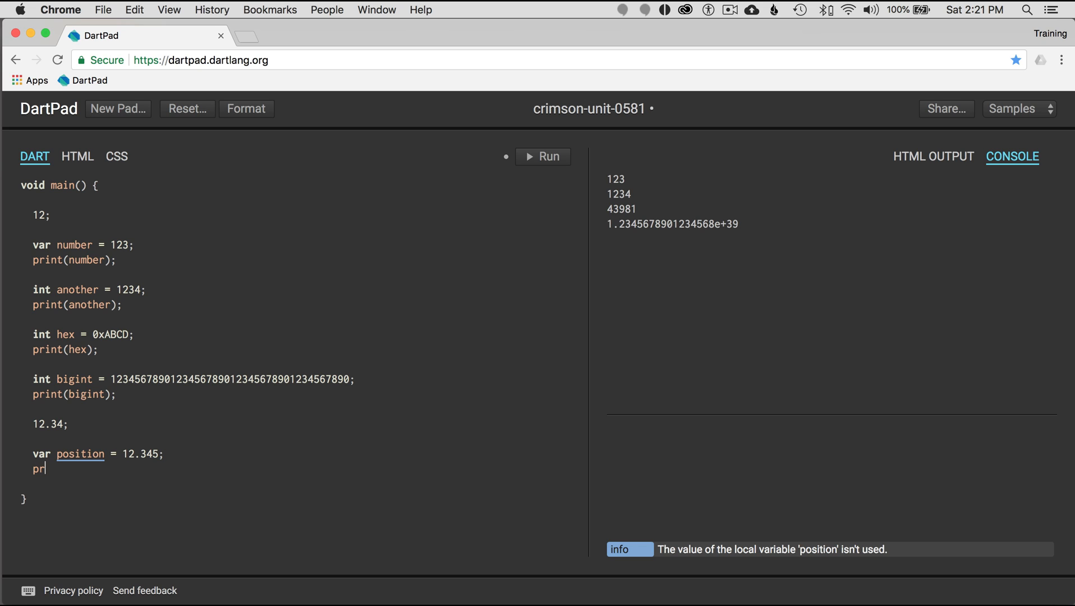
pyautogui.write('int(position)')
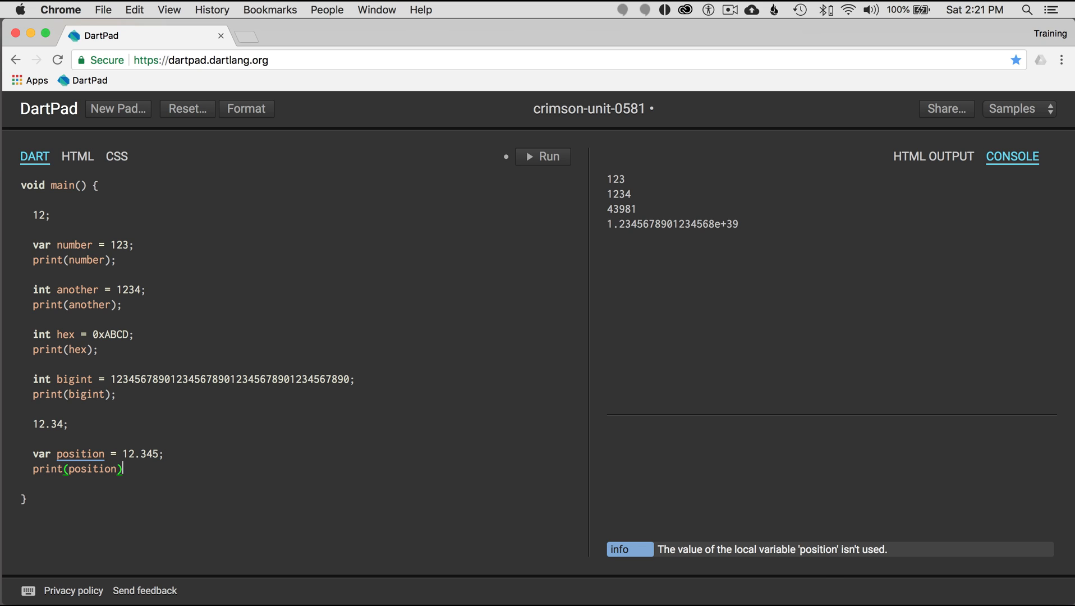
pyautogui.write(';')
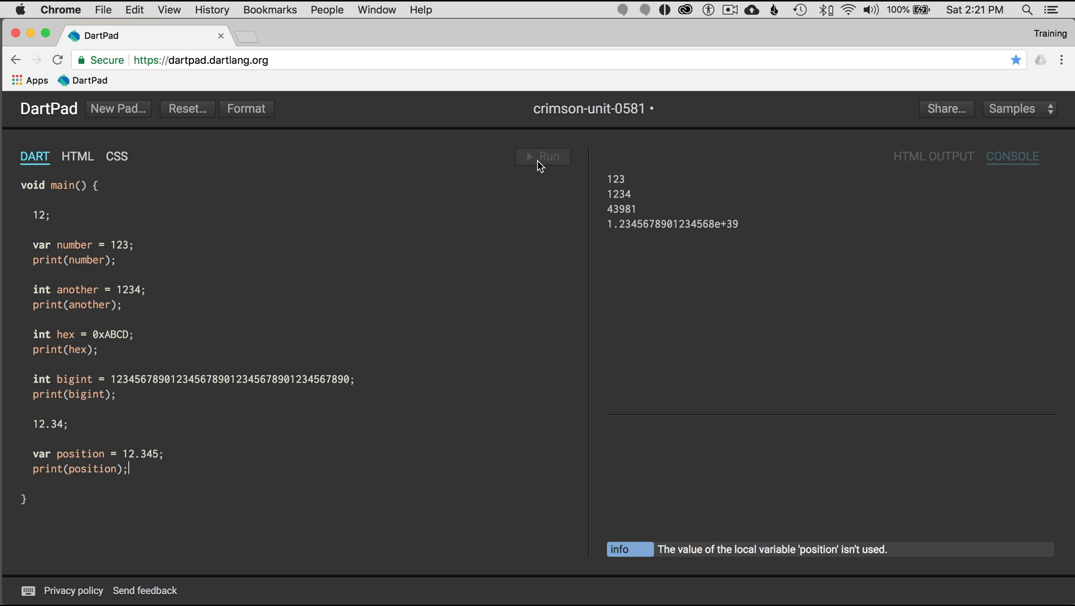
pyautogui.click(542, 156)
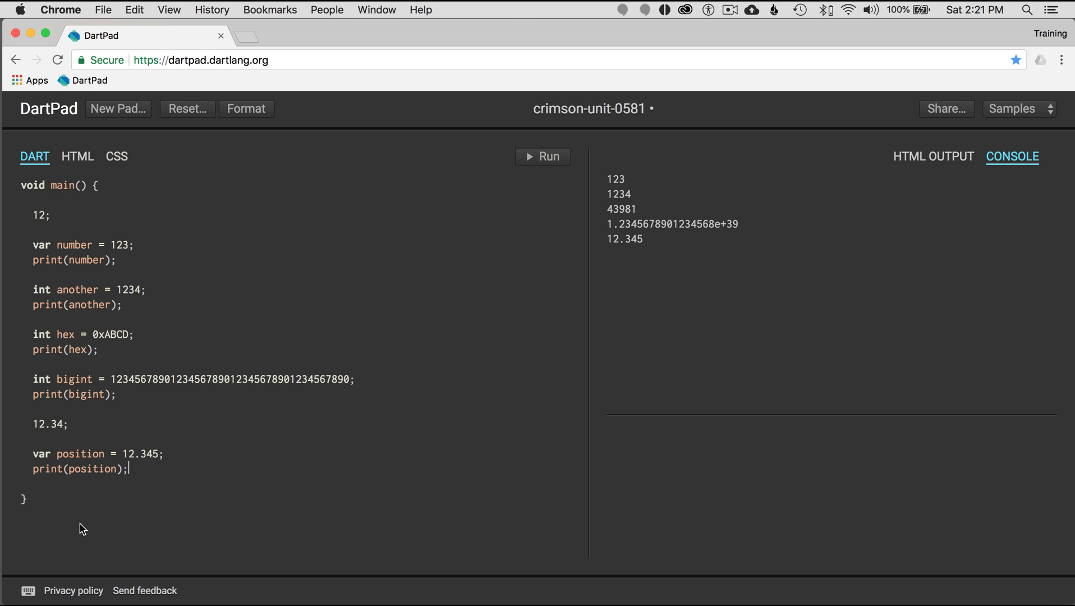
pyautogui.scroll(-3)
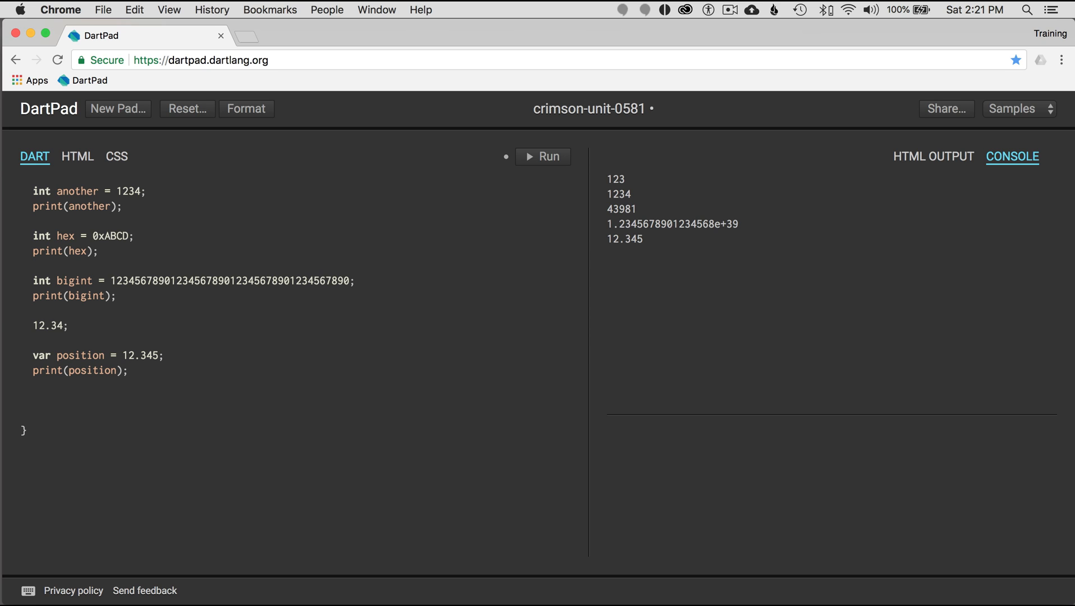
# Add double anotherposition = 1.234 and print(anotherposition), then run to output 1.234.
pyautogui.write('d')
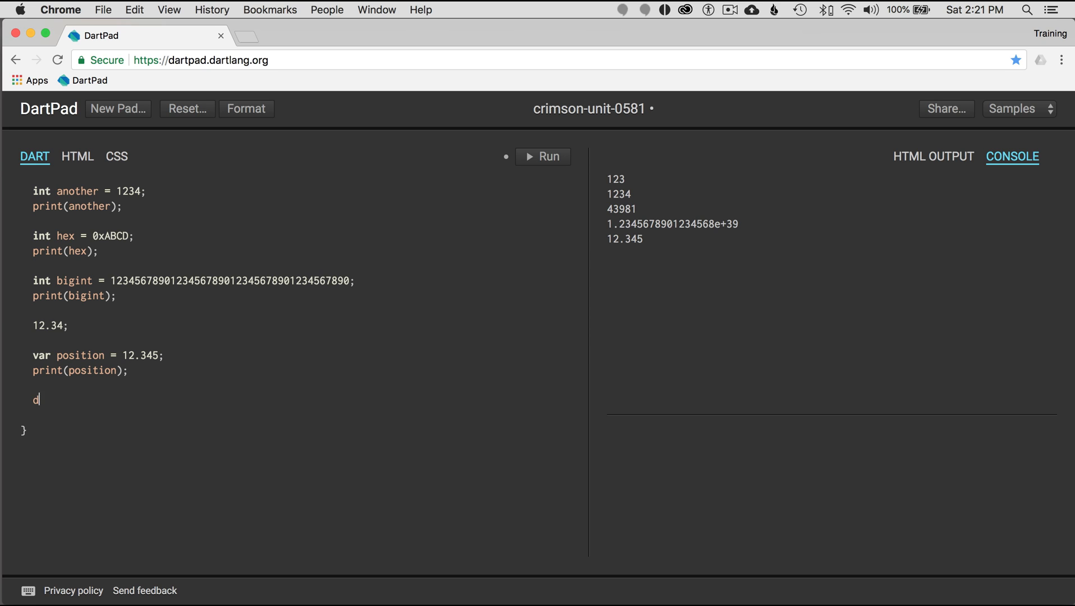
pyautogui.write('ouble')
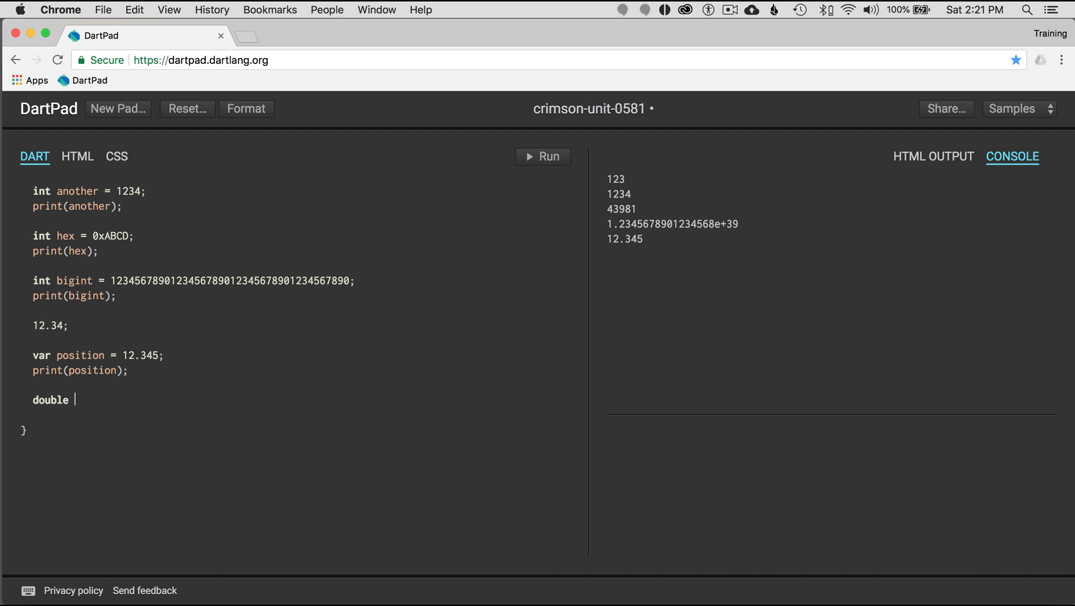
pyautogui.write('a')
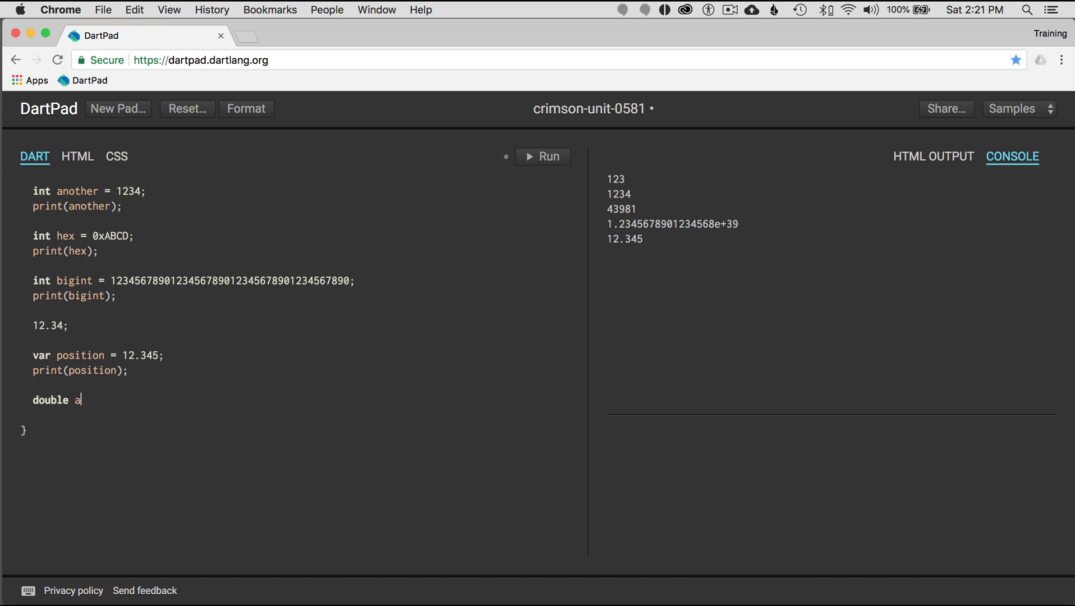
pyautogui.write('notherposition =')
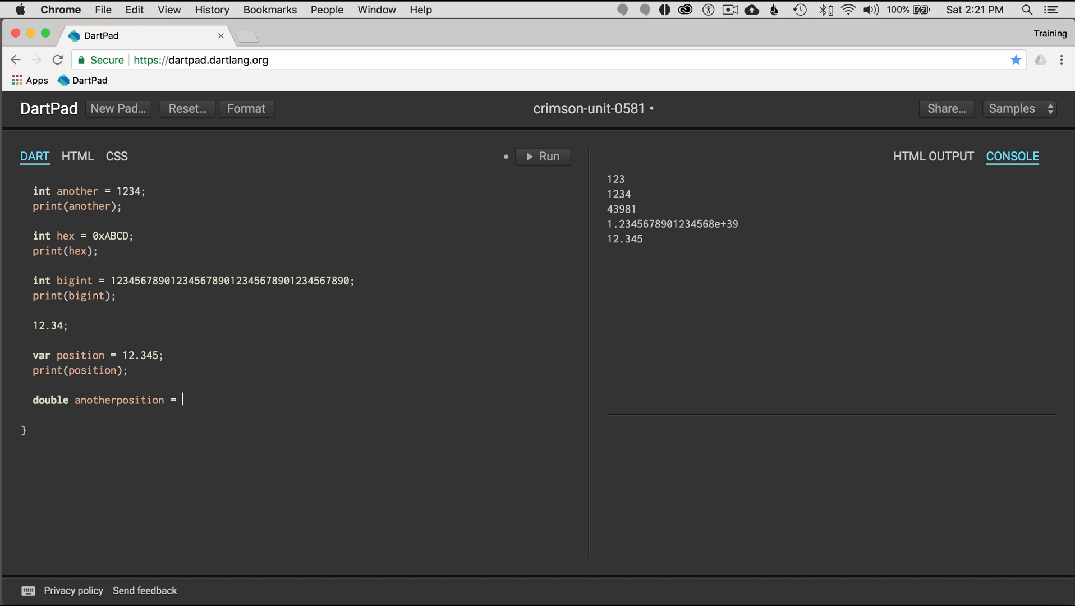
pyautogui.write('1.234;')
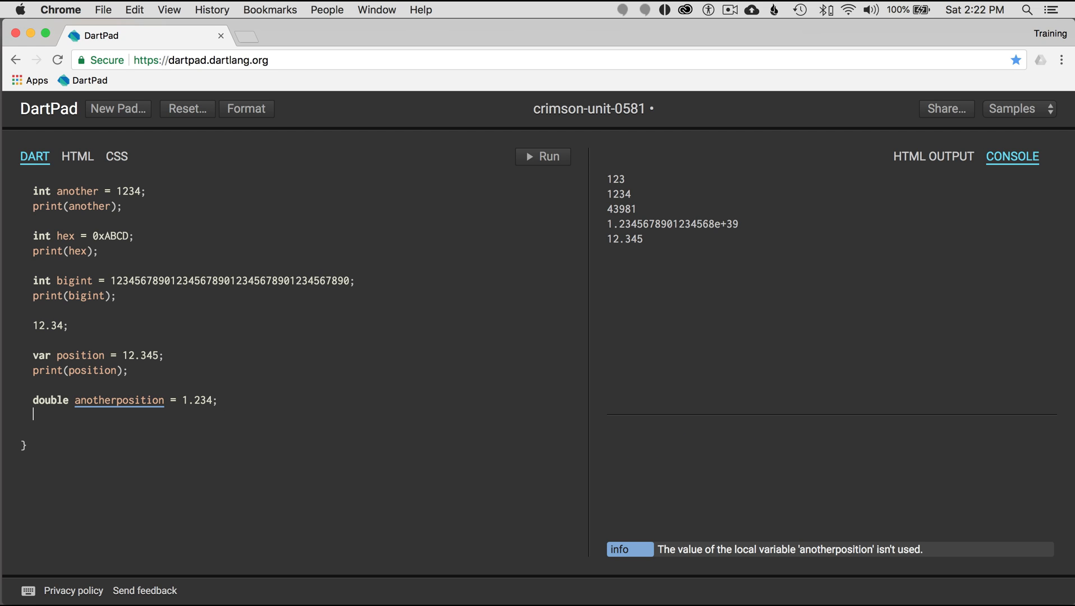
pyautogui.write('print(anotherp')
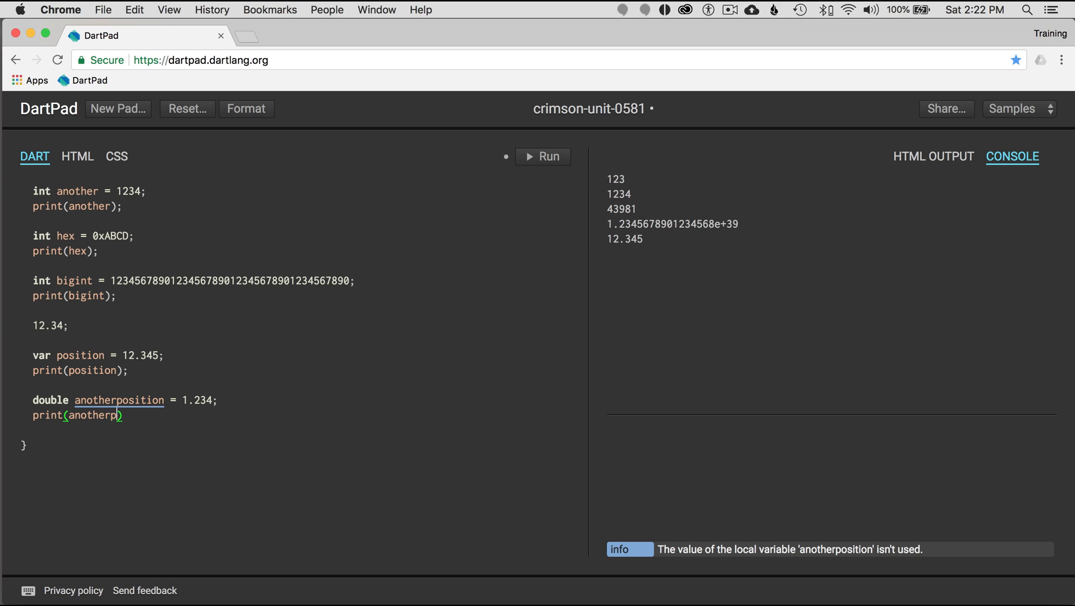
pyautogui.write('osition);')
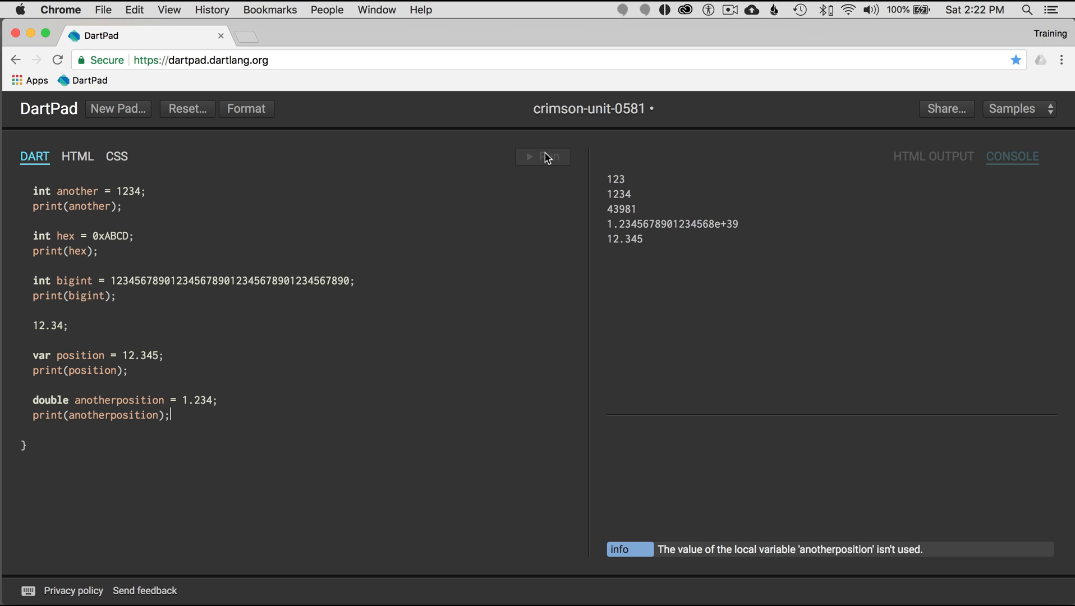
pyautogui.click(542, 156)
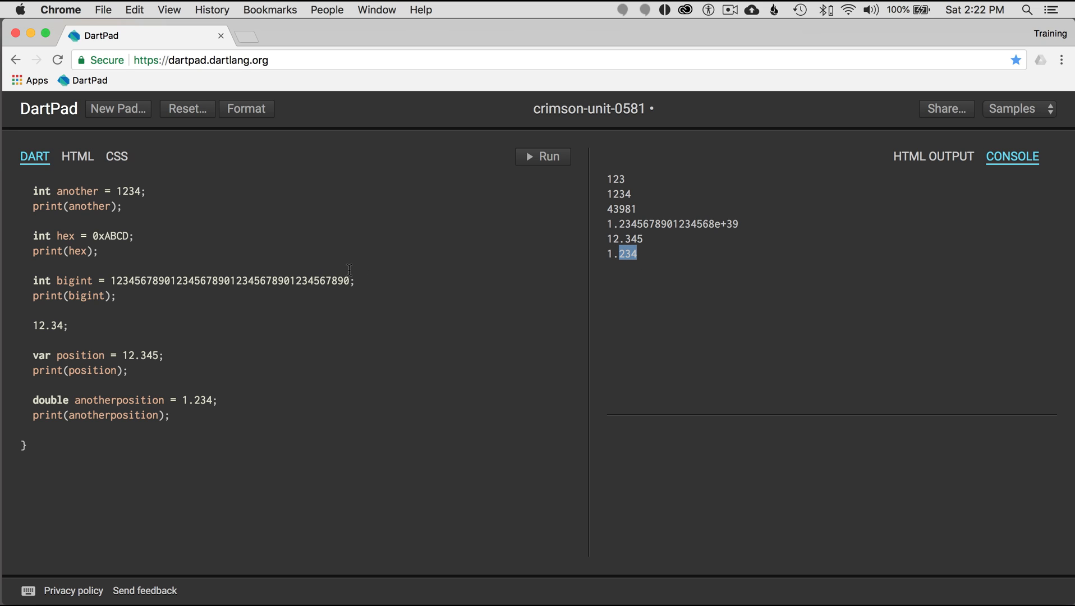
pyautogui.moveTo(367, 248)
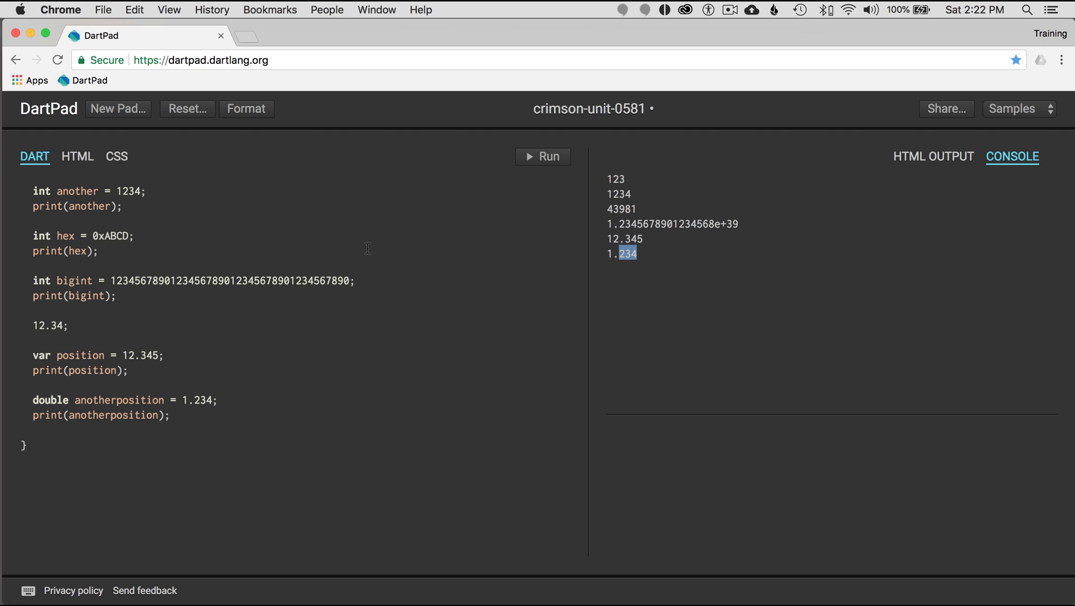
# Add double exponent = 12345e2 and print(exponent), then run to output 1234500.
pyautogui.click(173, 415)
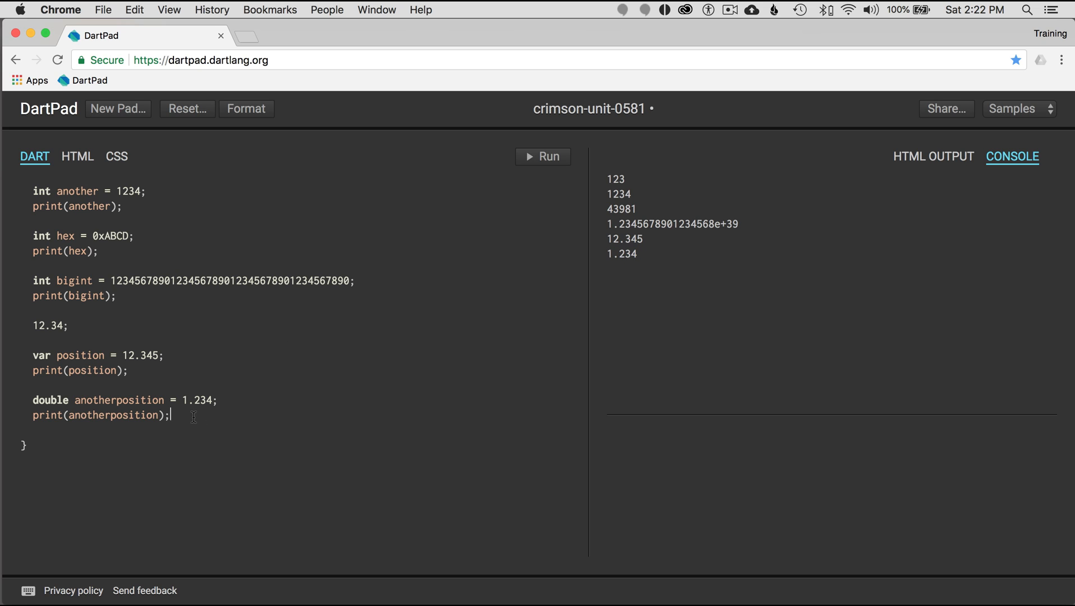
pyautogui.write('double')
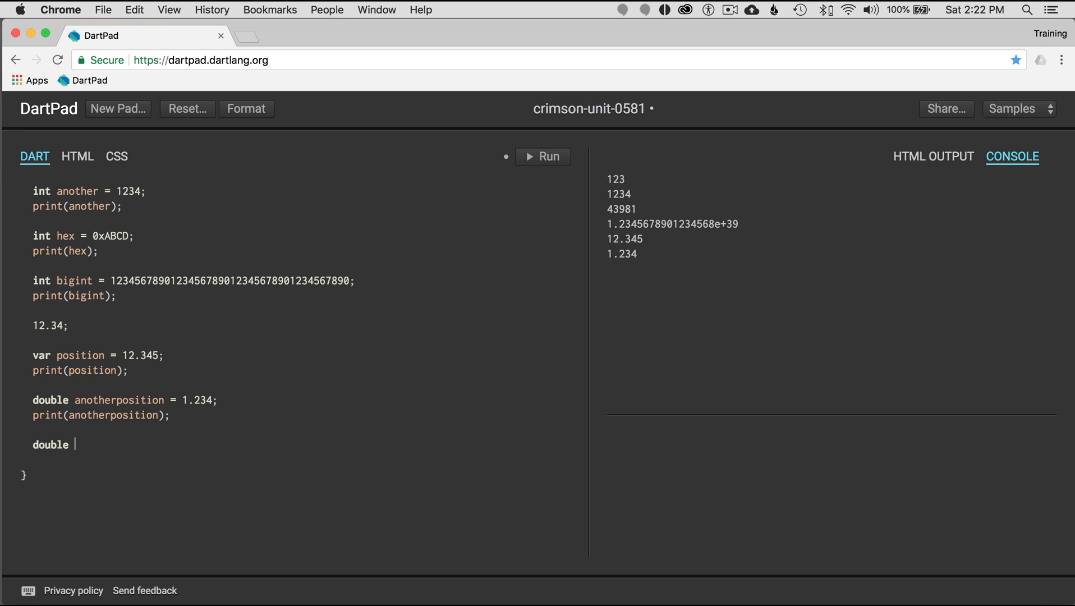
pyautogui.write('e')
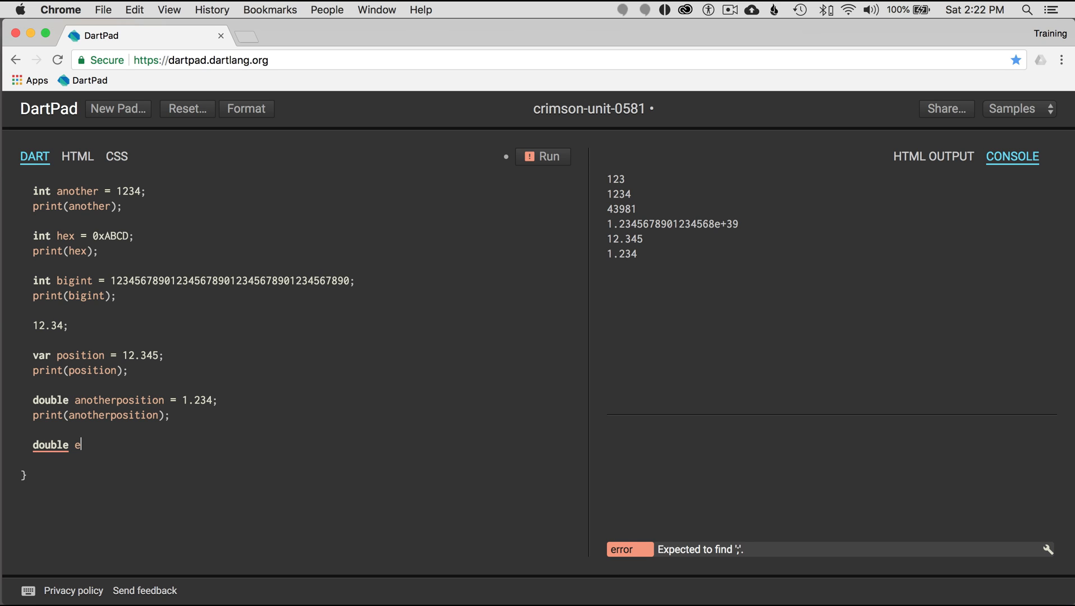
pyautogui.write('xponent = 123')
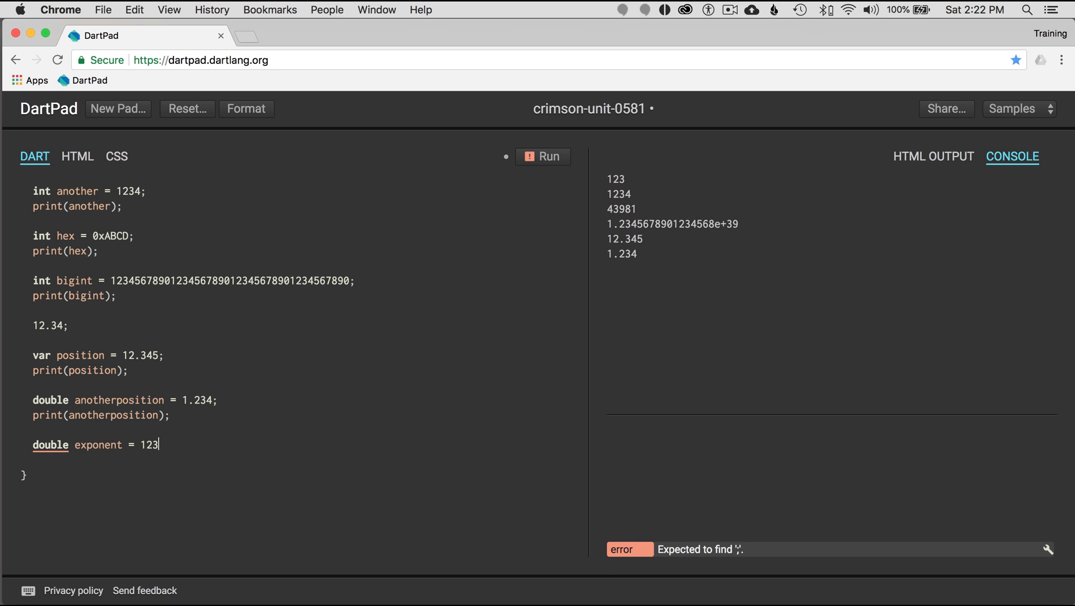
pyautogui.write('45e')
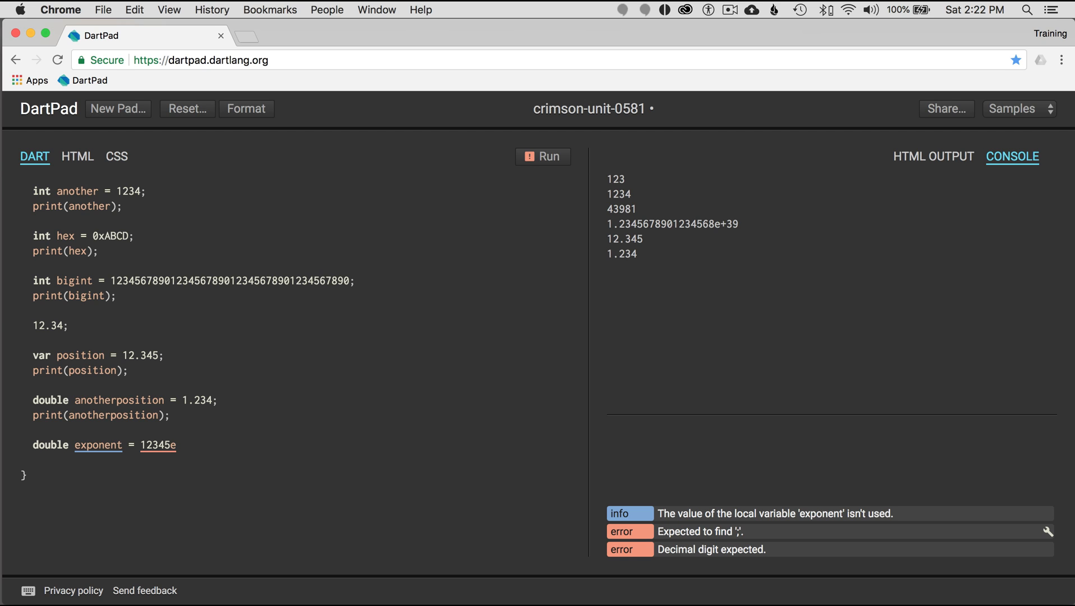
pyautogui.write('2;')
pyautogui.write('print(exponent);')
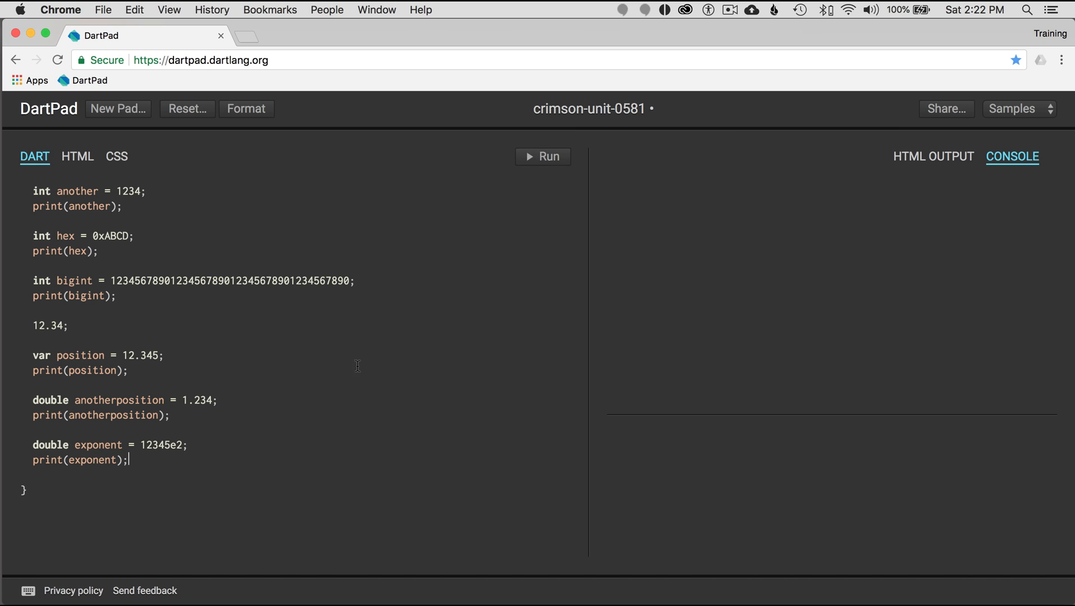
pyautogui.click(541, 156)
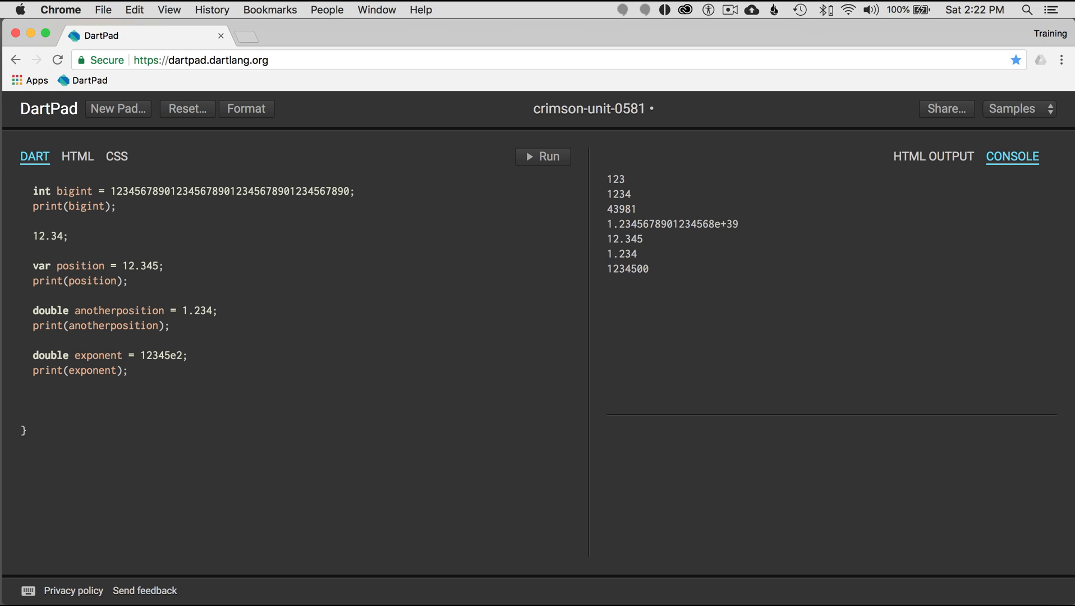
pyautogui.click(33, 413)
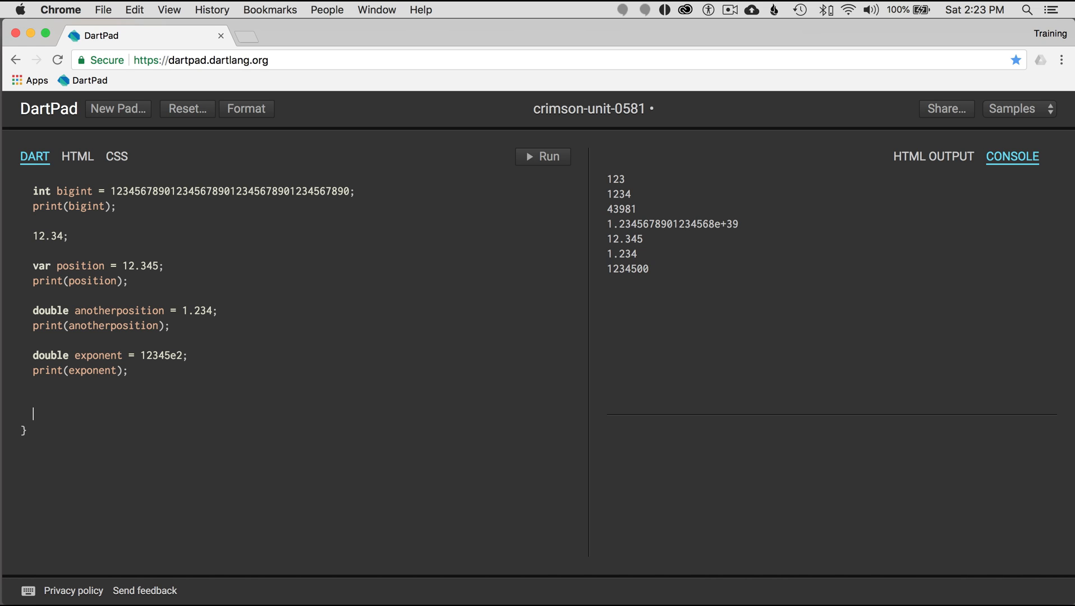
# Add int convert = int.parse("4321") and print(convert), then run to output 4321.
pyautogui.write('int conv')
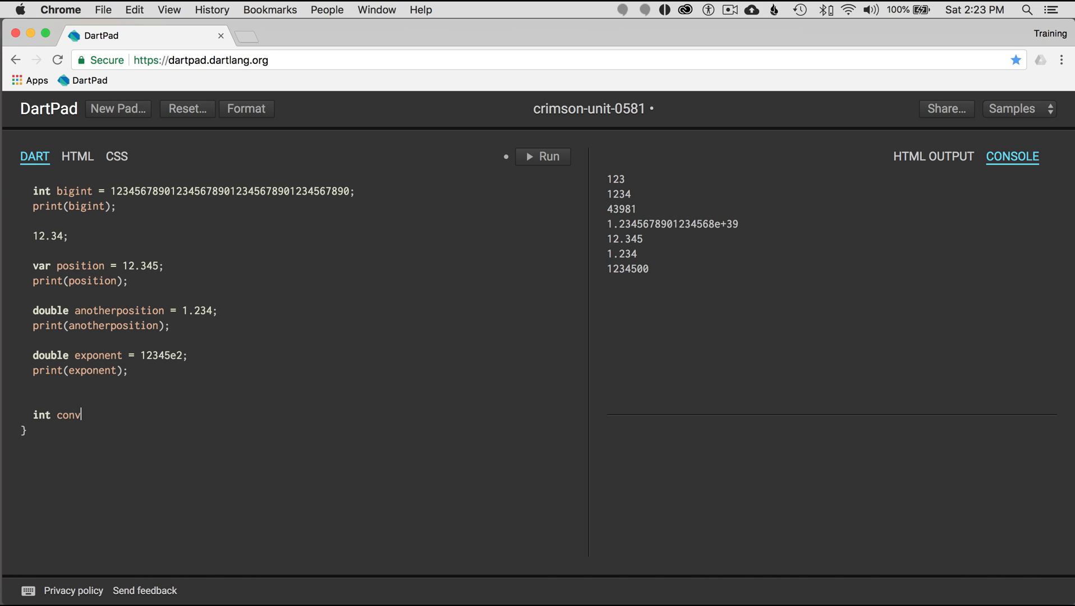
pyautogui.write('ert')
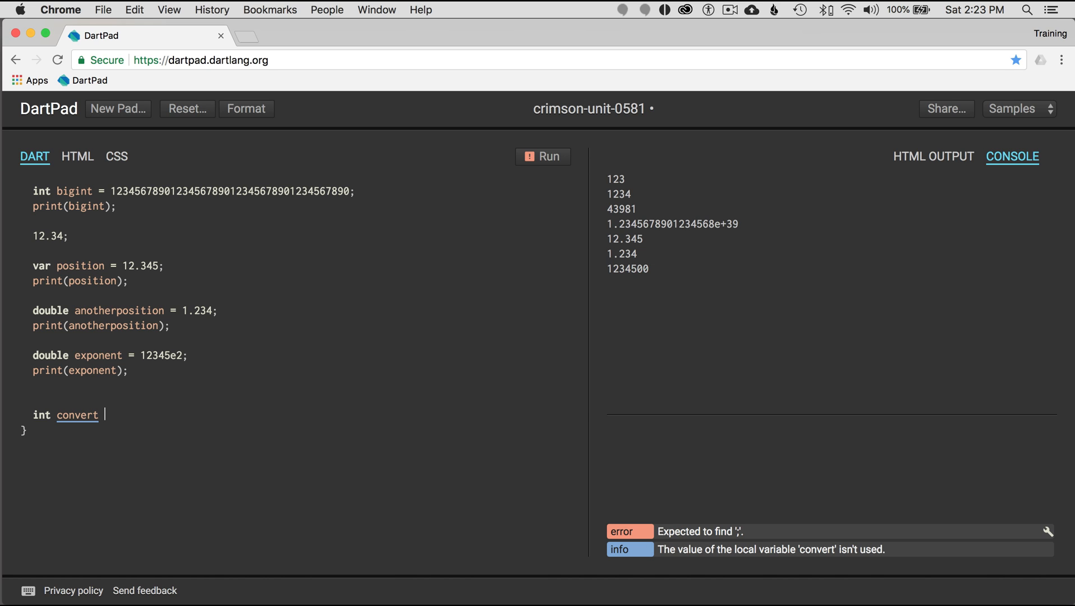
pyautogui.write('= int')
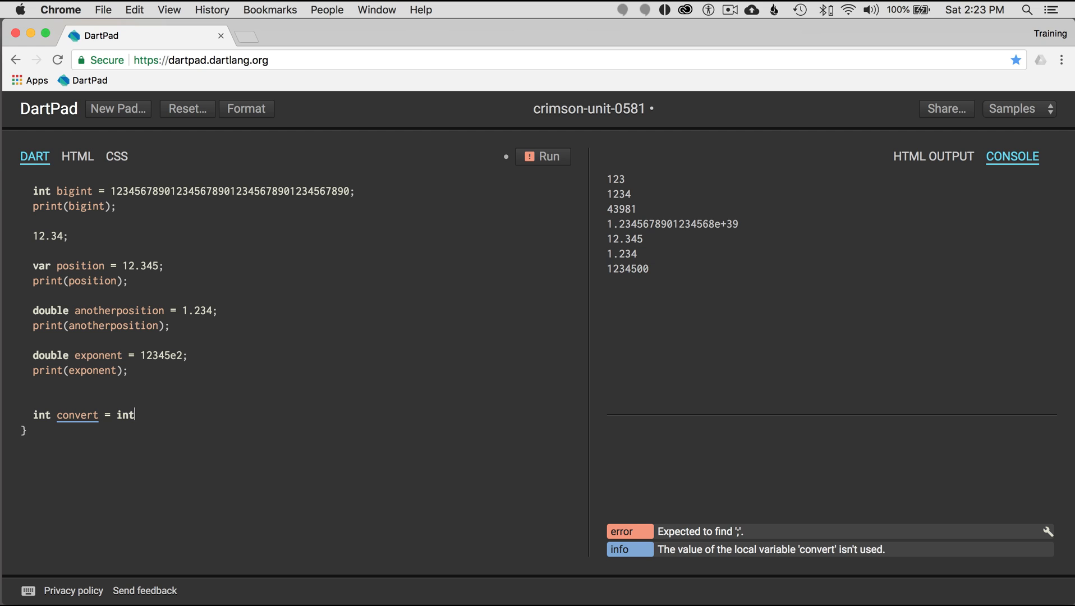
pyautogui.write('.')
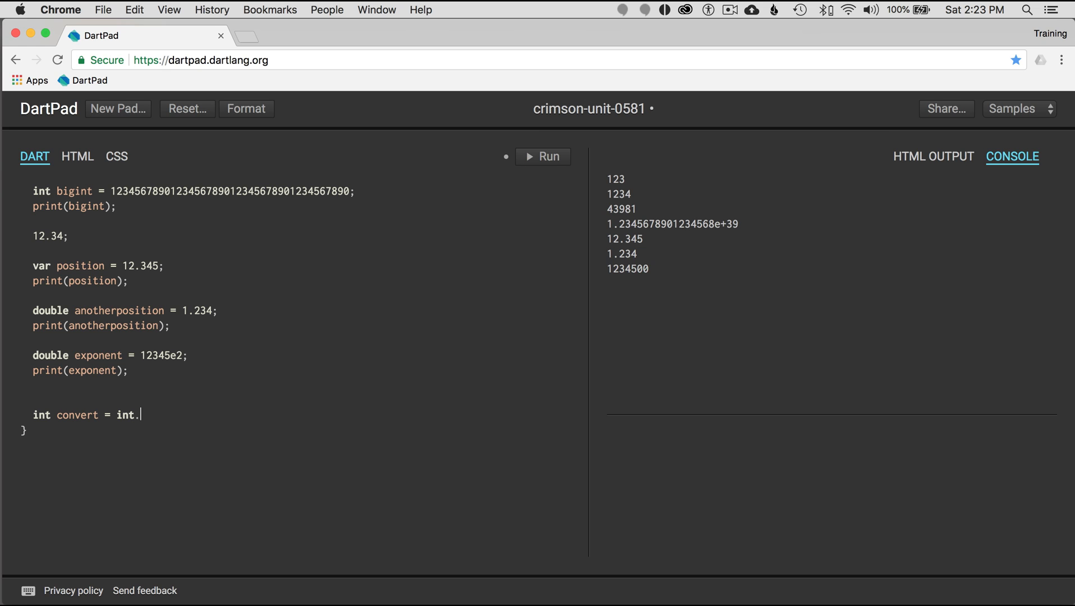
pyautogui.write('parse')
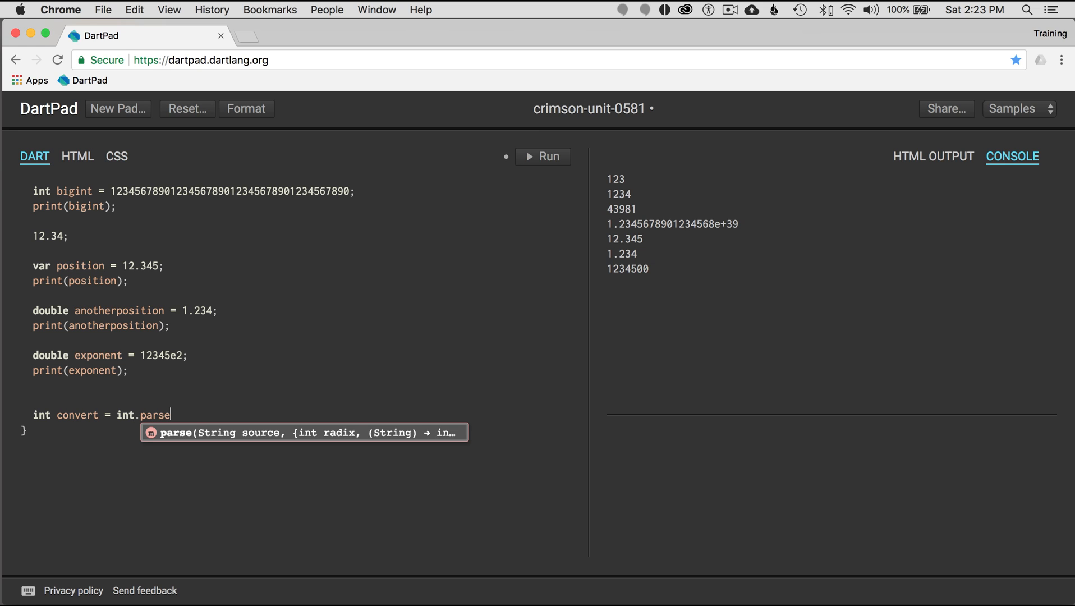
pyautogui.click(541, 156)
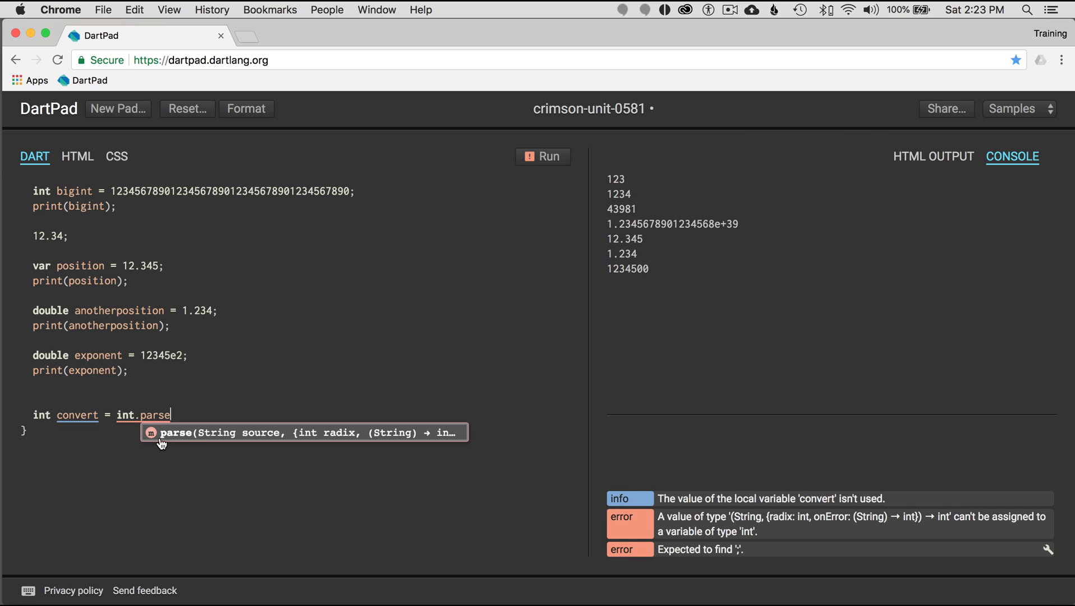
pyautogui.moveTo(184, 433)
pyautogui.write('("')
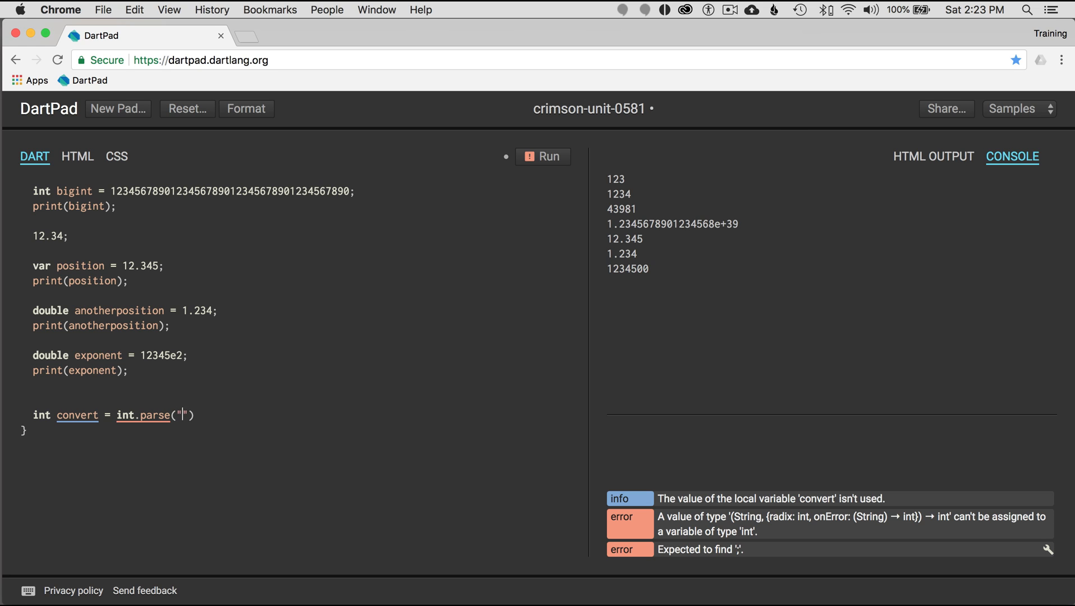
pyautogui.write('4321')
pyautogui.write('print(')
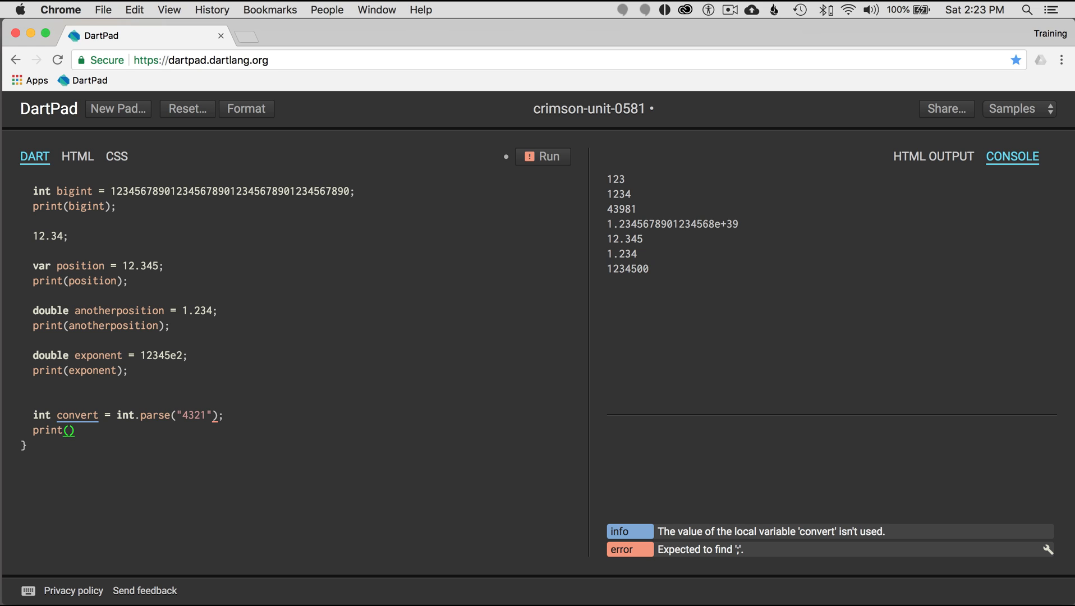
pyautogui.write('conve')
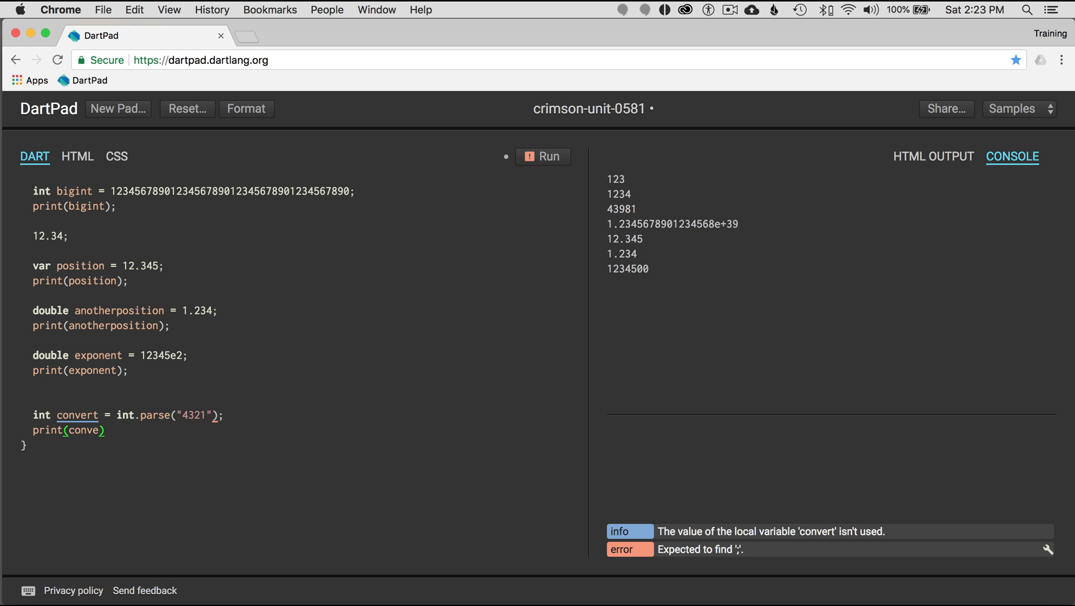
pyautogui.write('rt;')
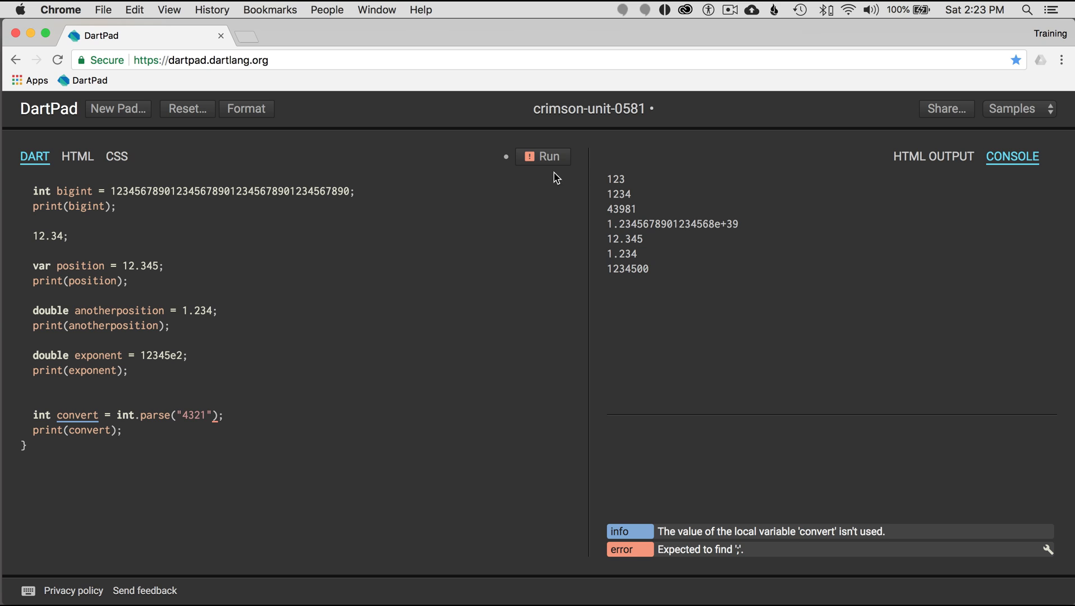
pyautogui.click(541, 156)
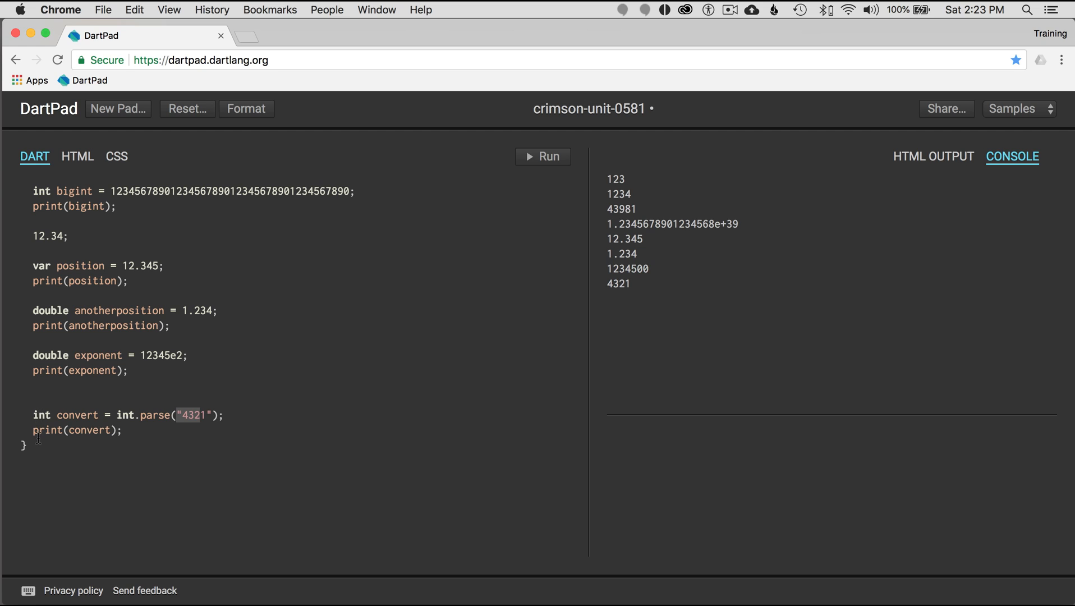
# Declare double convert2 = double.parse("43.21"), print it, and run to get 43.21 in the console.
pyautogui.write('d')
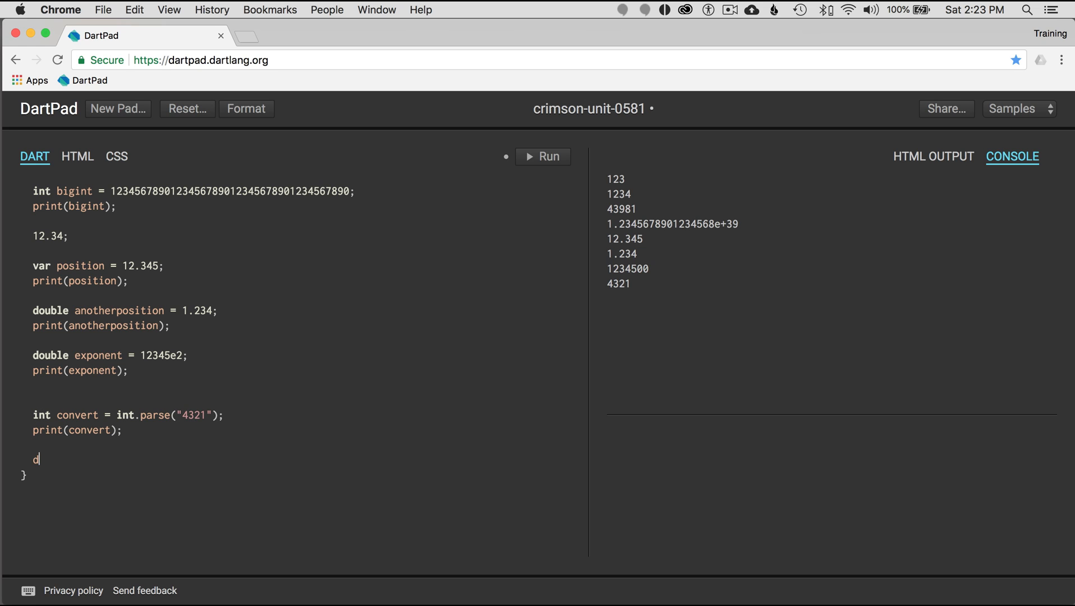
pyautogui.write('ouble conver')
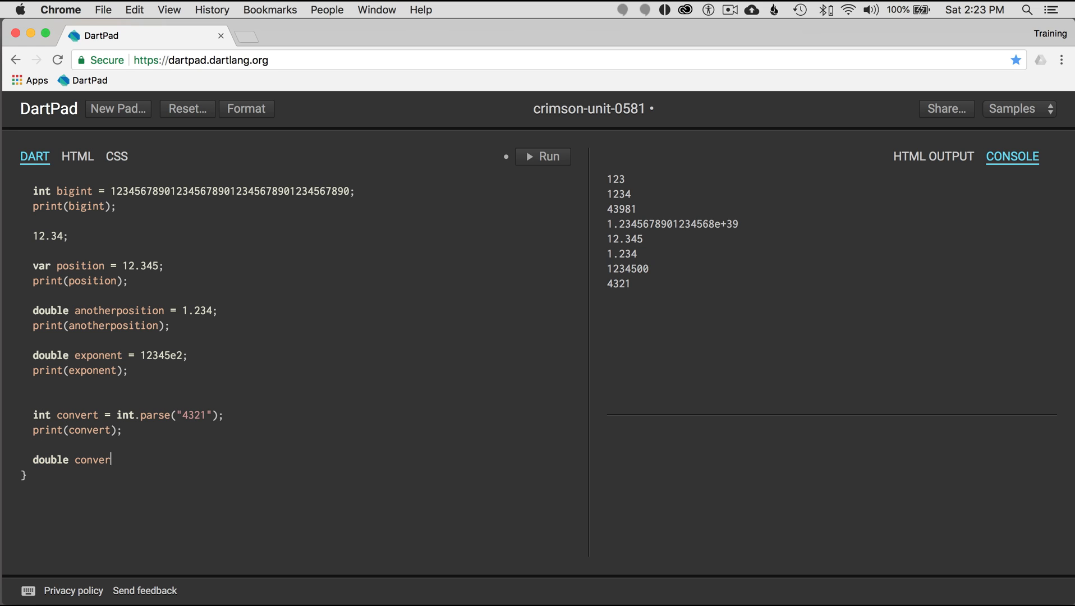
pyautogui.write('t2')
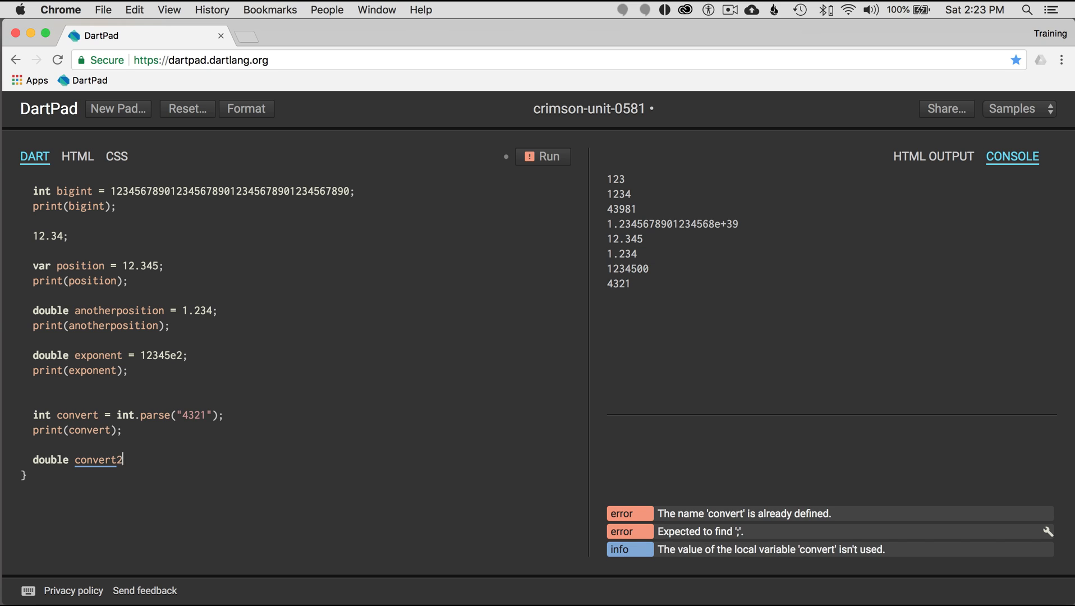
pyautogui.write('= double')
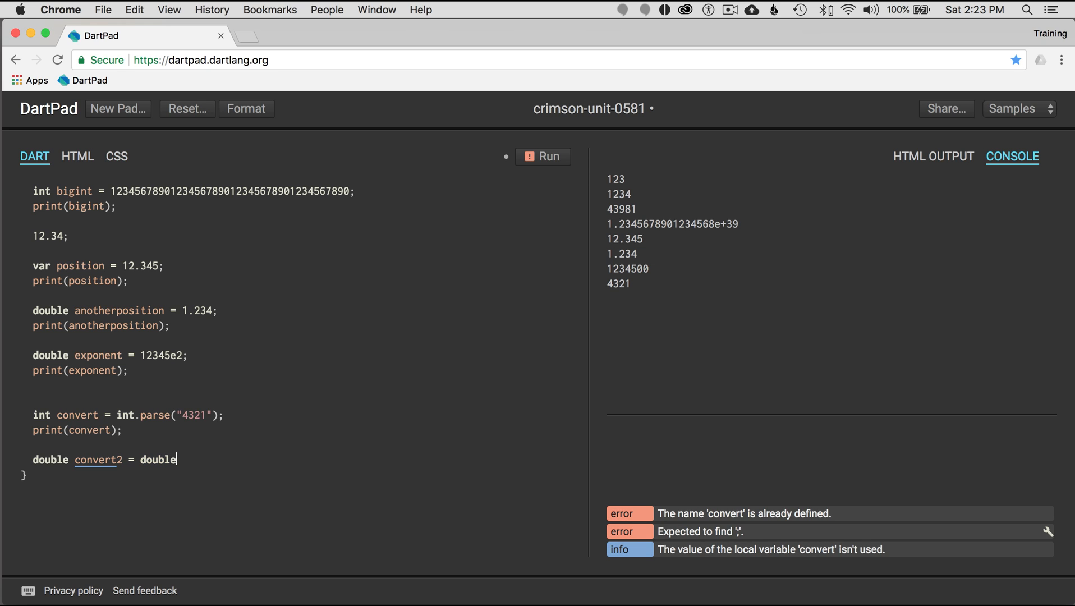
pyautogui.write('.parse("")')
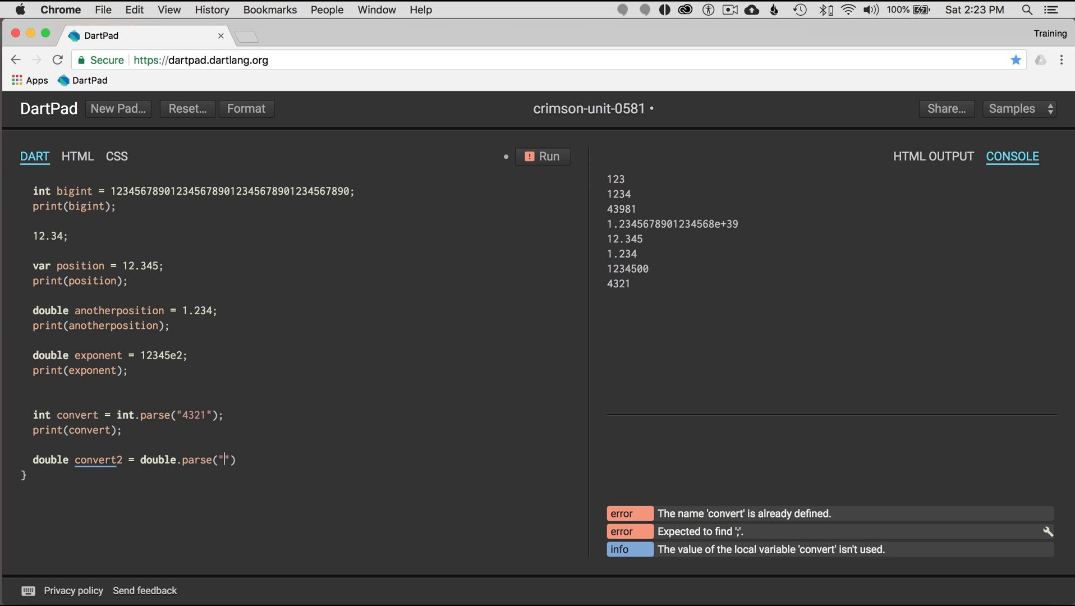
pyautogui.write('43.21");')
pyautogui.write('print')
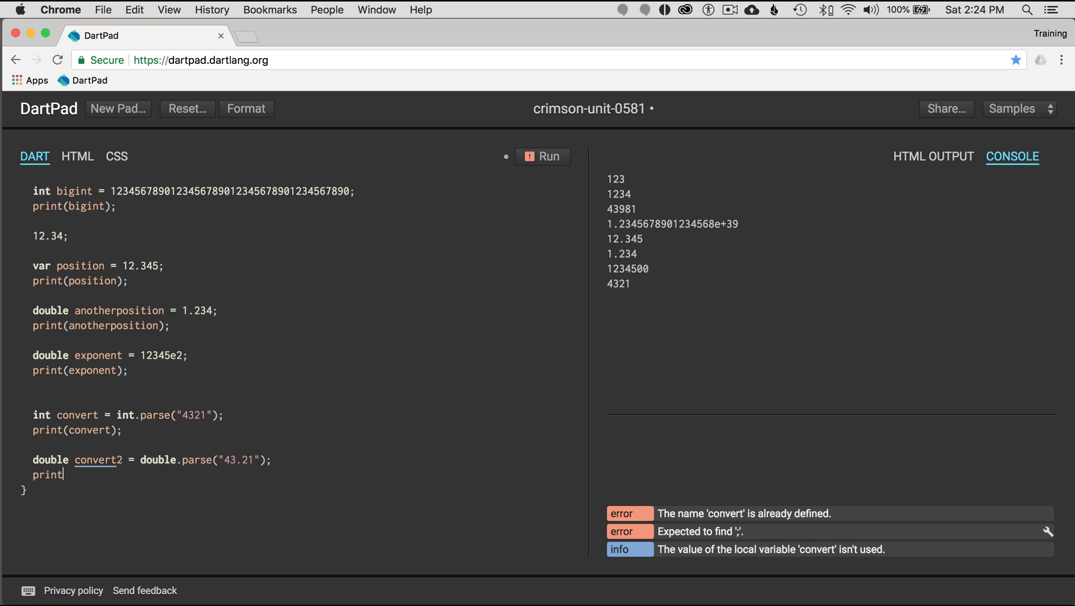
pyautogui.write('(convert2)')
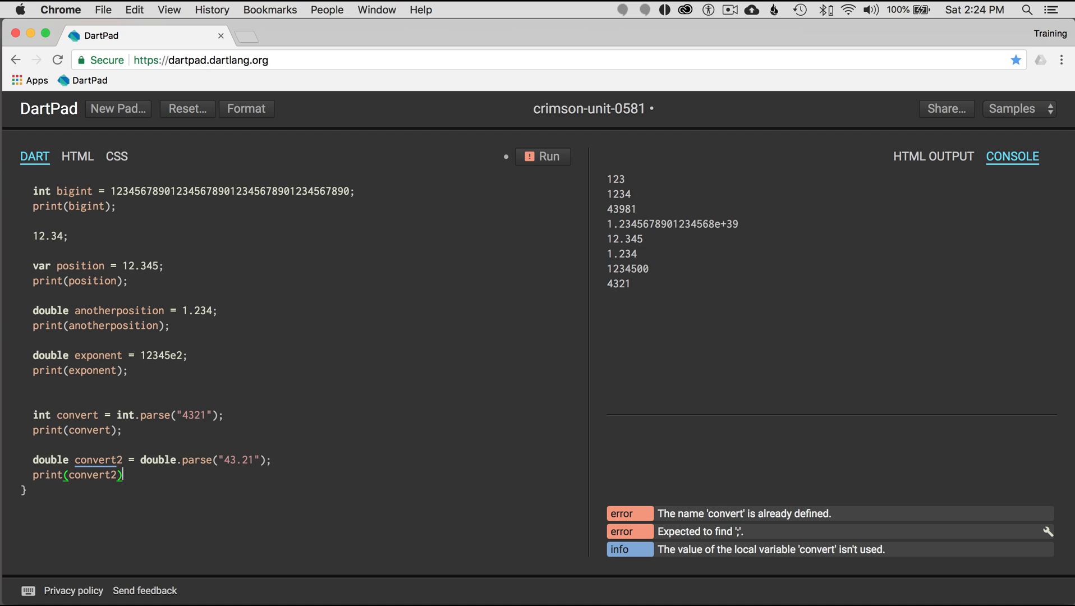
pyautogui.write(';')
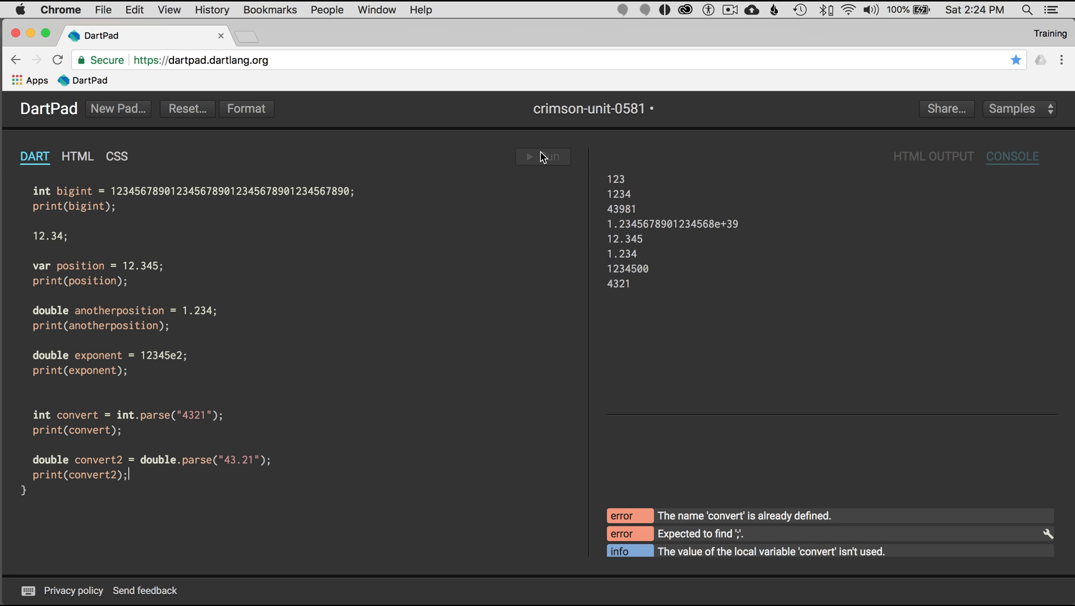
pyautogui.click(541, 156)
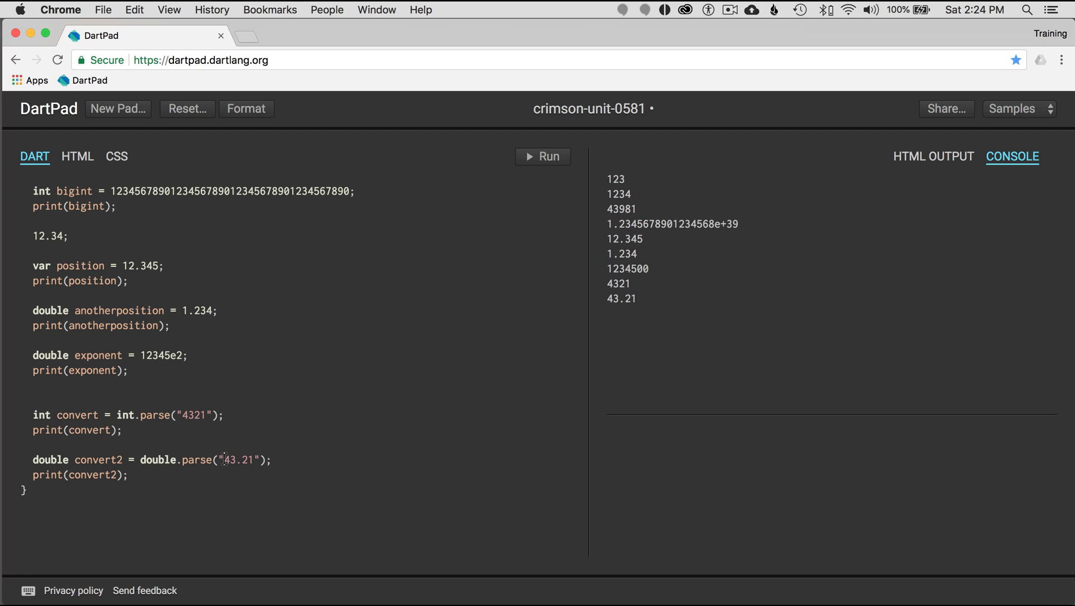
pyautogui.doubleClick(238, 459)
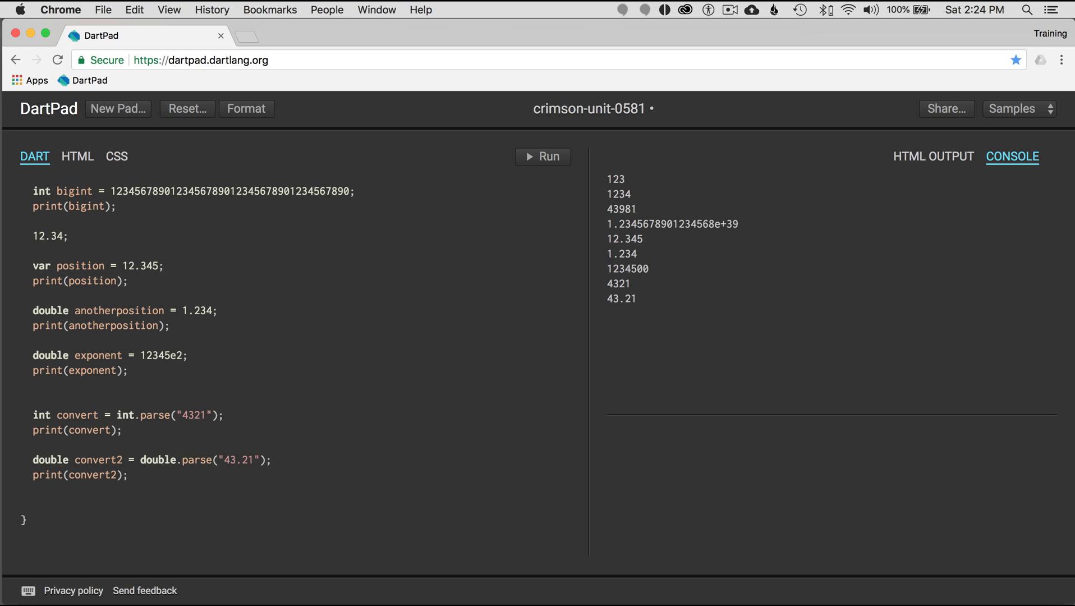
# Declare String value1 = 4321.toString(), print it, and run to get 4321 in the console.
pyautogui.click(33, 503)
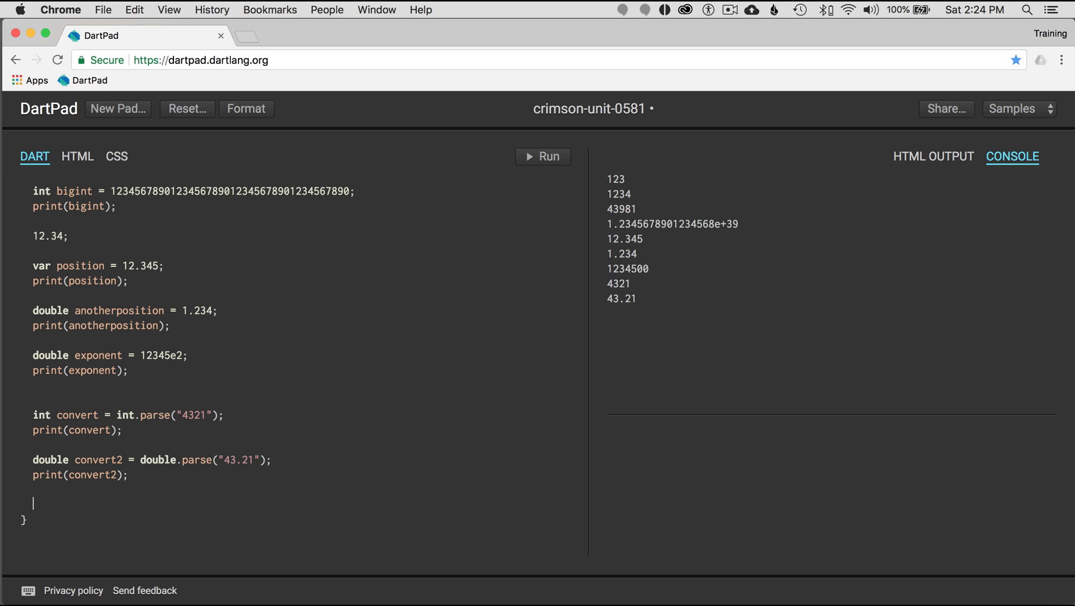
pyautogui.write('String')
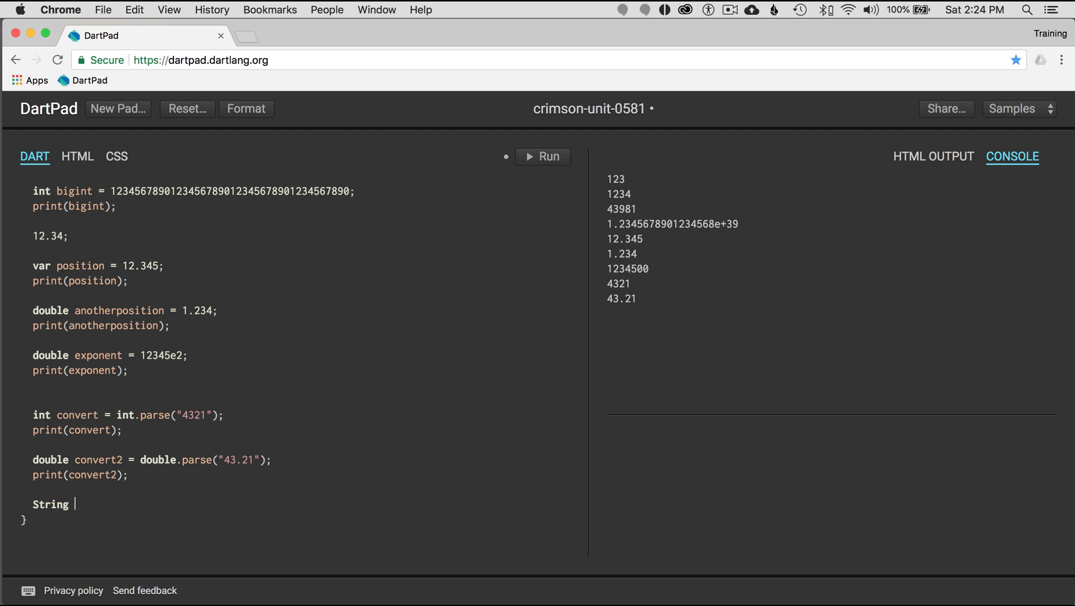
pyautogui.write('value1 =')
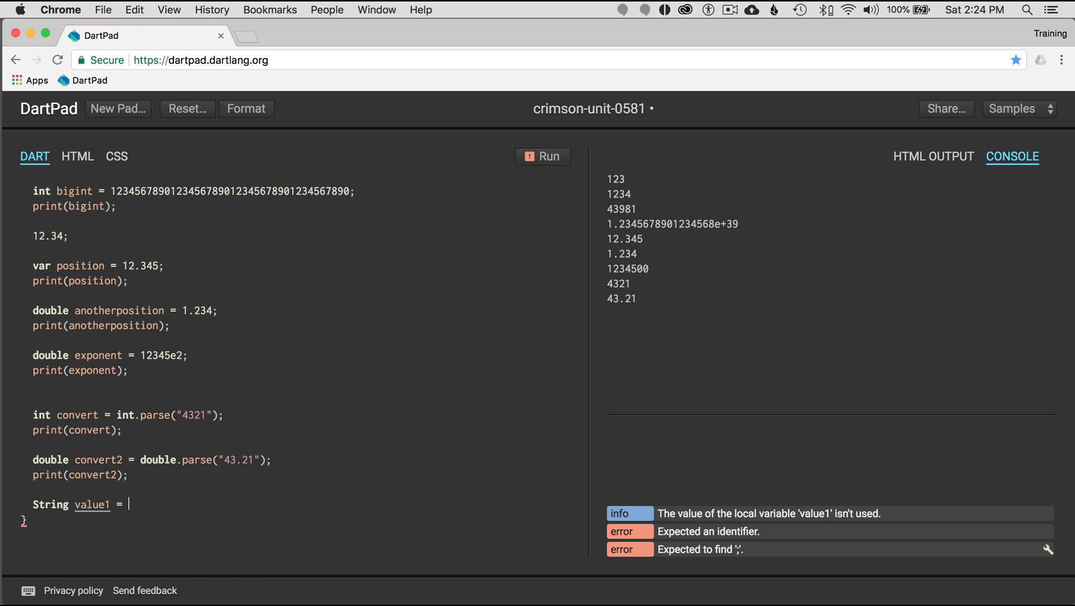
pyautogui.write('43')
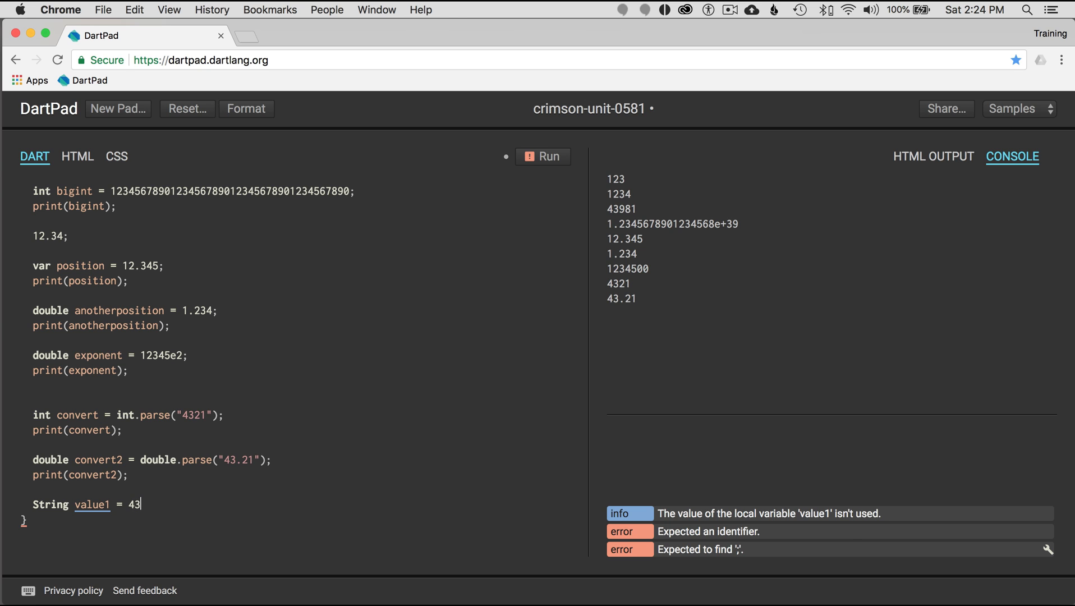
pyautogui.write('1.toS')
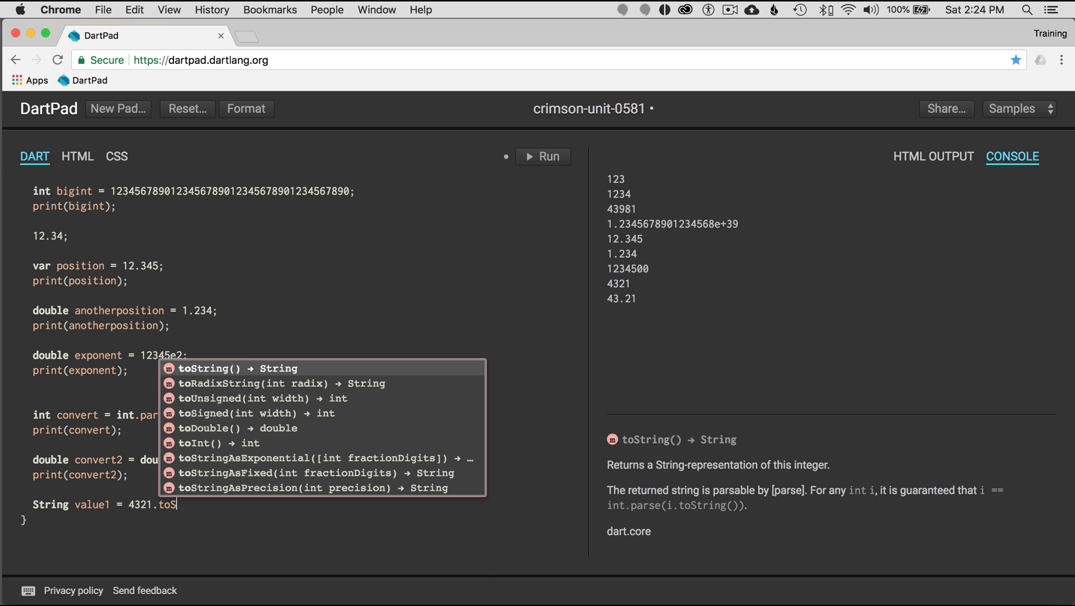
pyautogui.write('tring();')
pyautogui.write('p')
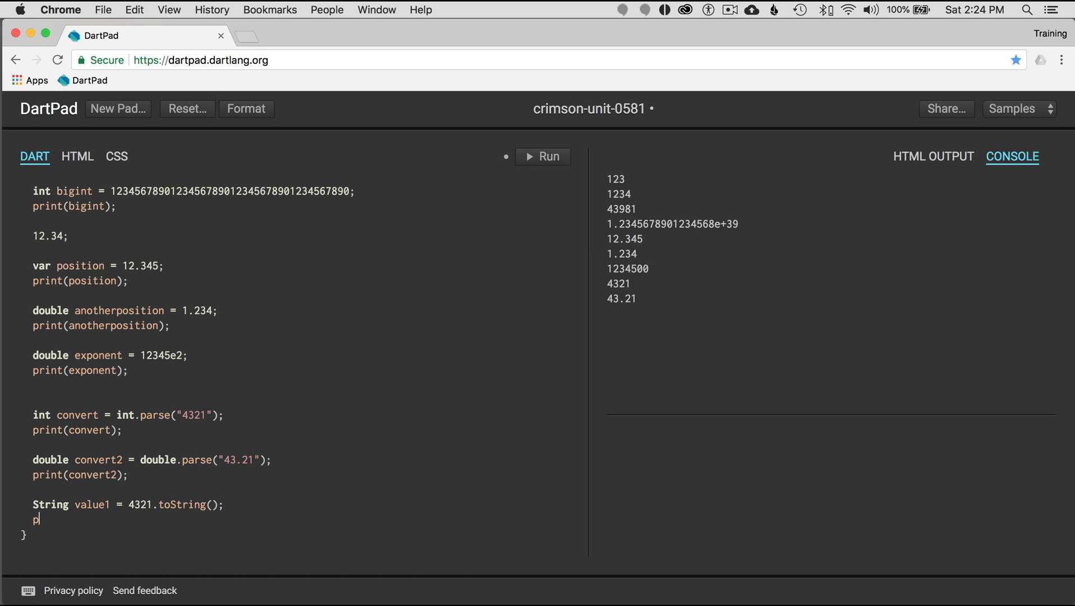
pyautogui.write('rint(value1);')
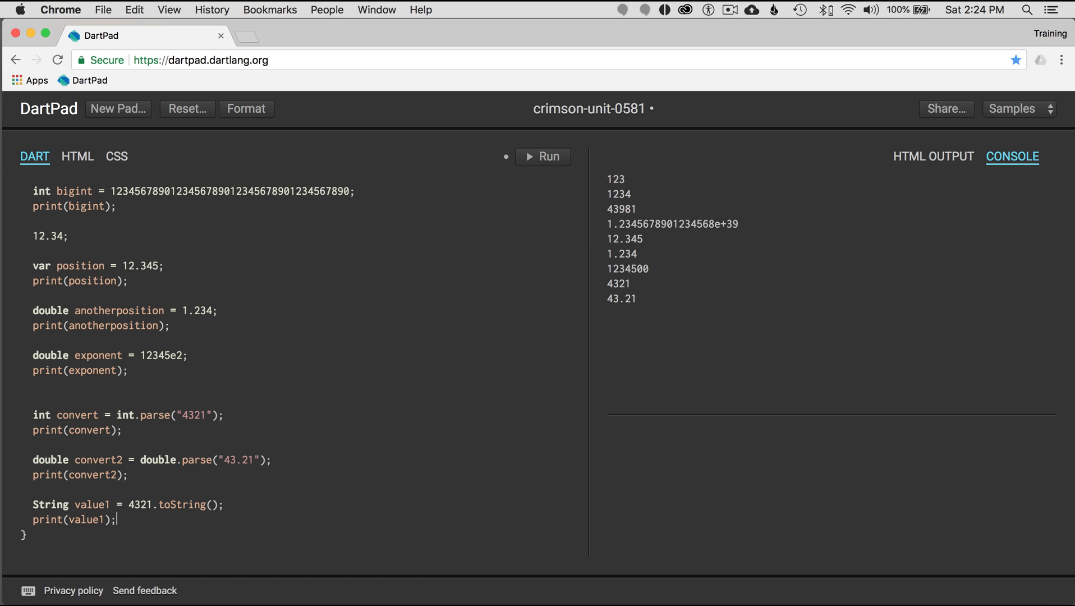
pyautogui.doubleClick(140, 505)
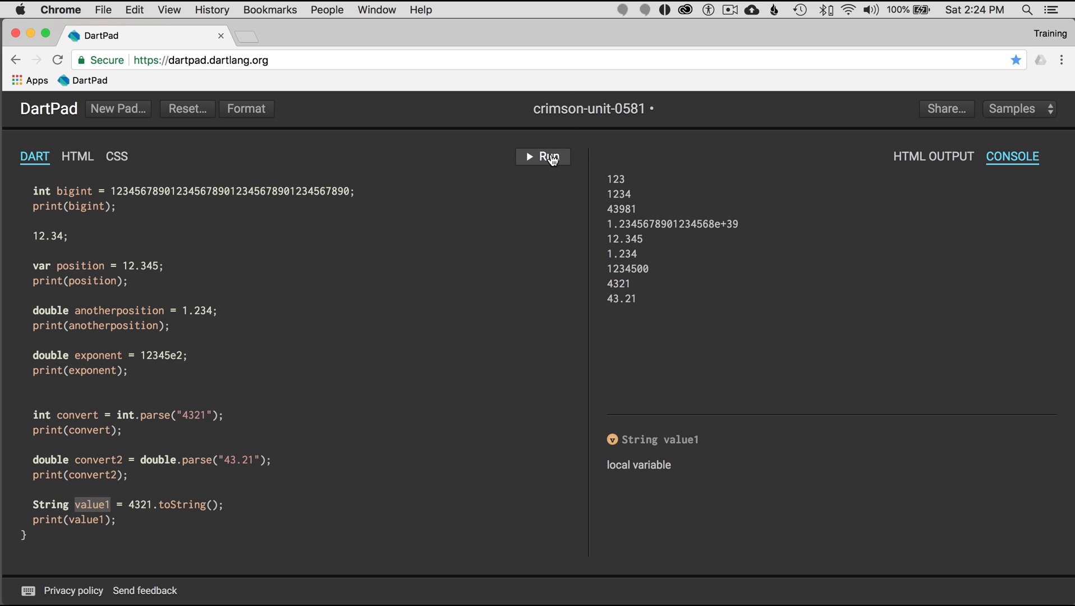
pyautogui.click(542, 156)
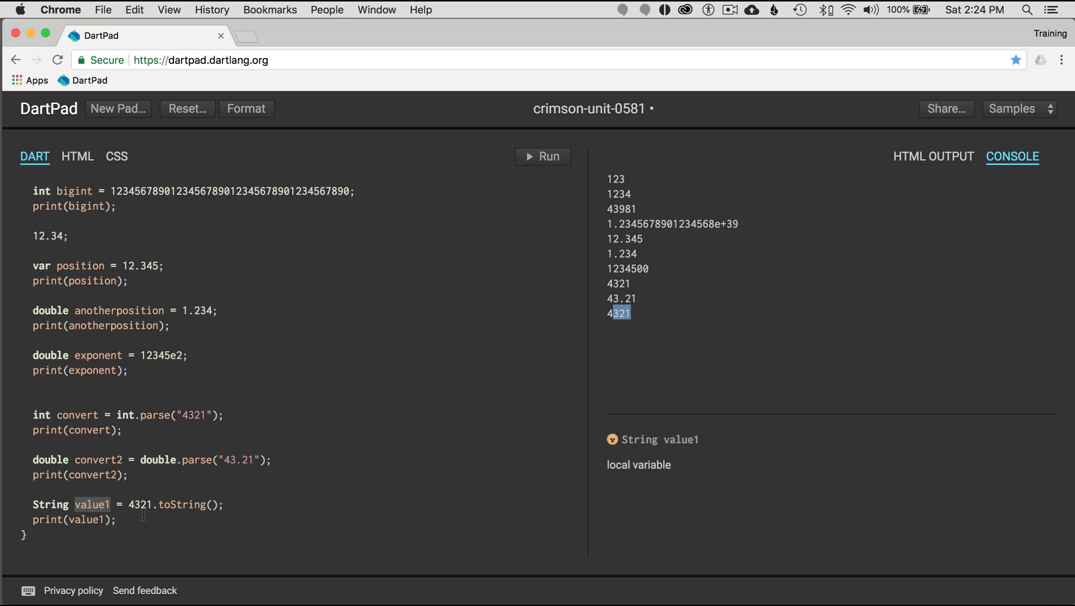
# Write String value2 12.12.toString() with print(value2) and run, hitting the missing = compile error.
pyautogui.write('String')
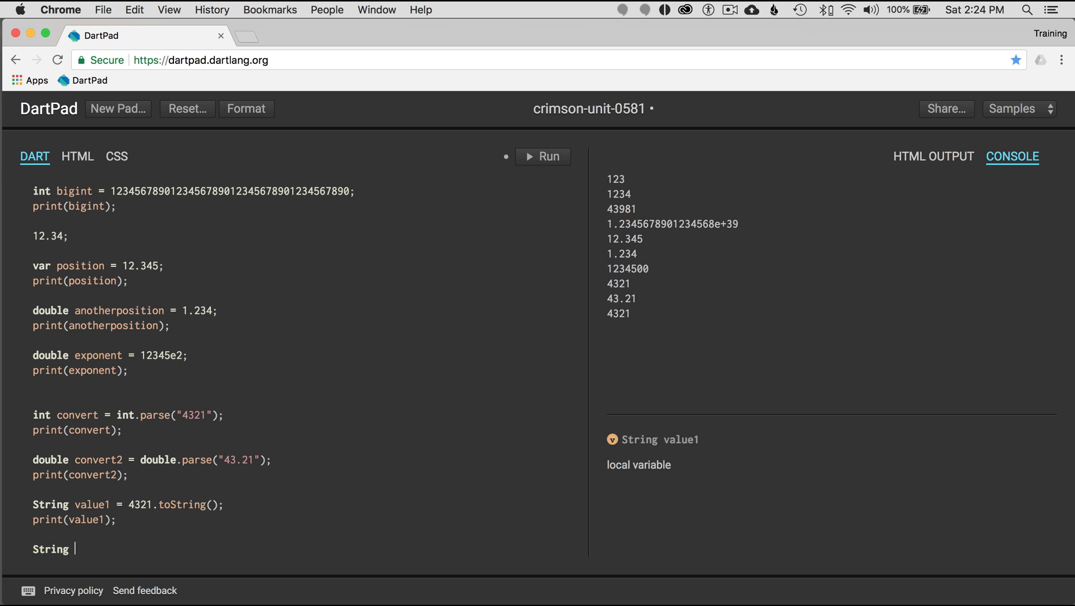
pyautogui.write('value2')
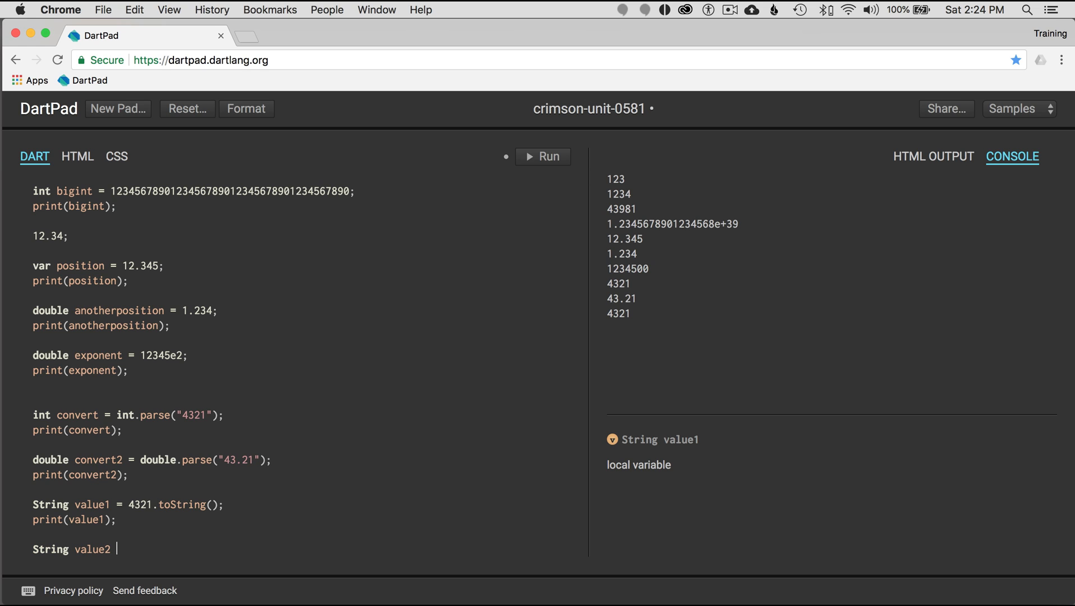
pyautogui.write('12.12')
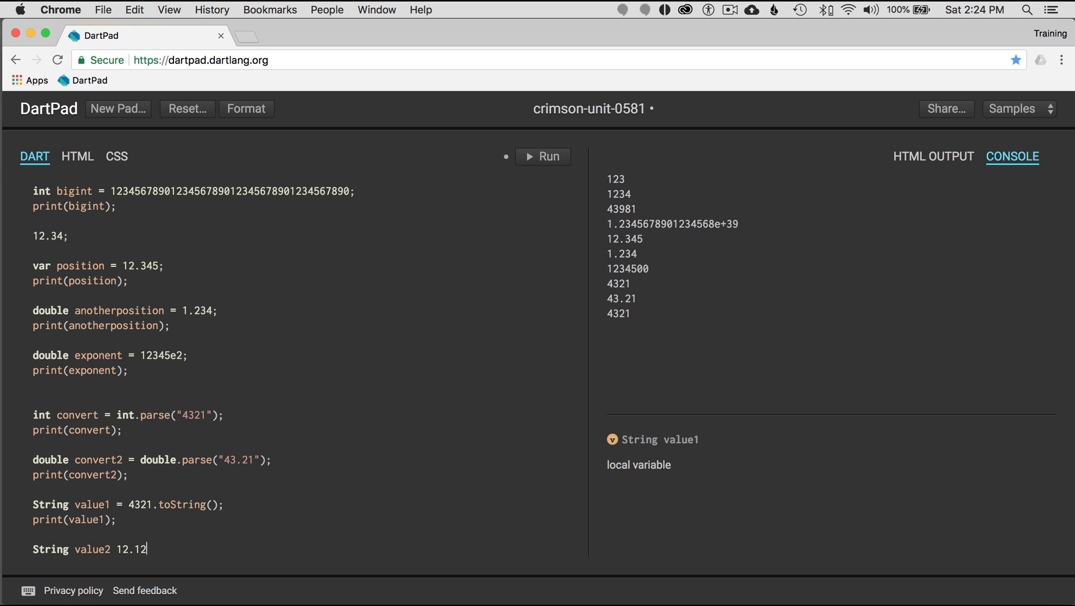
pyautogui.write('.toString();')
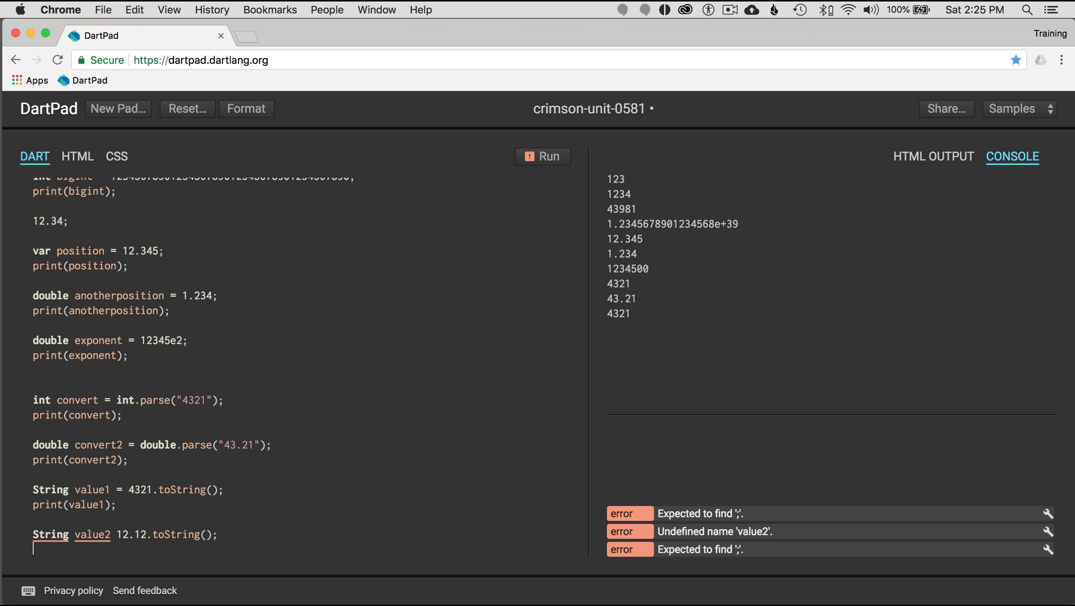
pyautogui.write('print()')
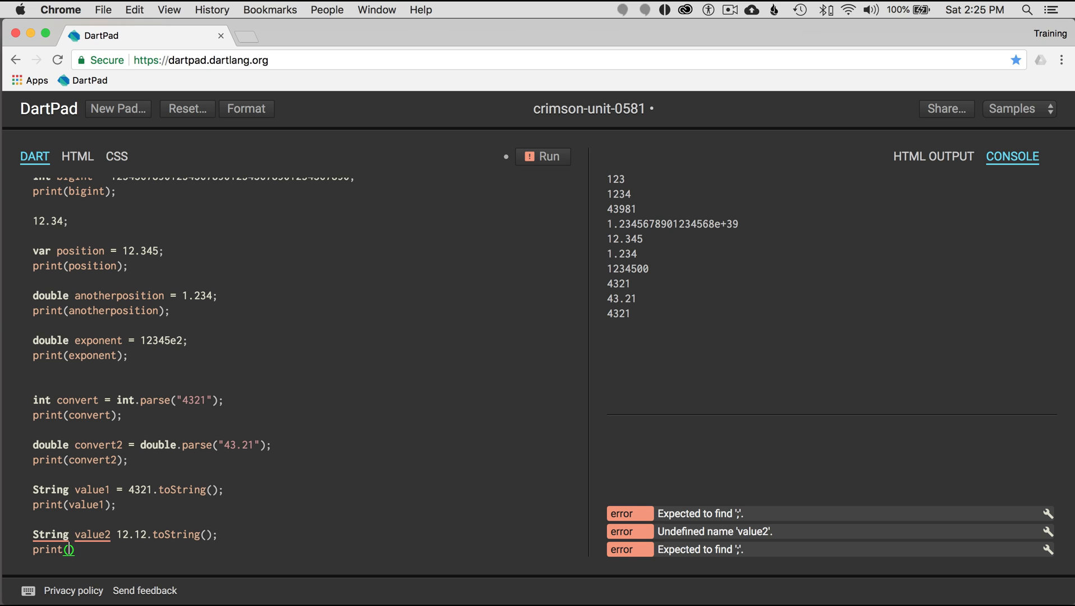
pyautogui.write('value2')
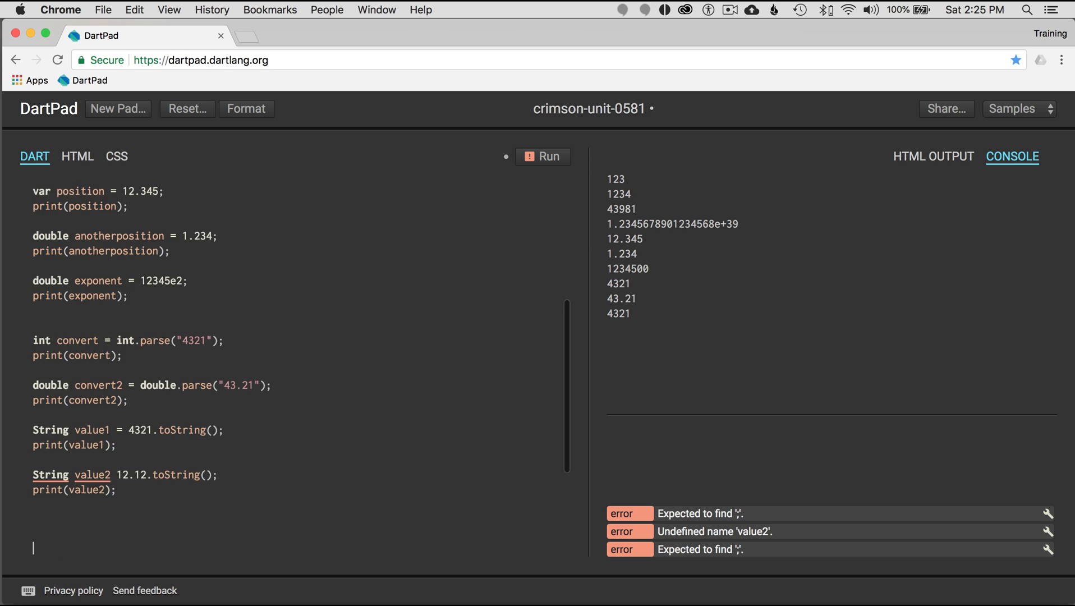
pyautogui.click(542, 156)
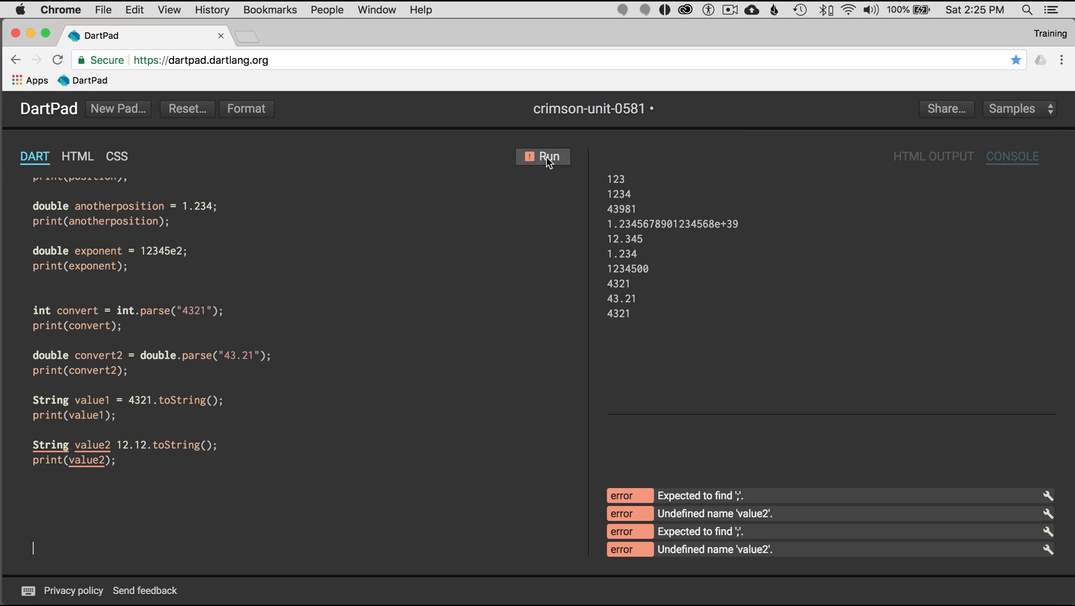
pyautogui.click(542, 156)
pyautogui.write(' =')
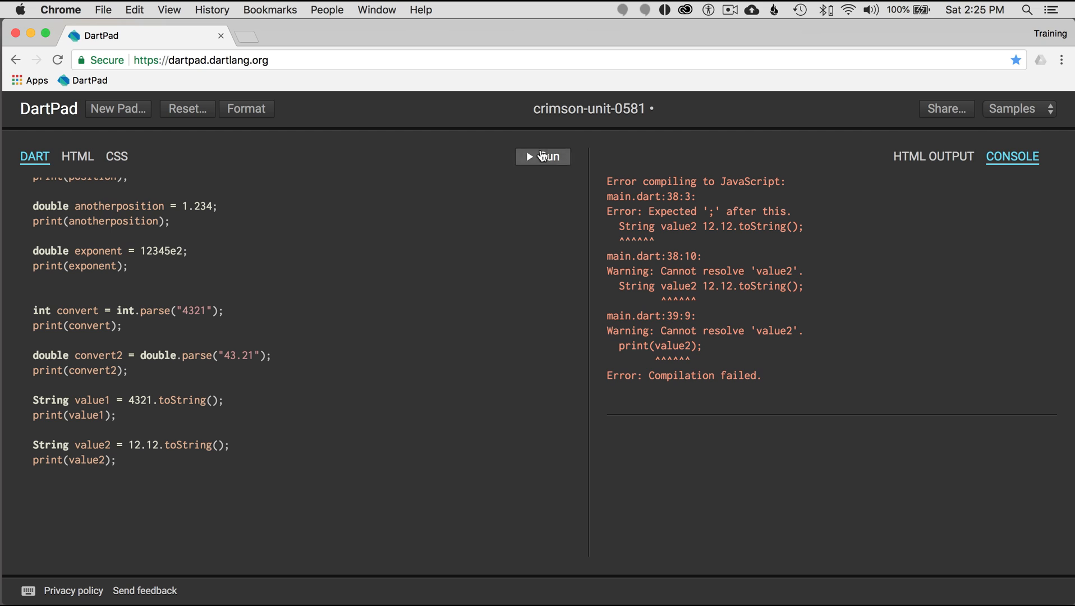
# Rerun the corrected code so 12.12 appears in the console, then move to a new line.
pyautogui.click(542, 156)
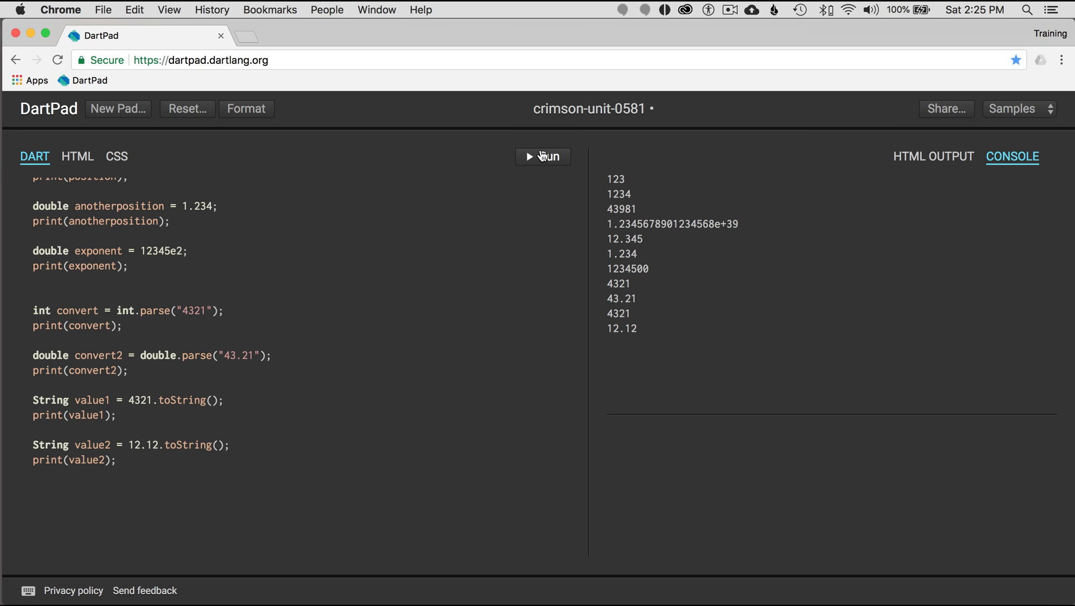
pyautogui.moveTo(626, 343)
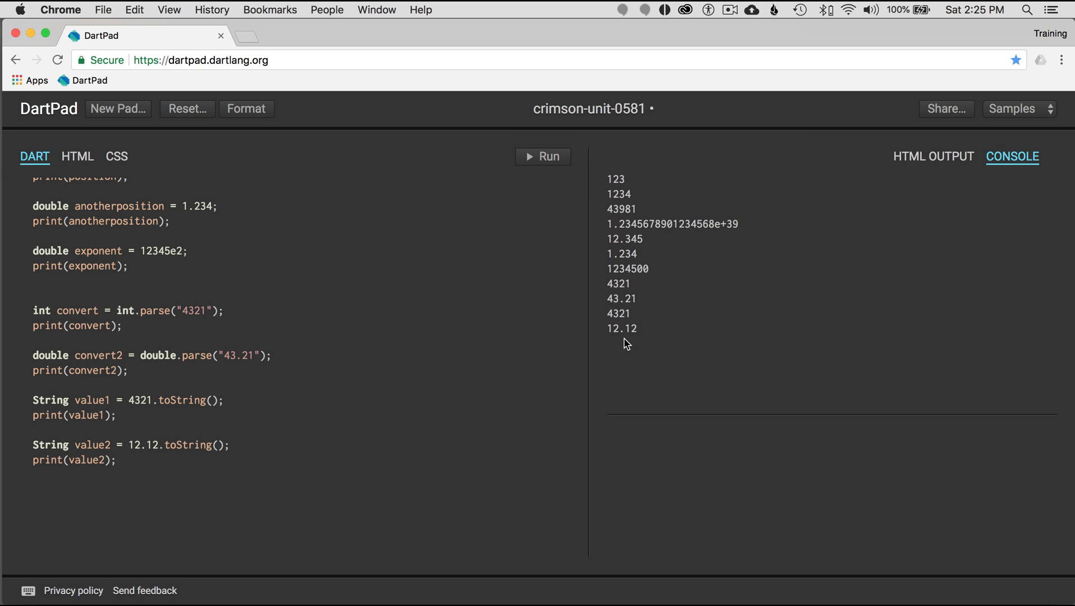
pyautogui.doubleClick(622, 327)
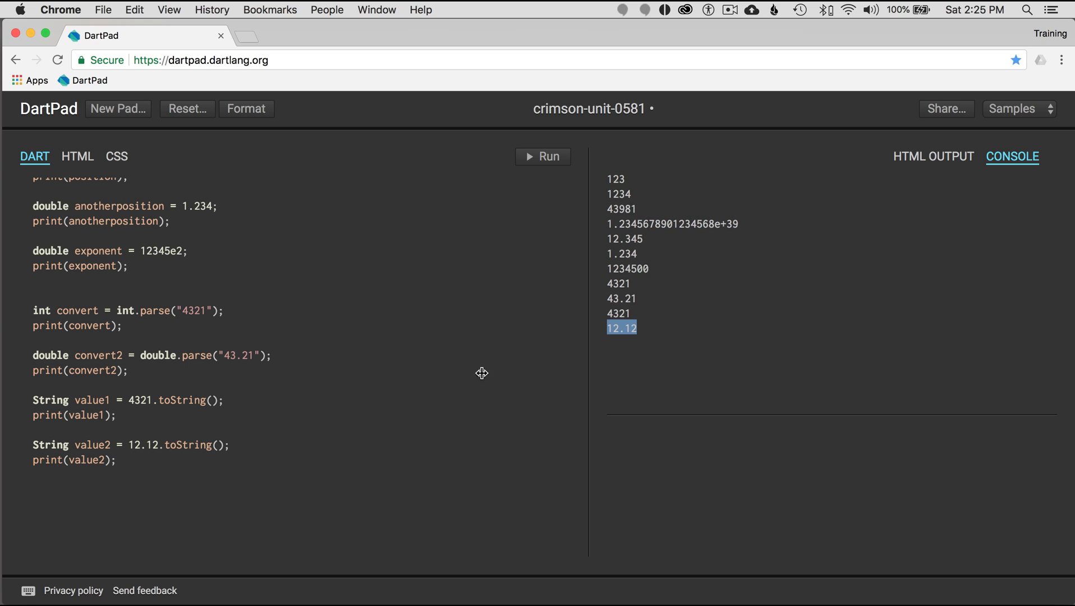
pyautogui.click(127, 444)
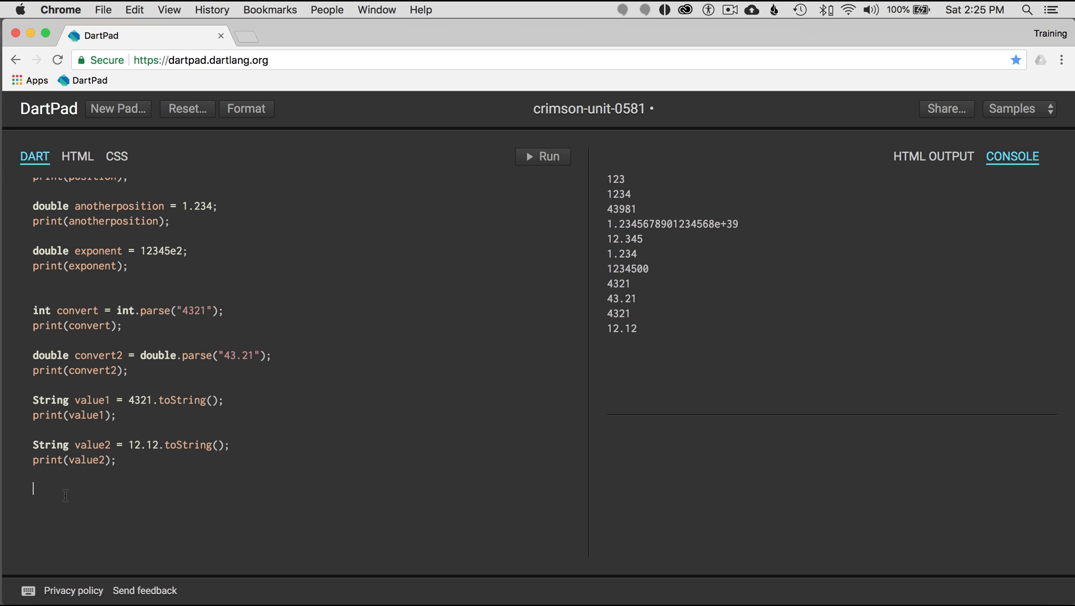
# Enter convert. and browse its int method suggestions like toString, round, floor and clamp.
pyautogui.write('convert')
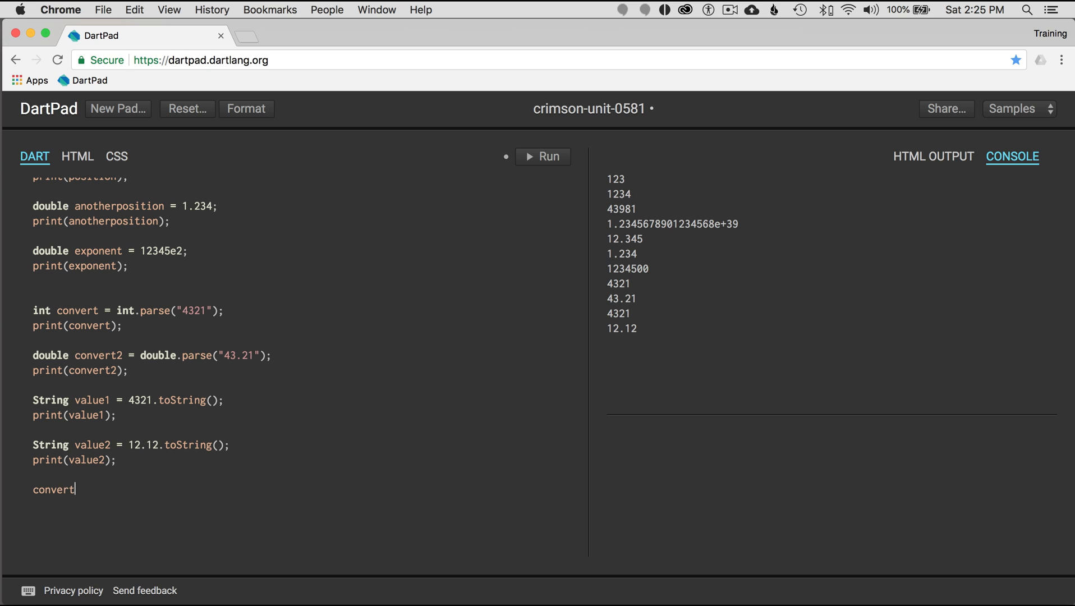
pyautogui.write('.')
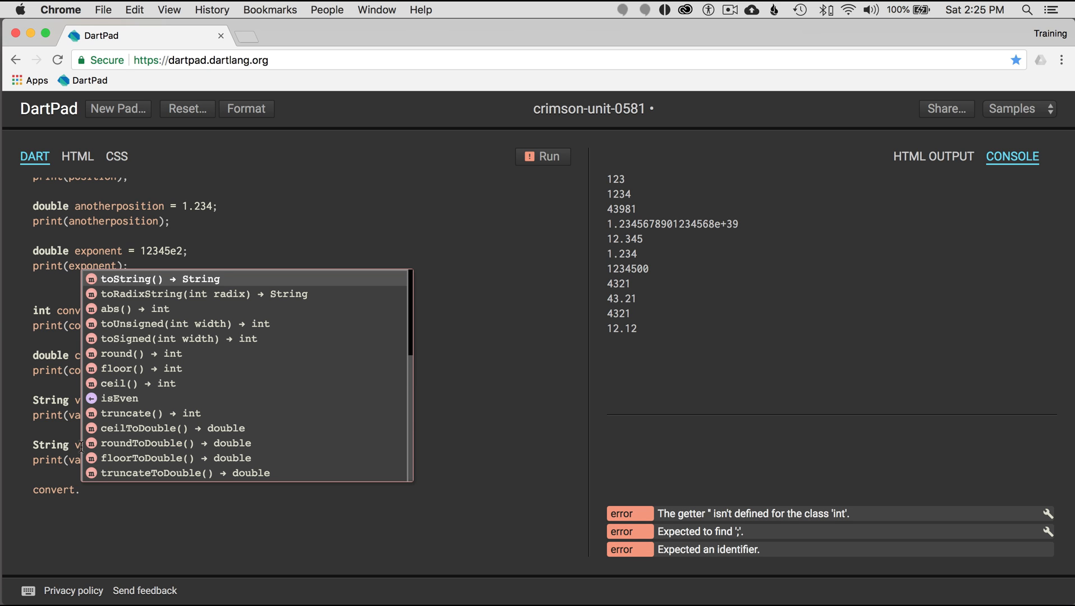
pyautogui.moveTo(152, 419)
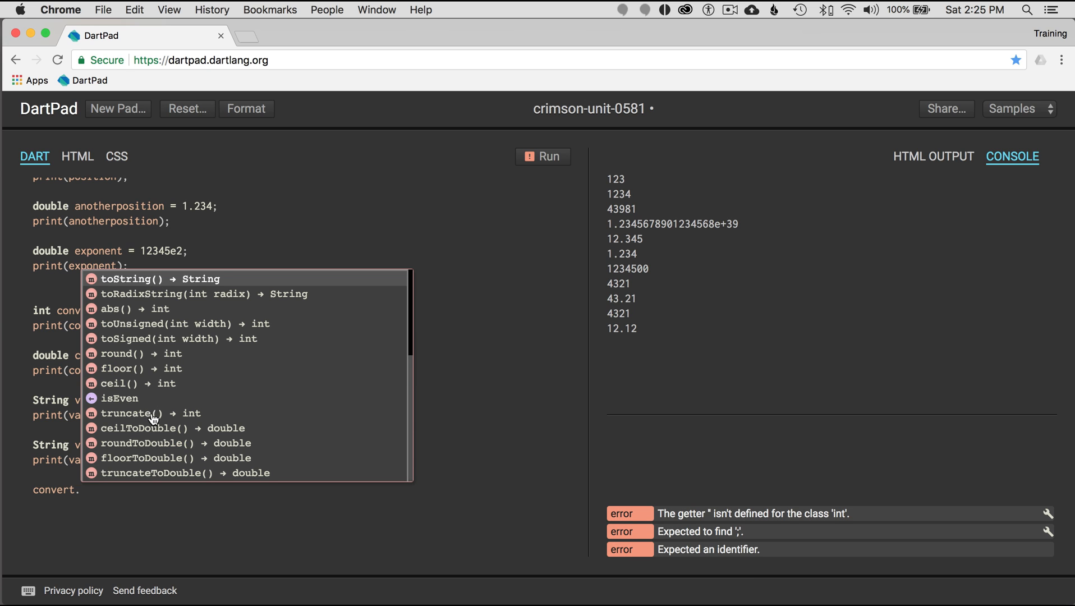
pyautogui.scroll(-3)
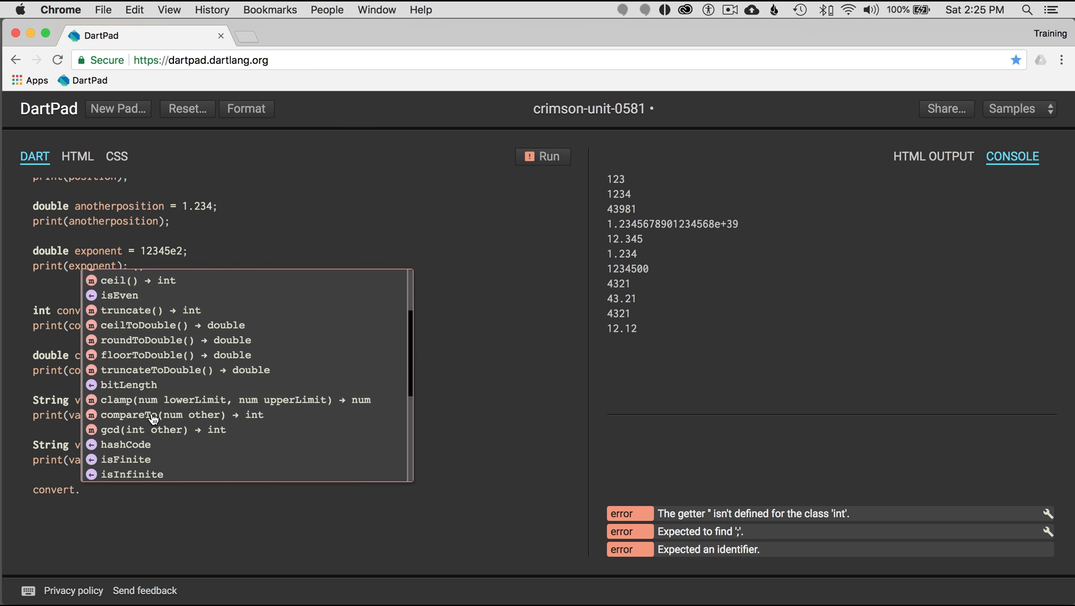
pyautogui.scroll(3)
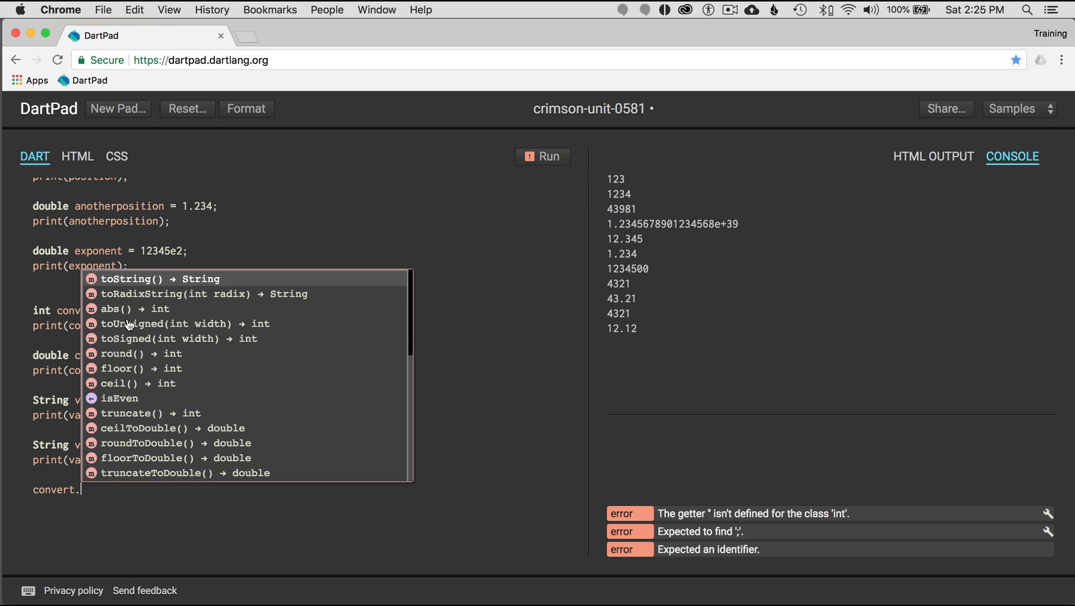
pyautogui.moveTo(171, 439)
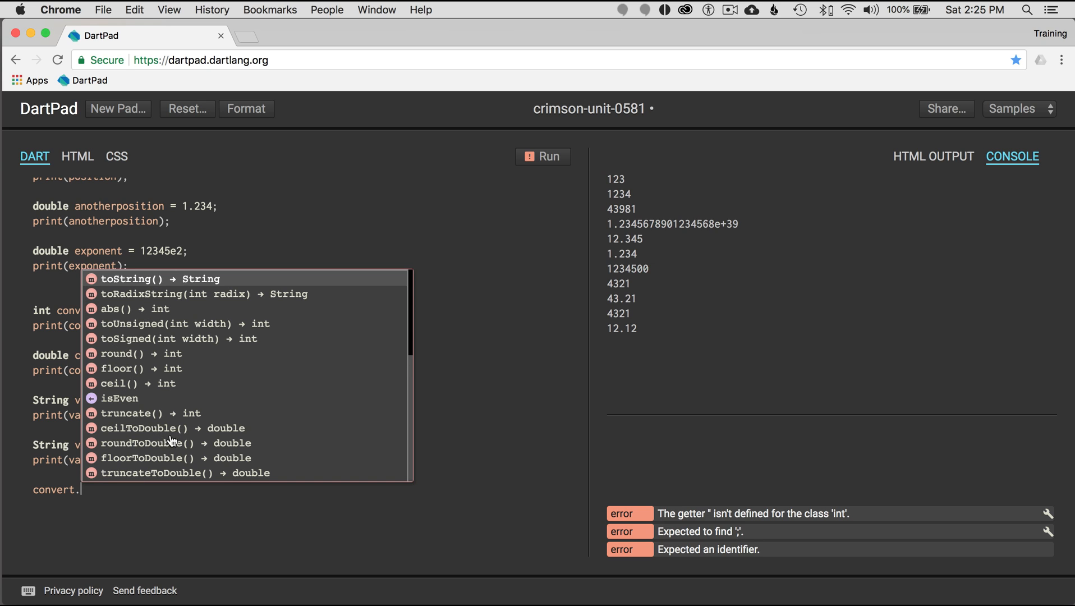
pyautogui.scroll(-3)
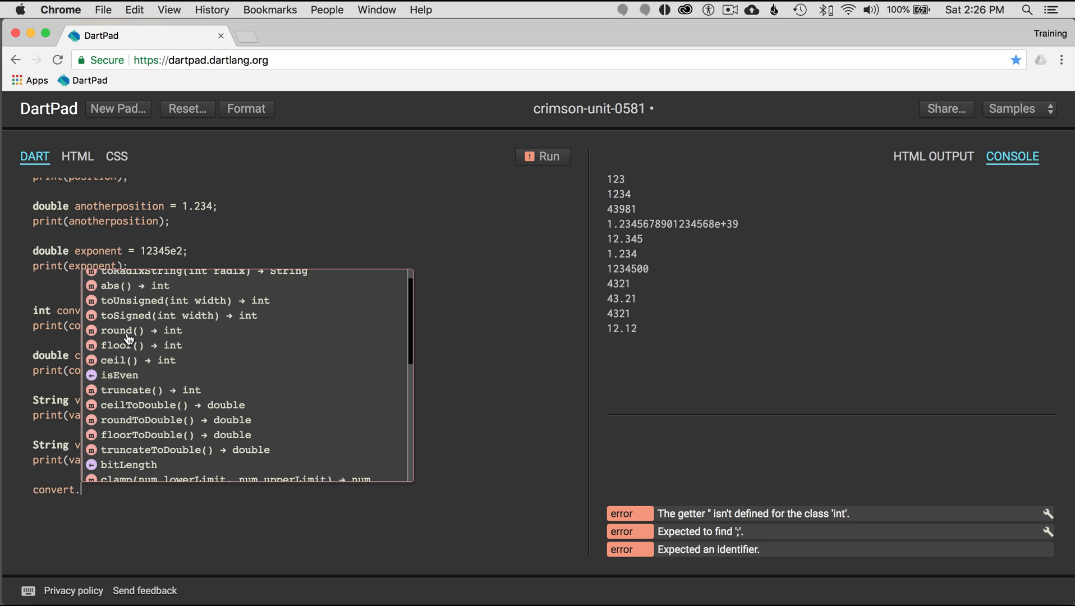
pyautogui.moveTo(60, 517)
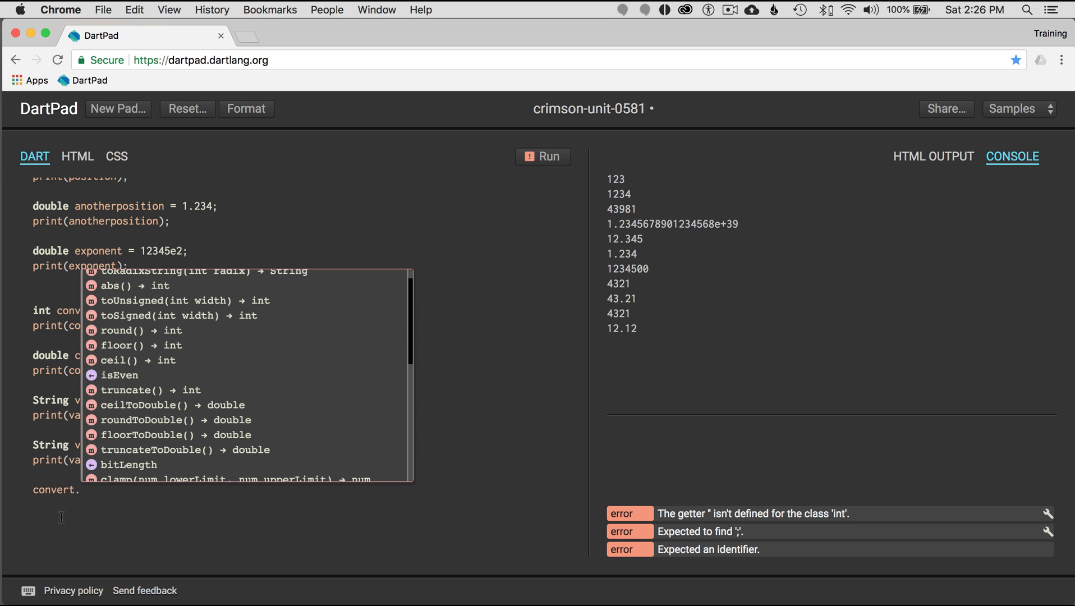
pyautogui.moveTo(133, 440)
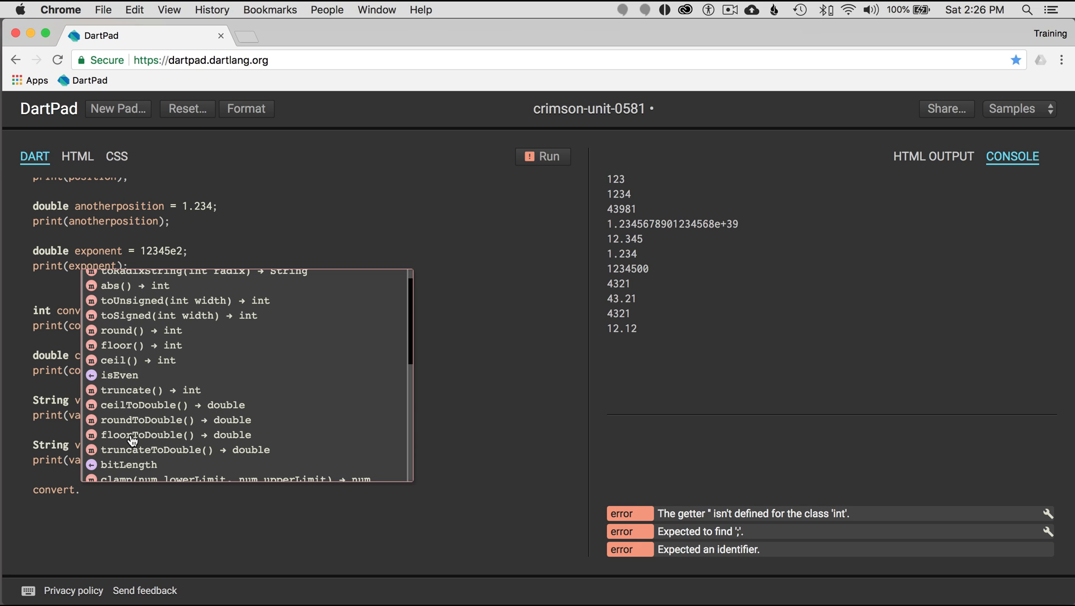